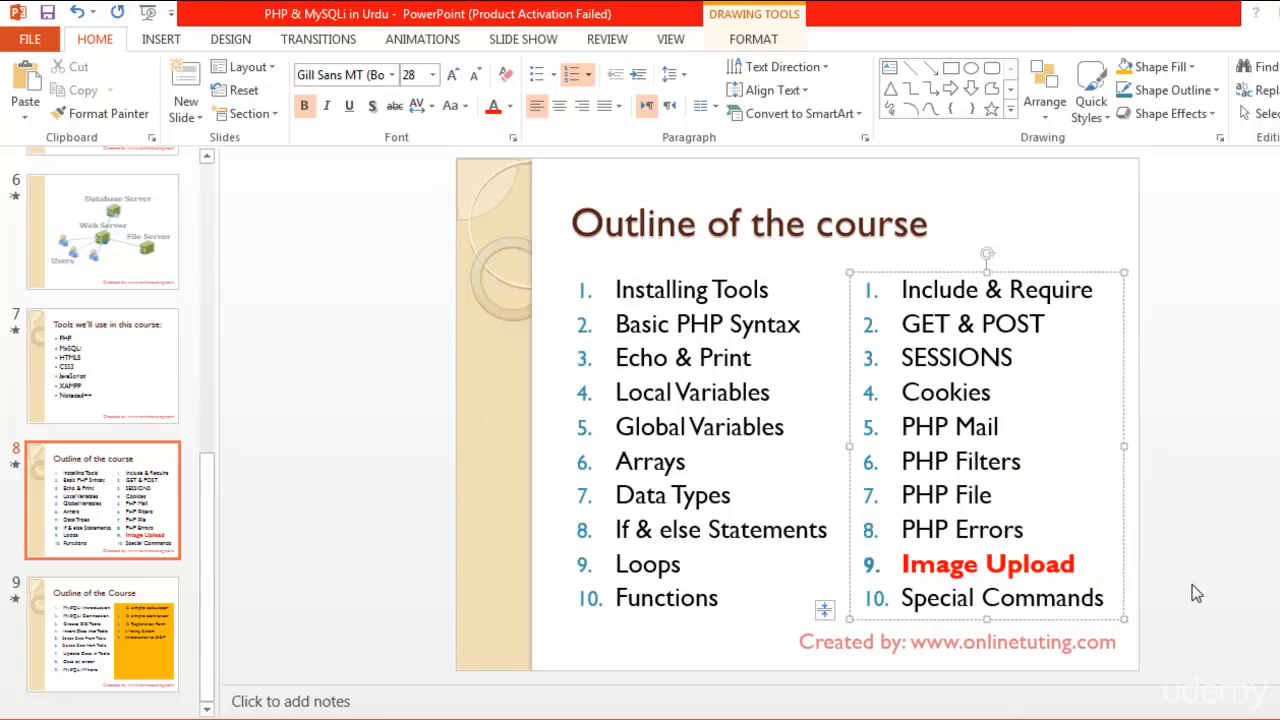
pyautogui.moveTo(1040, 638)
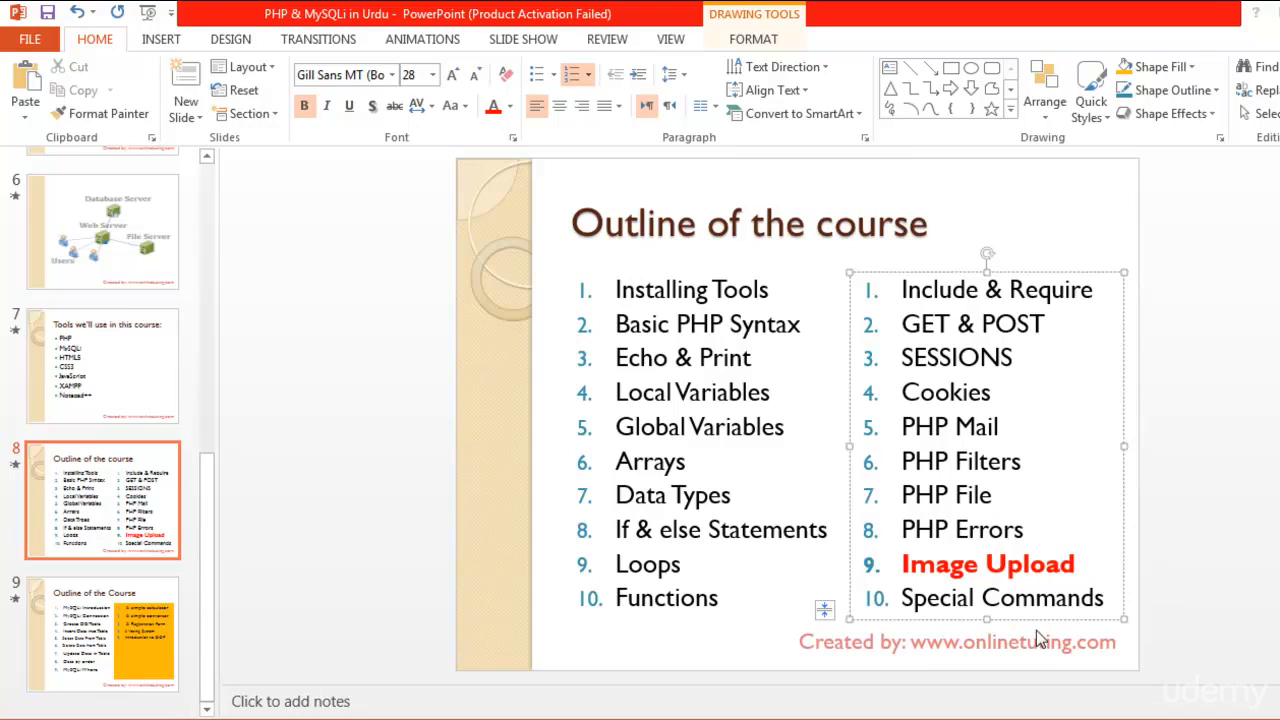
pyautogui.moveTo(930, 615)
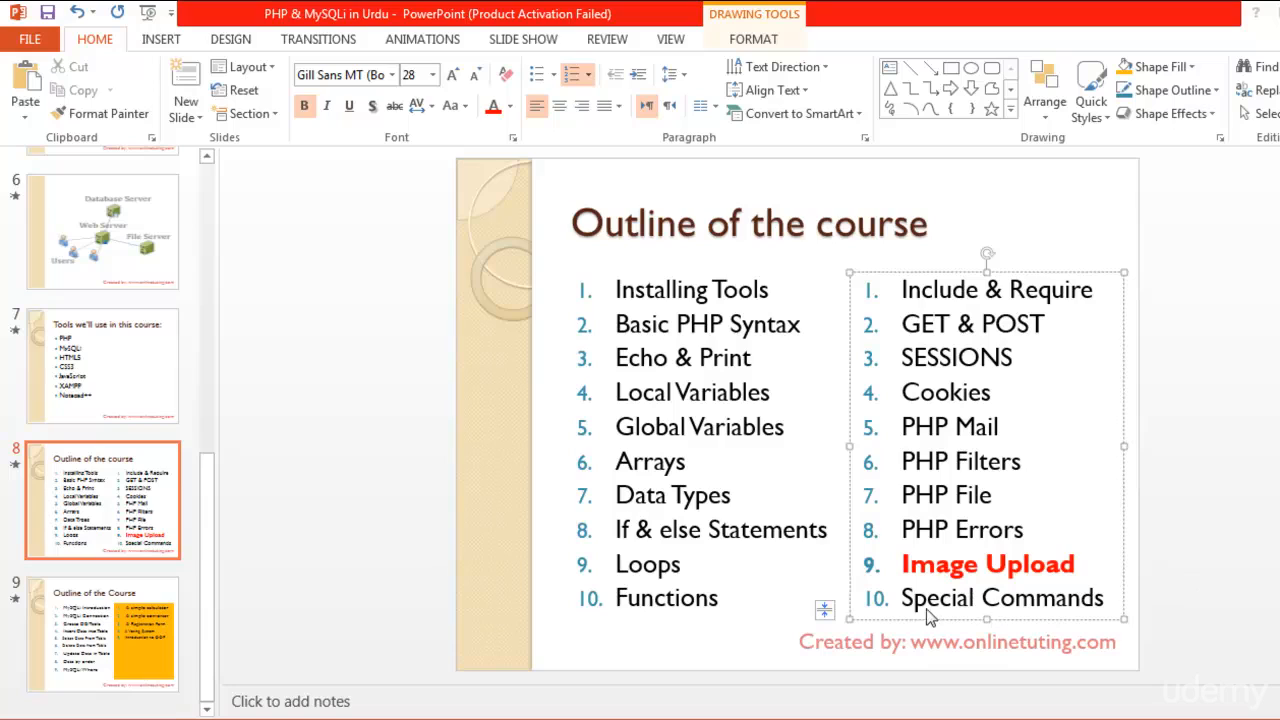
pyautogui.moveTo(860, 618)
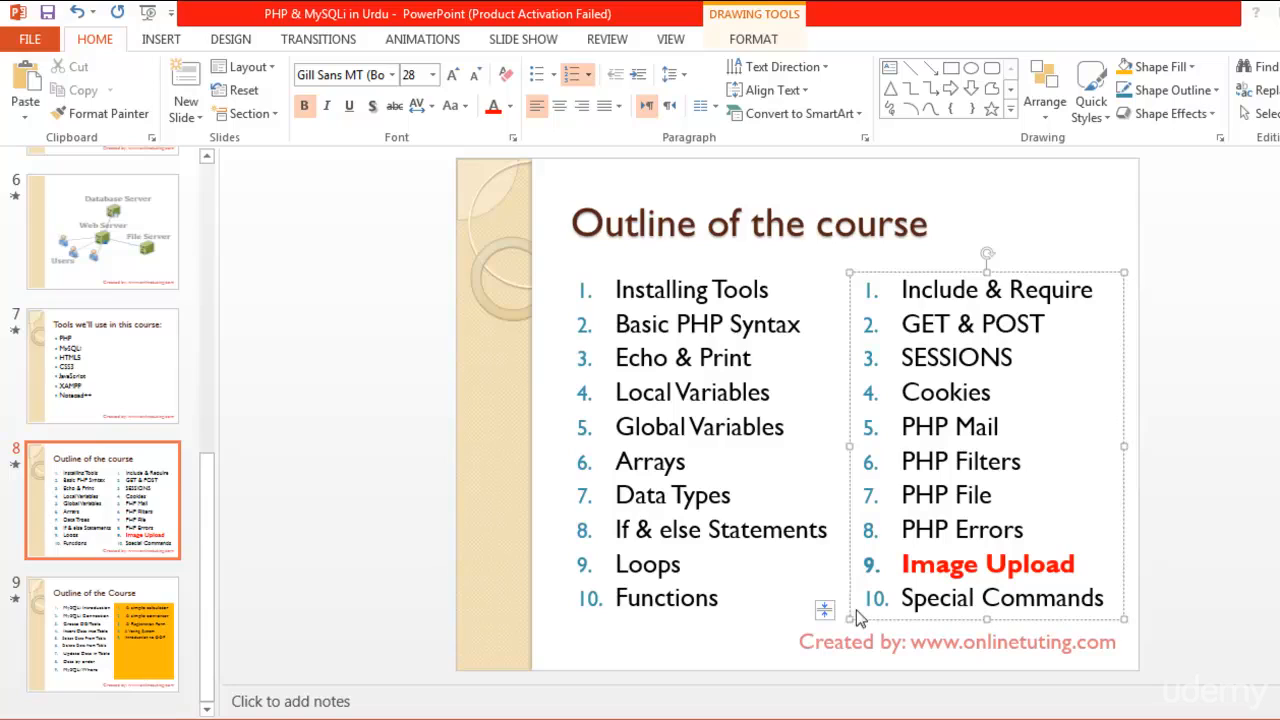
pyautogui.moveTo(370, 705)
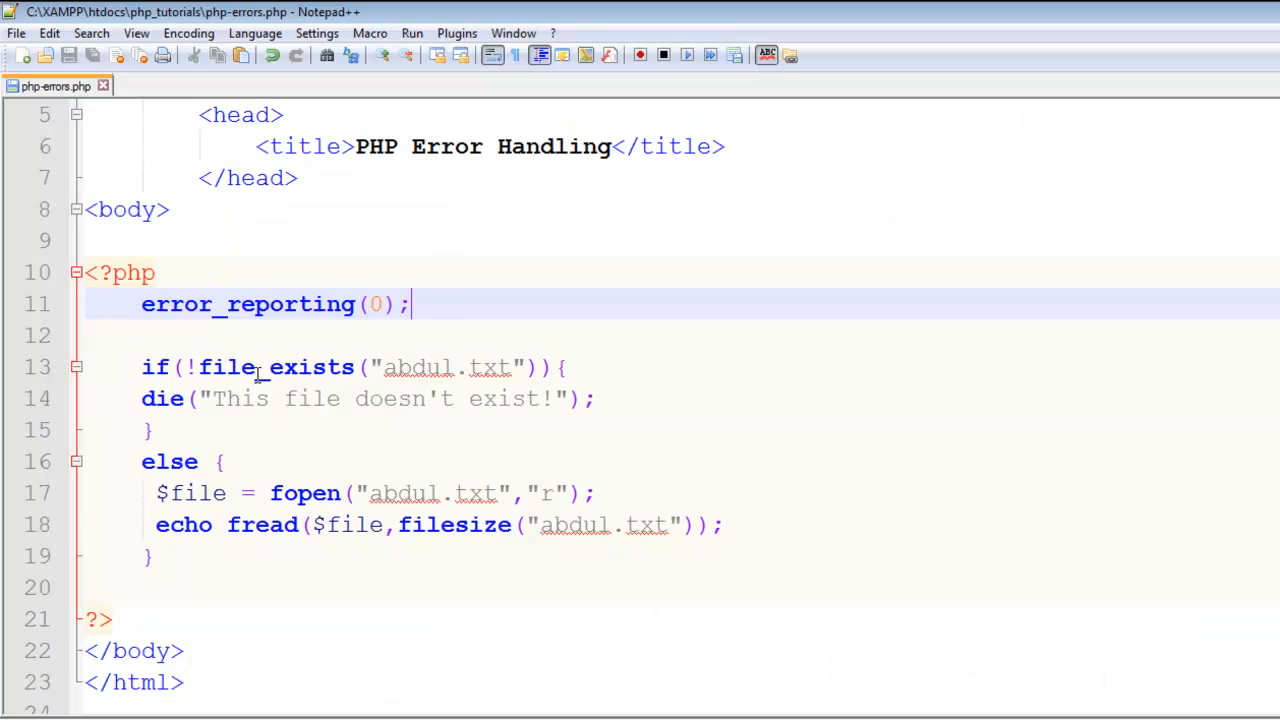
# - Save the PHP error-handling page as a copy named image.php in php_tutorials
pyautogui.click(16, 33)
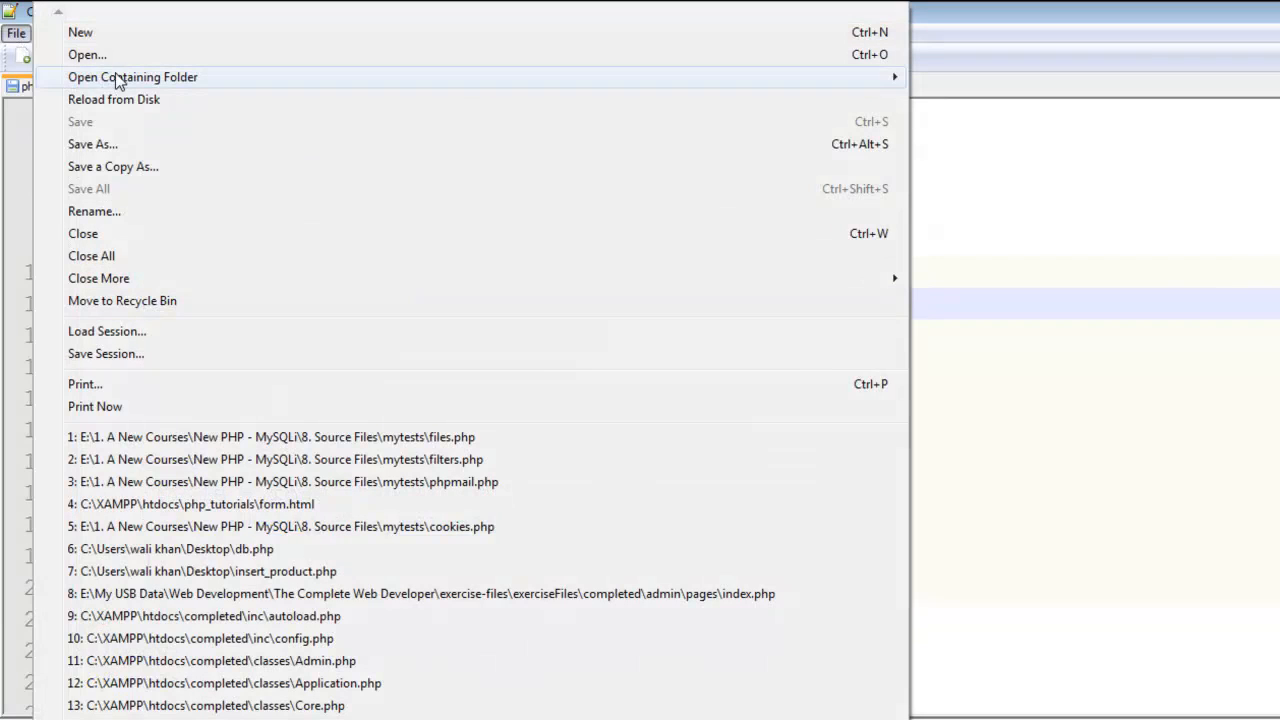
pyautogui.click(92, 144)
pyautogui.write('image.php')
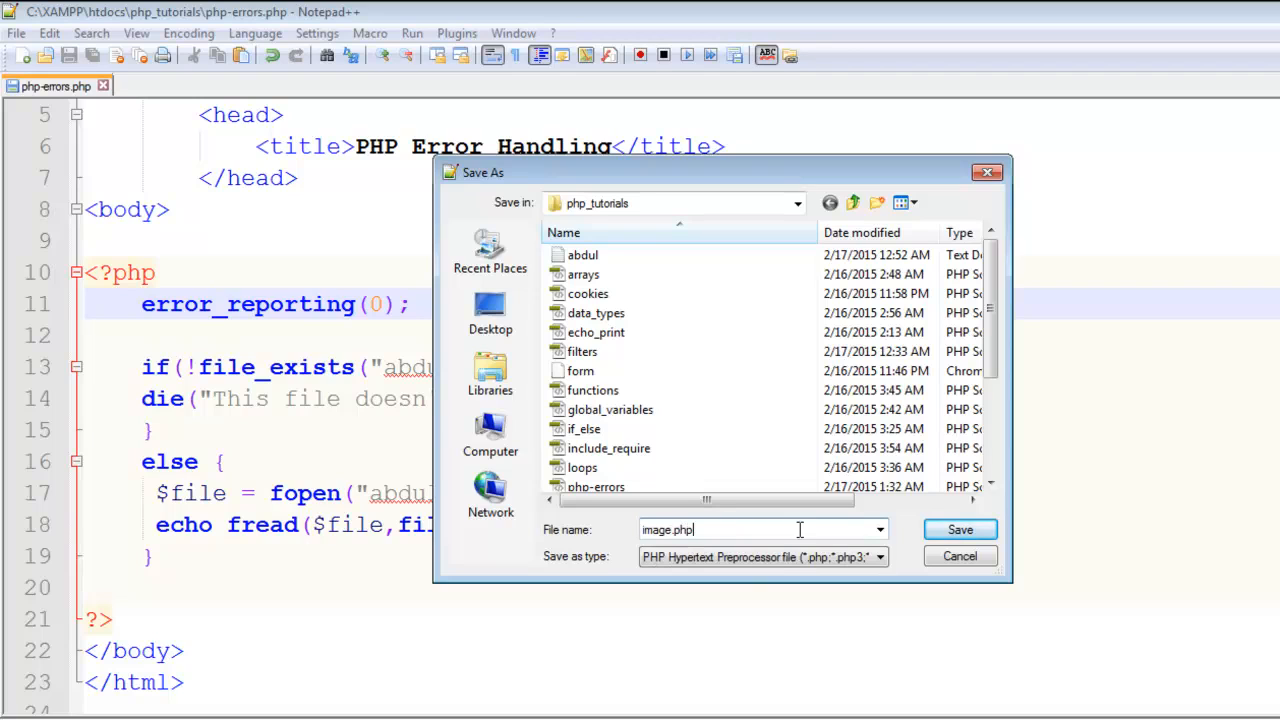
pyautogui.click(959, 529)
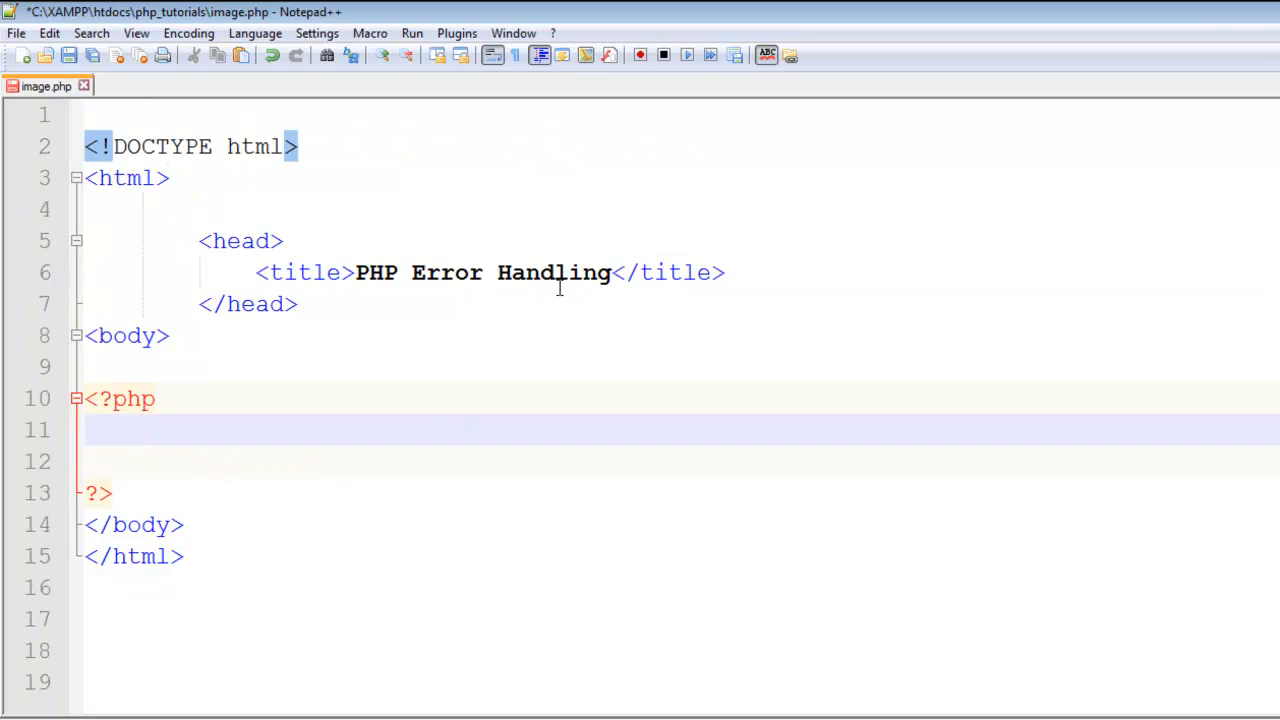
# - Change the page title to 'PHP Image Upload' and add a blank line above the PHP block
pyautogui.press('Delete')
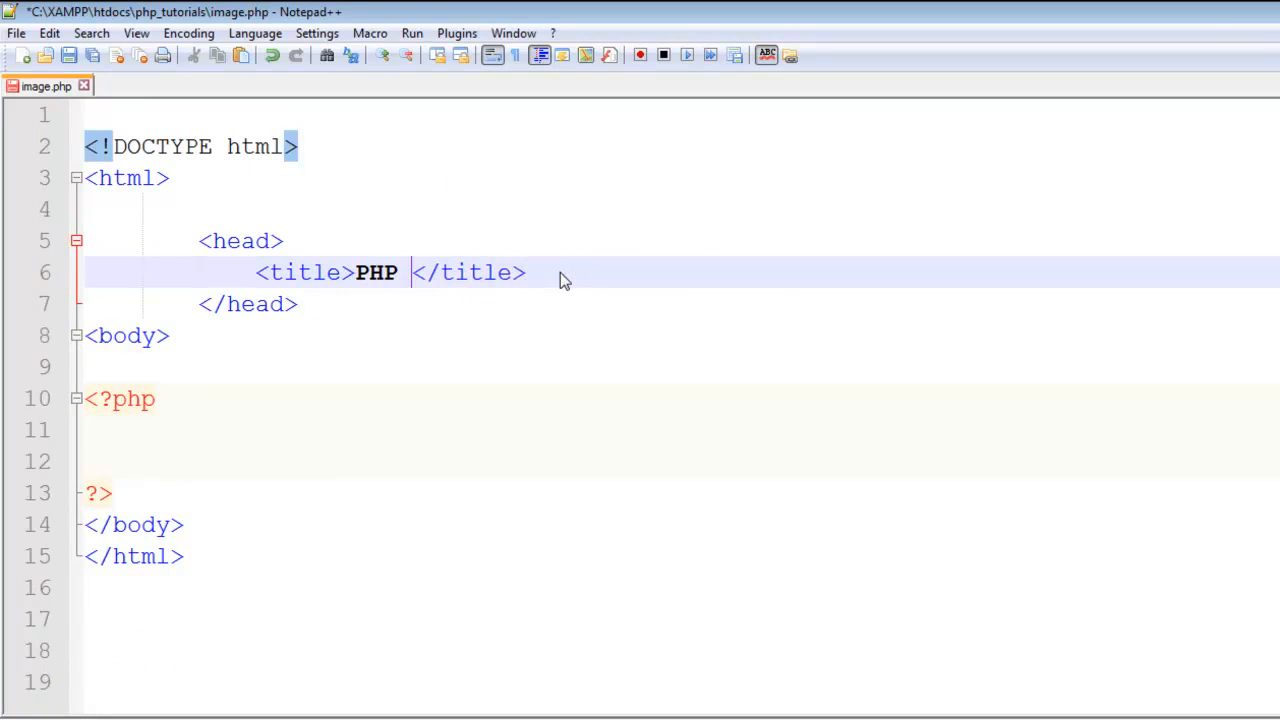
pyautogui.write('Image')
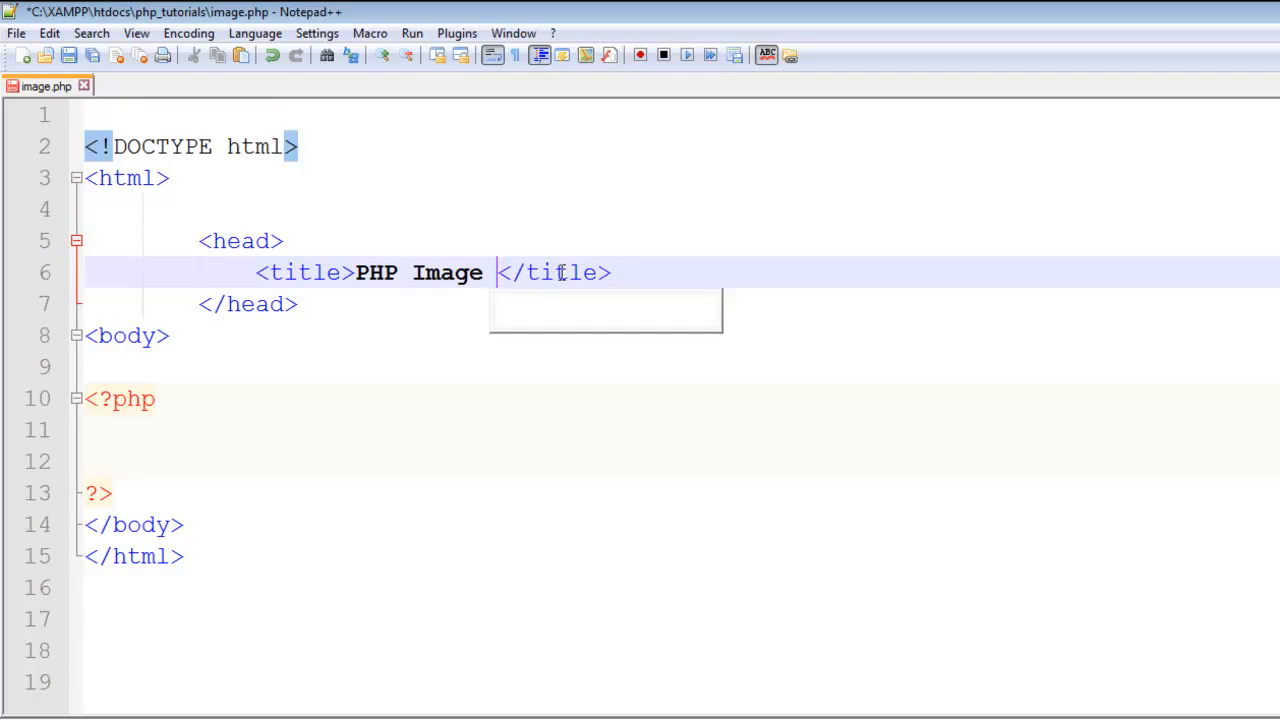
pyautogui.write('Upload')
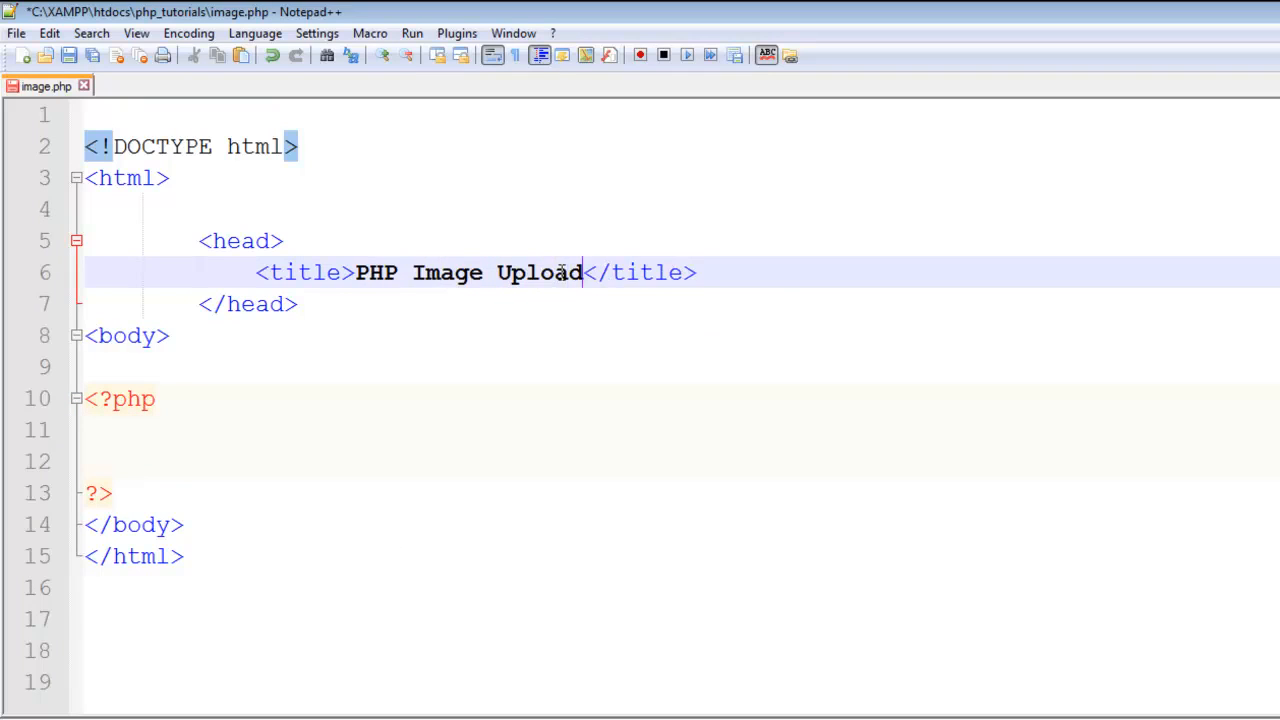
pyautogui.click(479, 429)
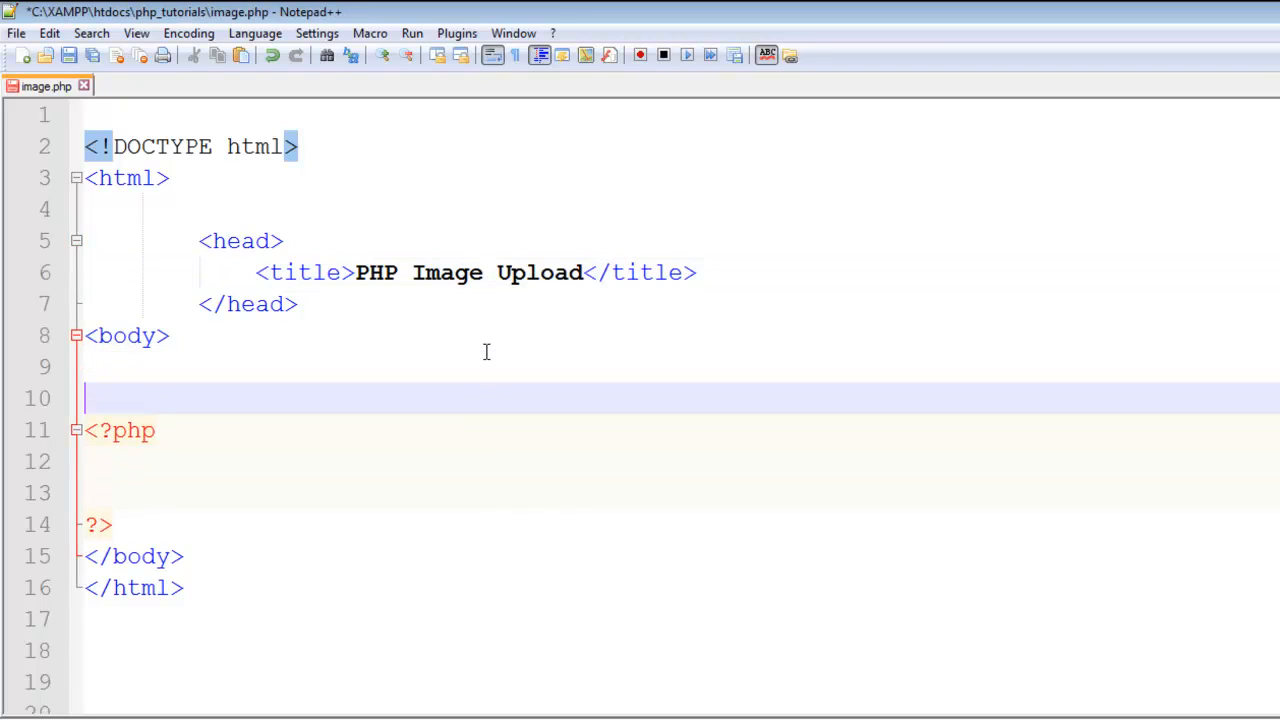
# - Start a form tag with method "post" and action "image.php"
pyautogui.write('<form')
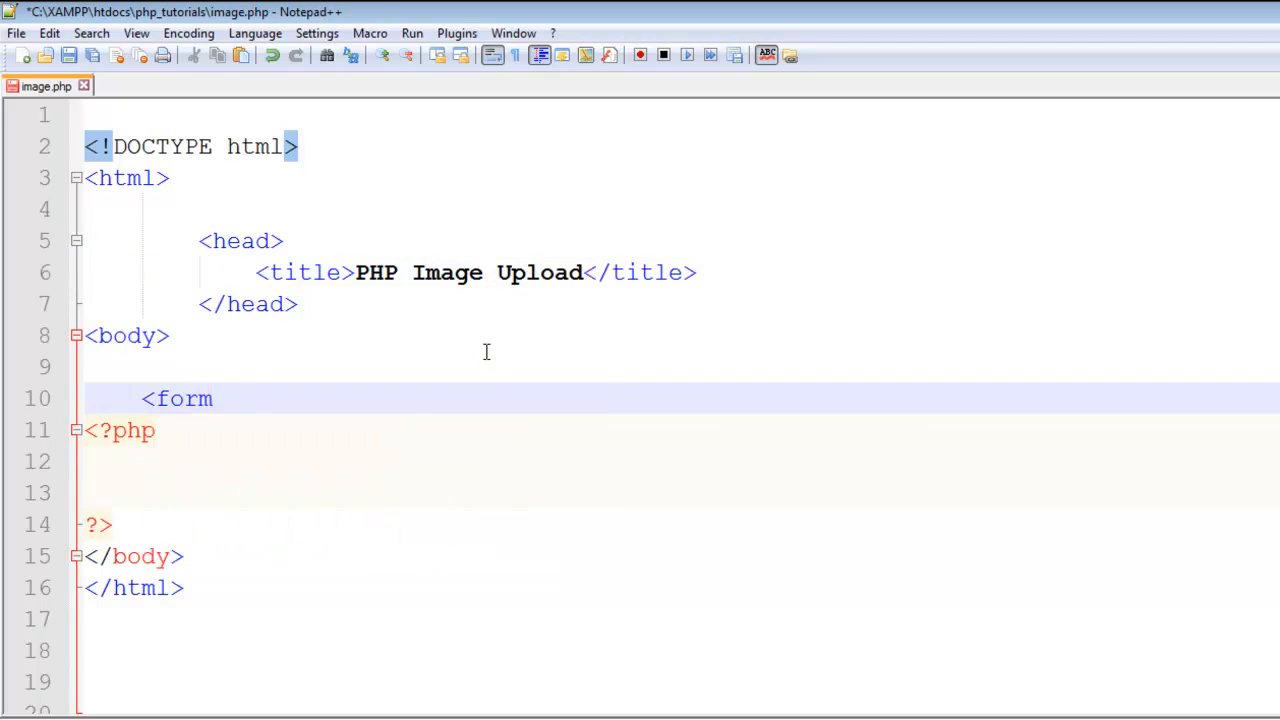
pyautogui.write('method')
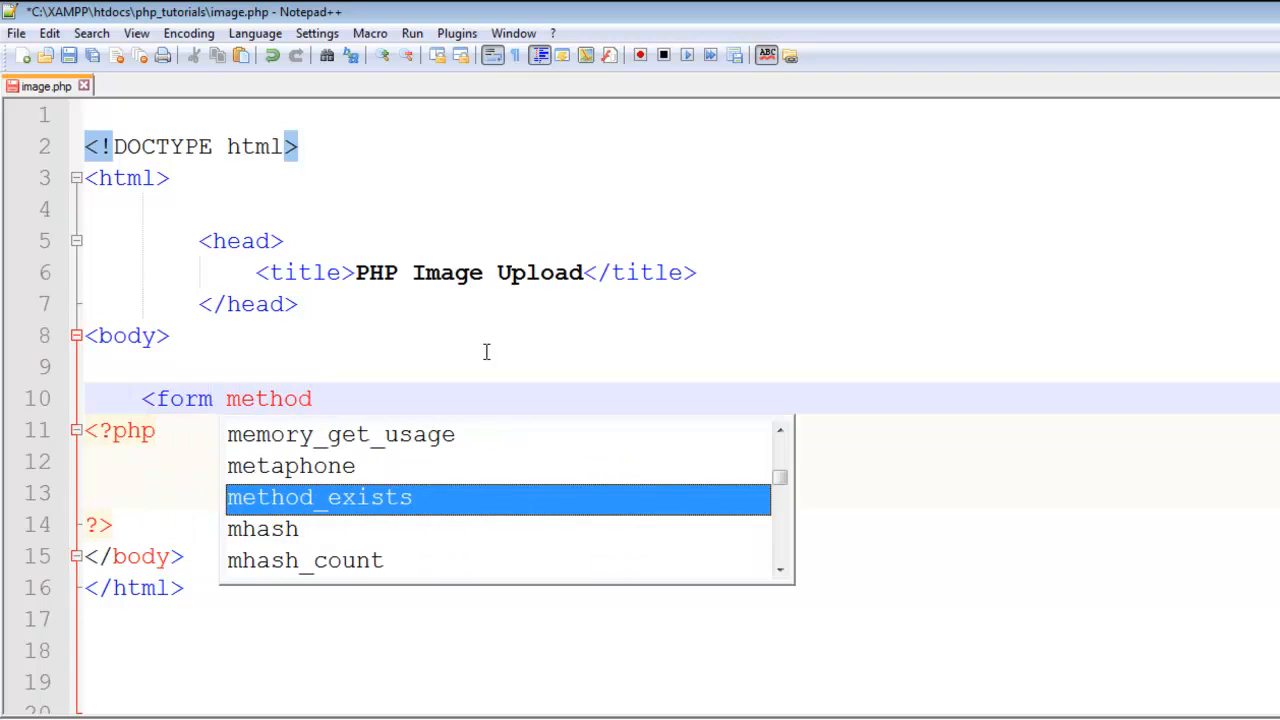
pyautogui.write('="post"')
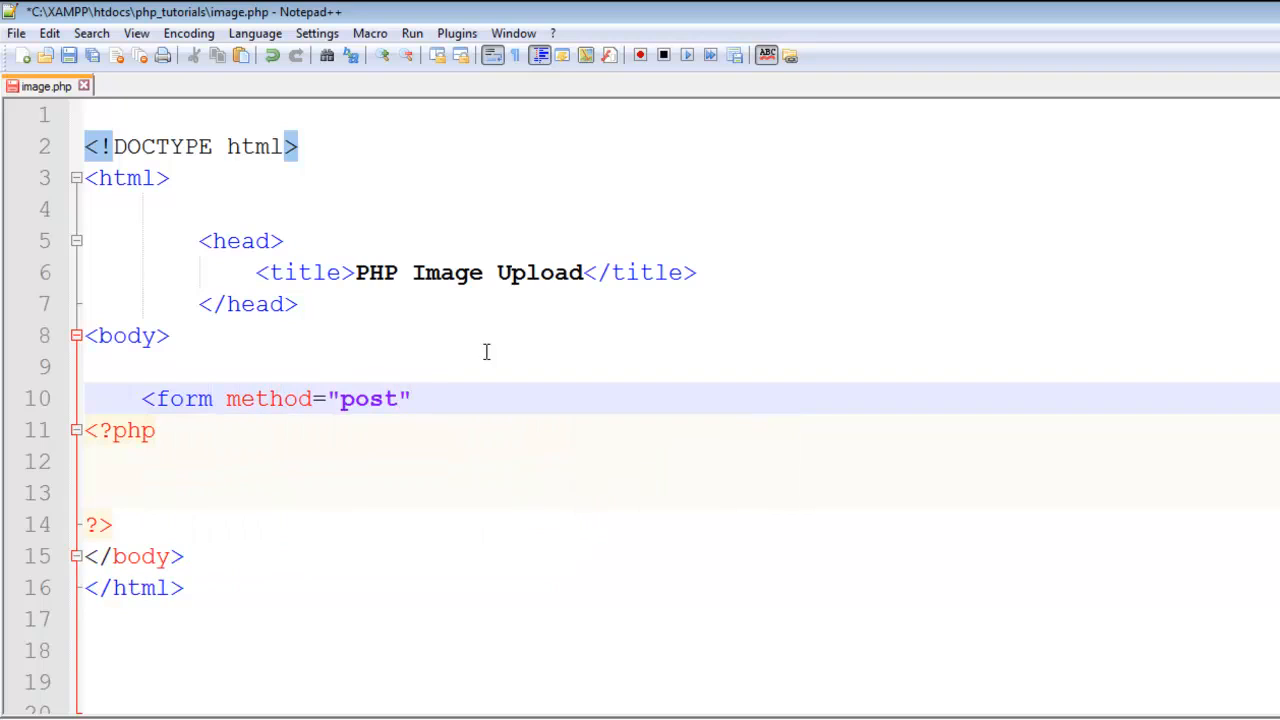
pyautogui.write('action="')
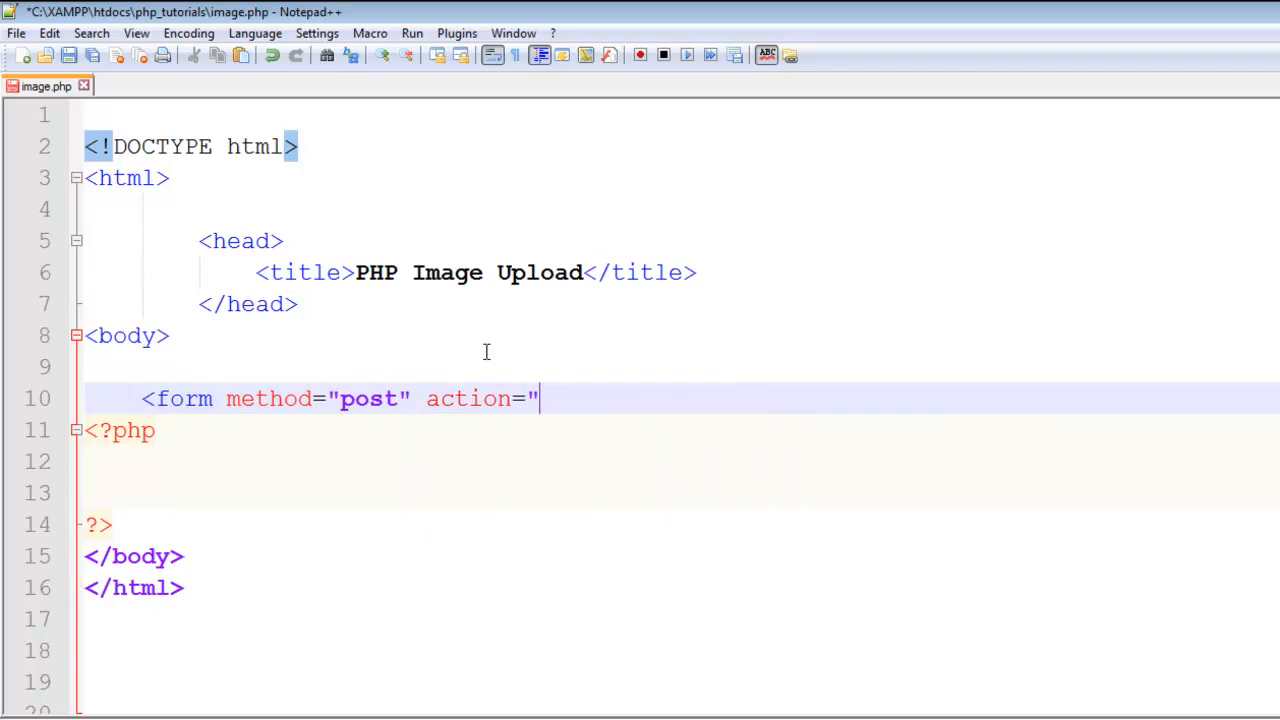
pyautogui.write('image.php')
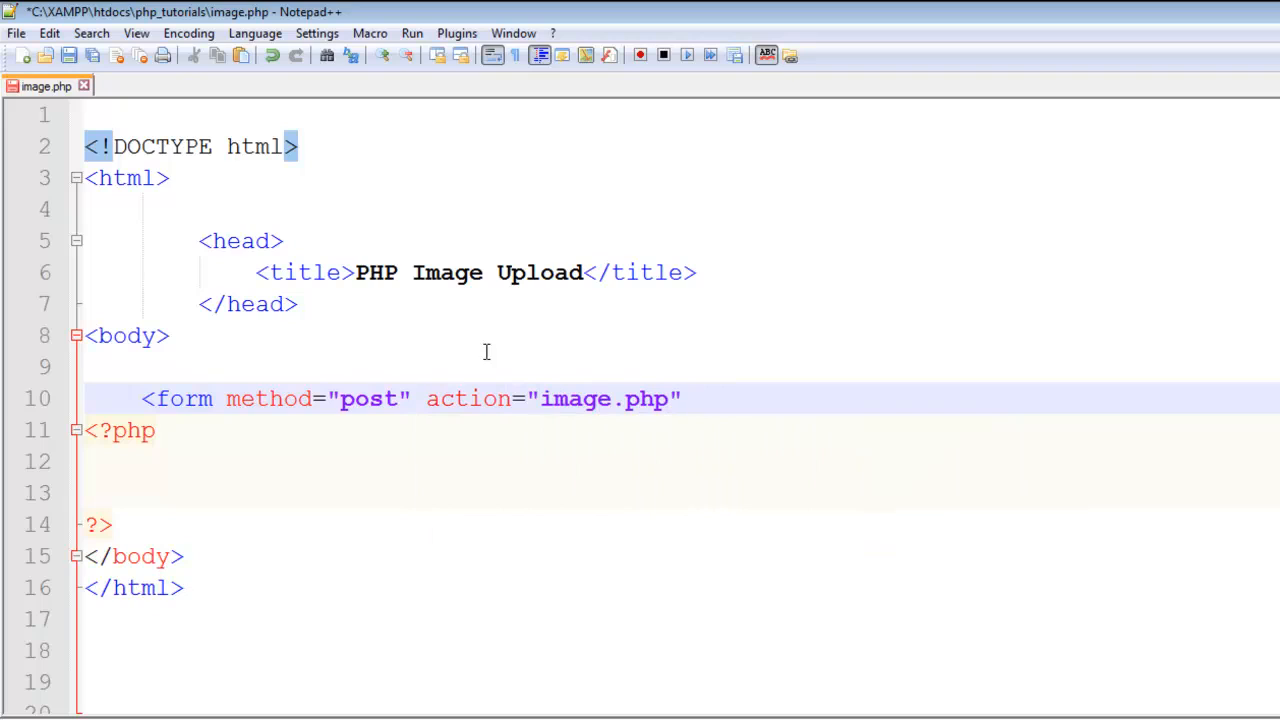
# - Add enctype="multipart/form-data" to the form tag, correcting typos
pyautogui.write('ectype')
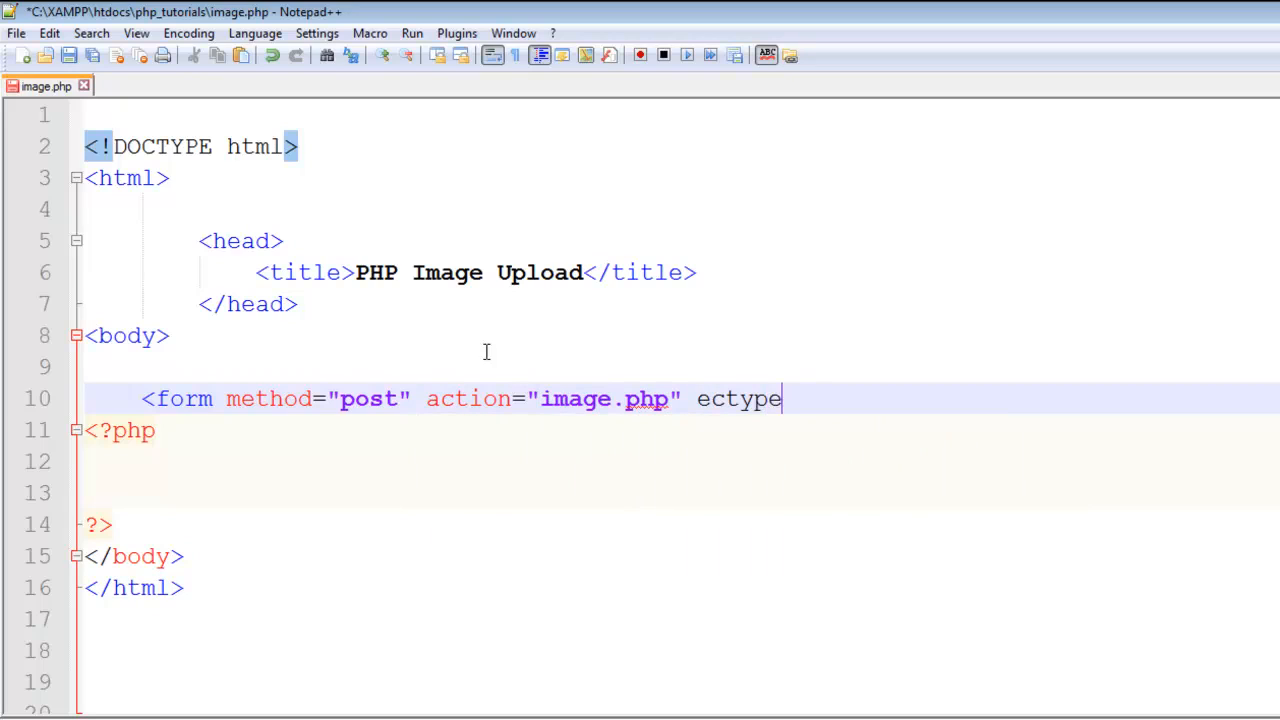
pyautogui.press('BackSpace')
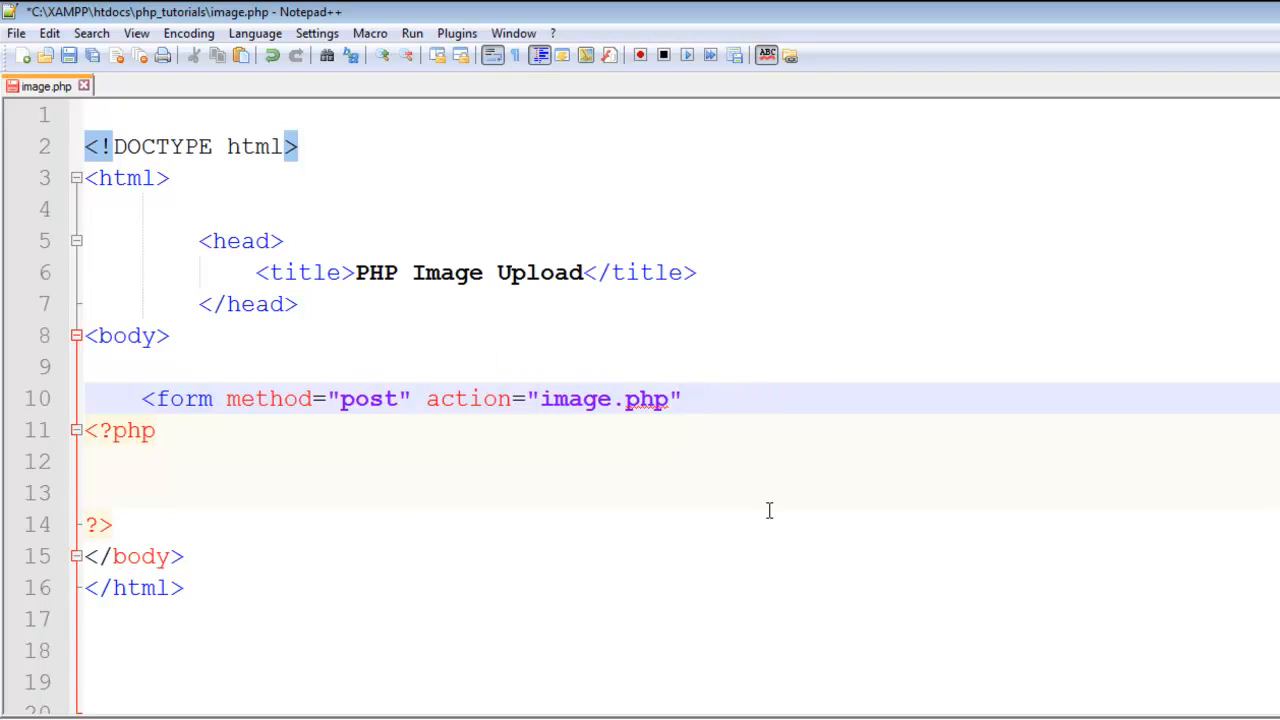
pyautogui.write('en')
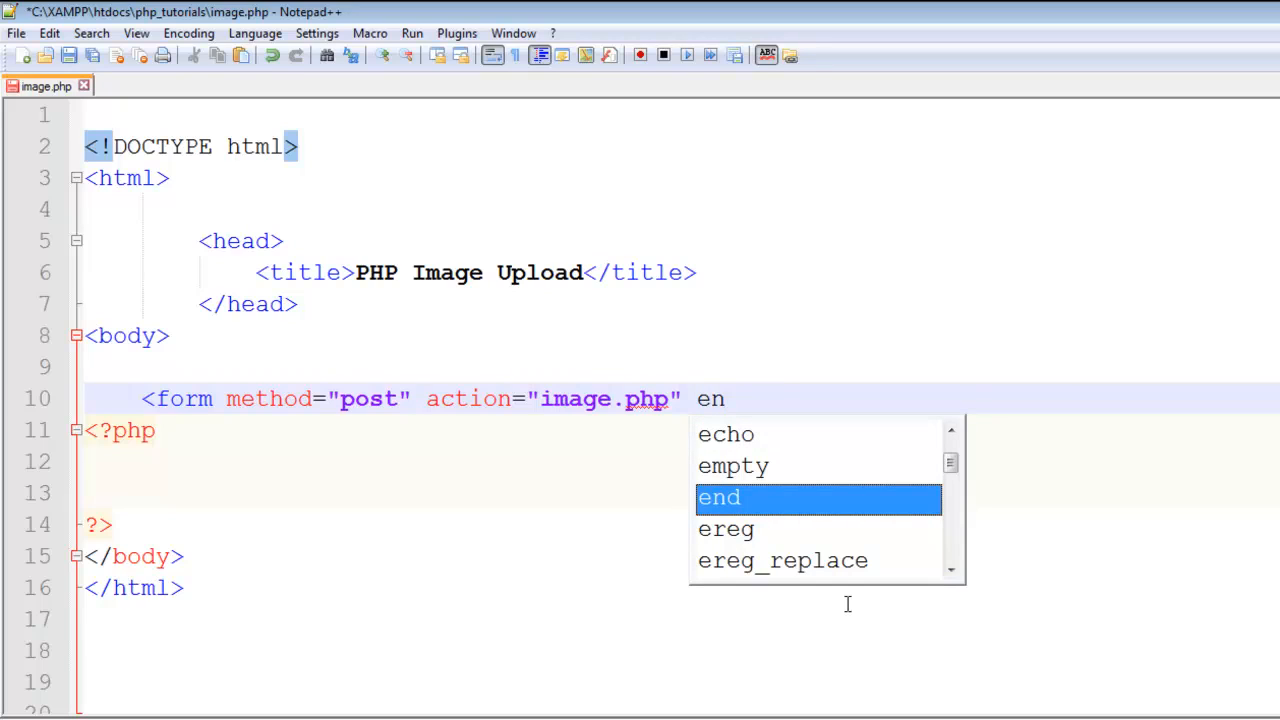
pyautogui.write('ct')
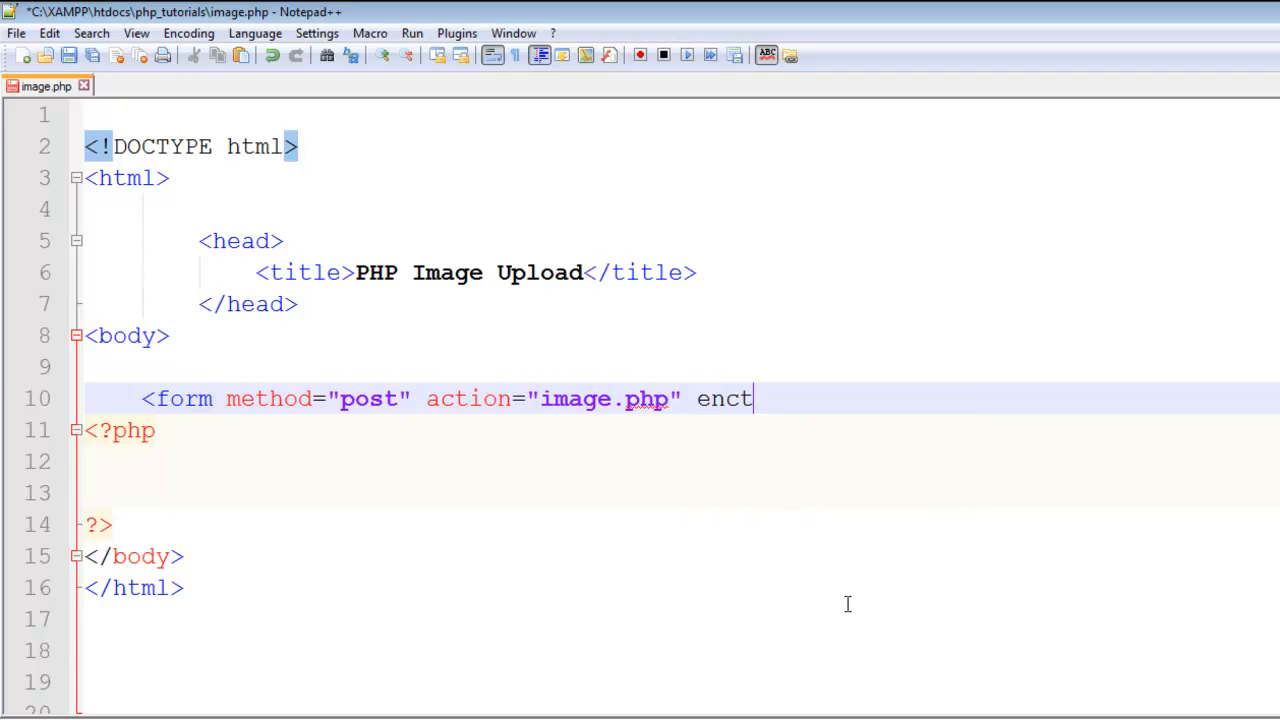
pyautogui.write('ype="')
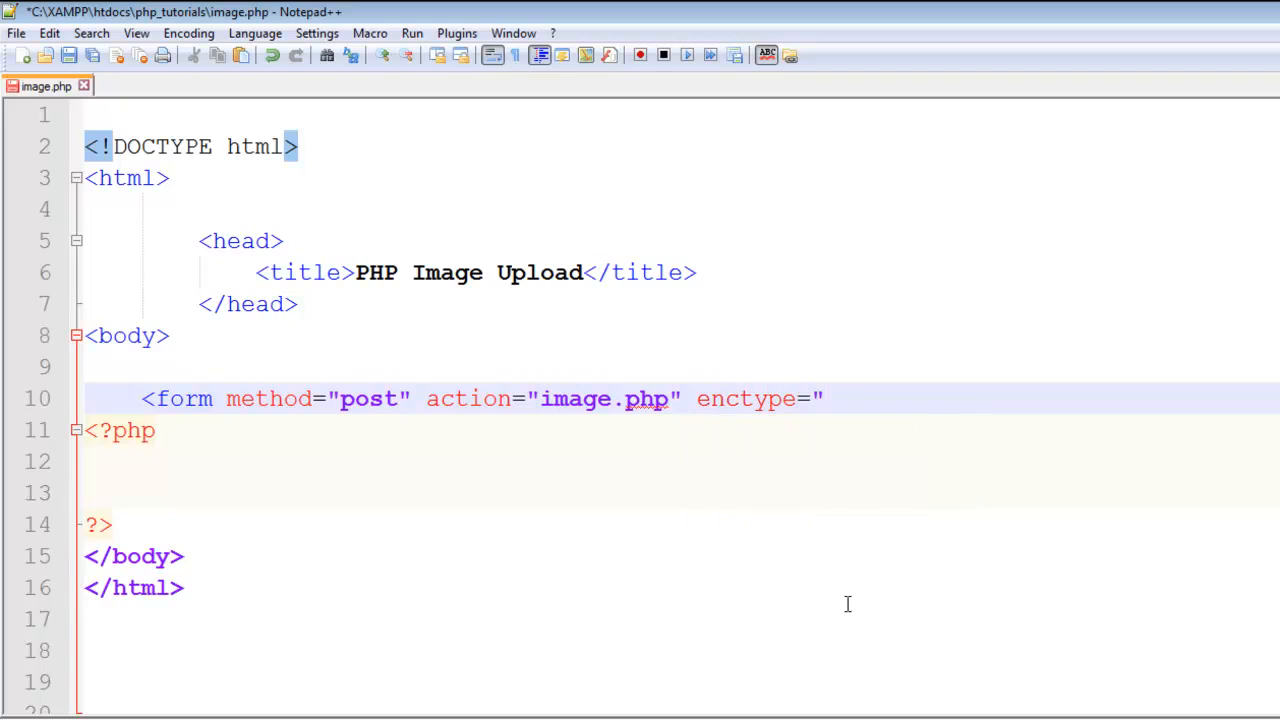
pyautogui.write('multip')
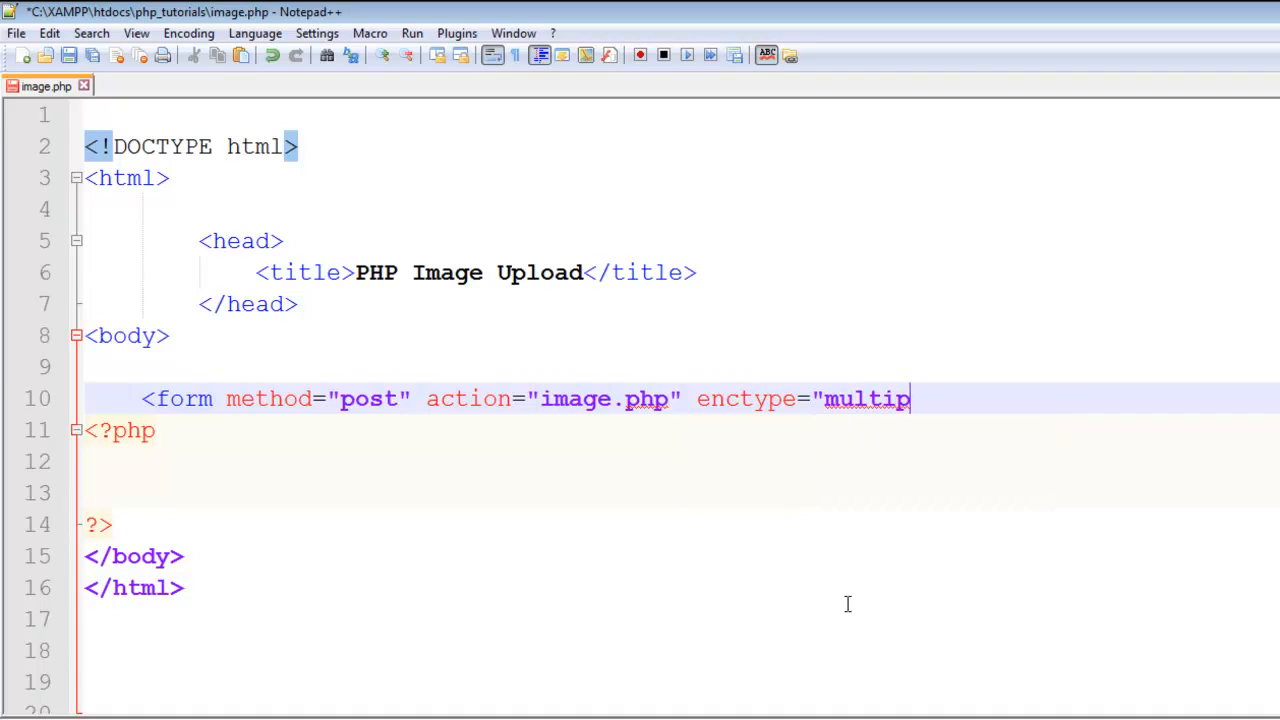
pyautogui.press('Backspace')
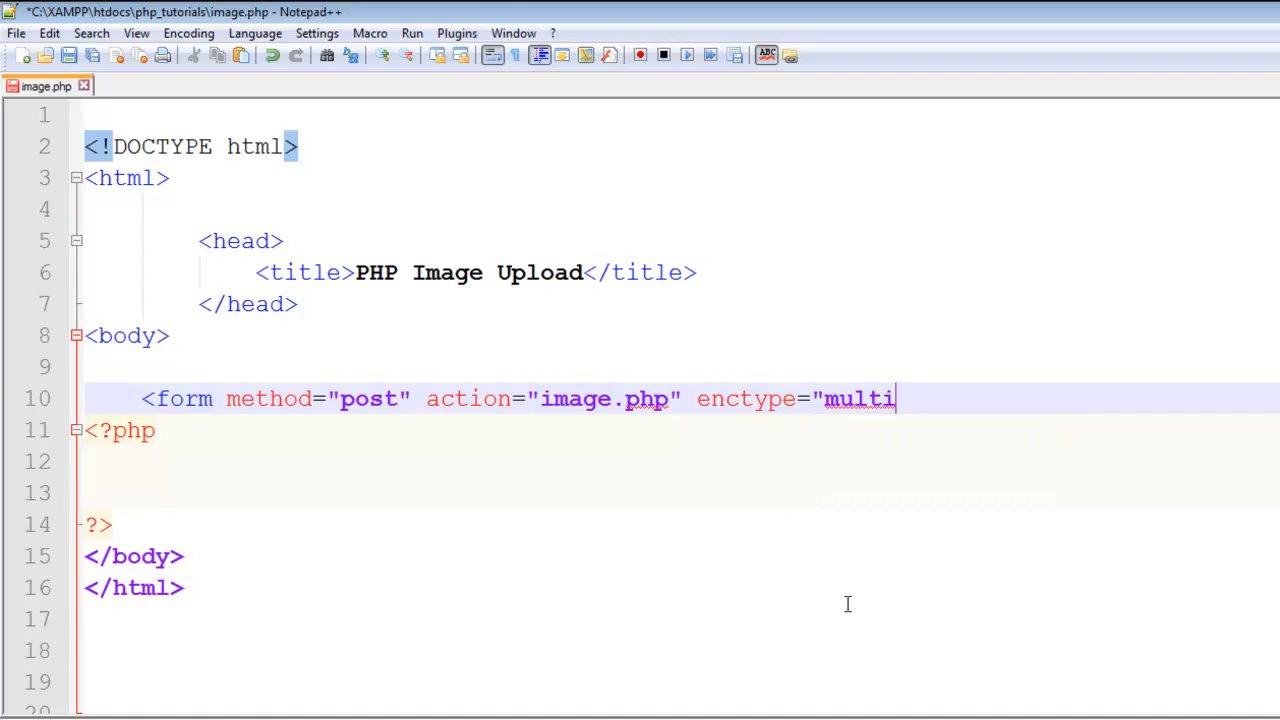
pyautogui.write('part/fo')
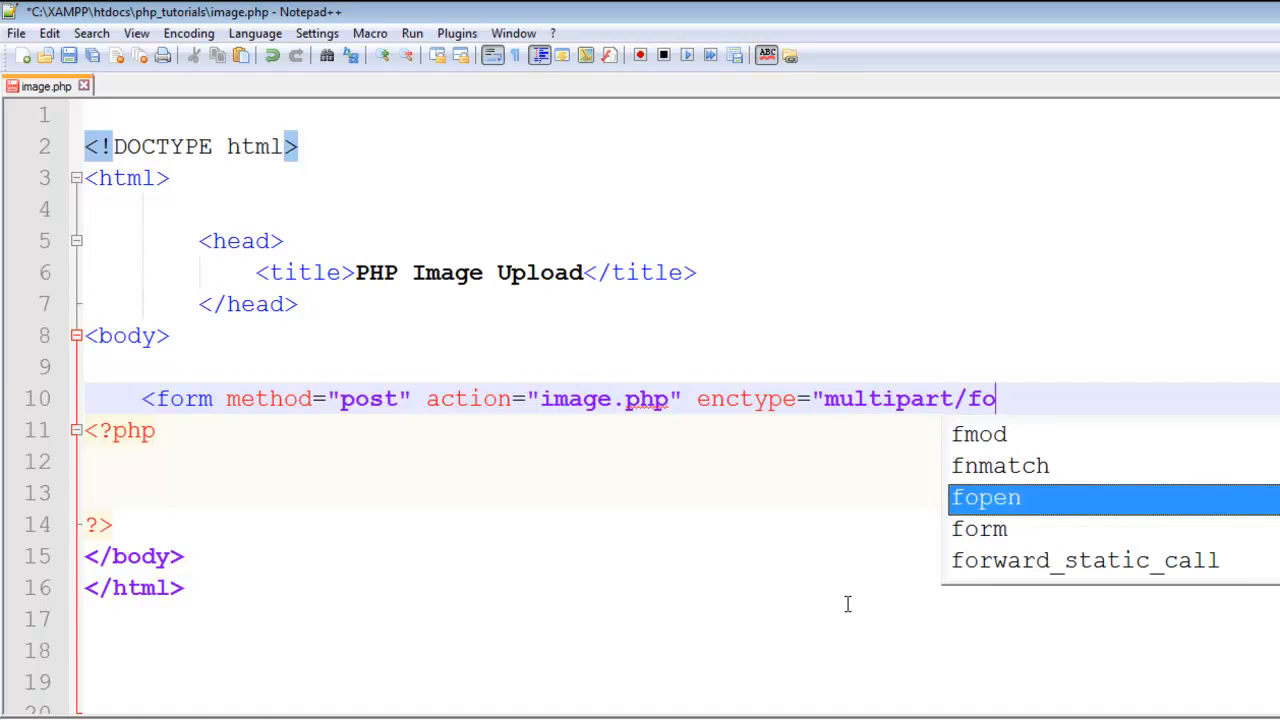
pyautogui.write('rm-data">')
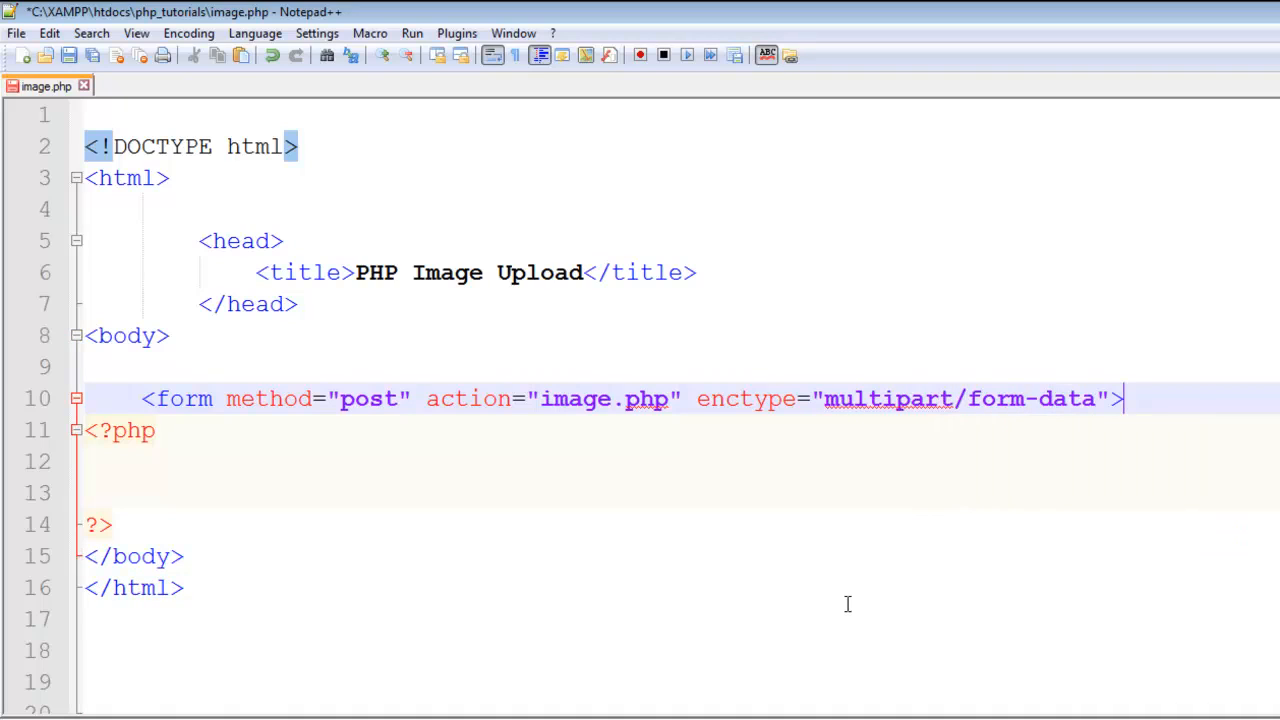
pyautogui.moveTo(912, 410)
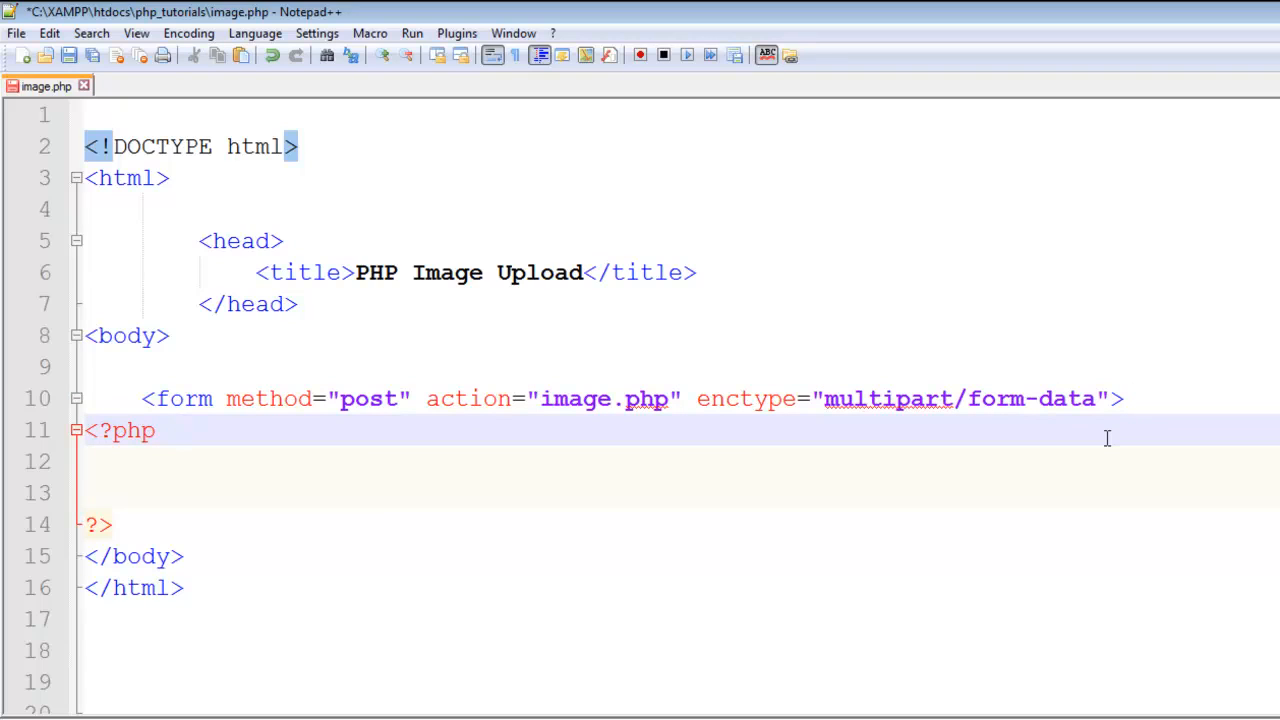
pyautogui.moveTo(1147, 399)
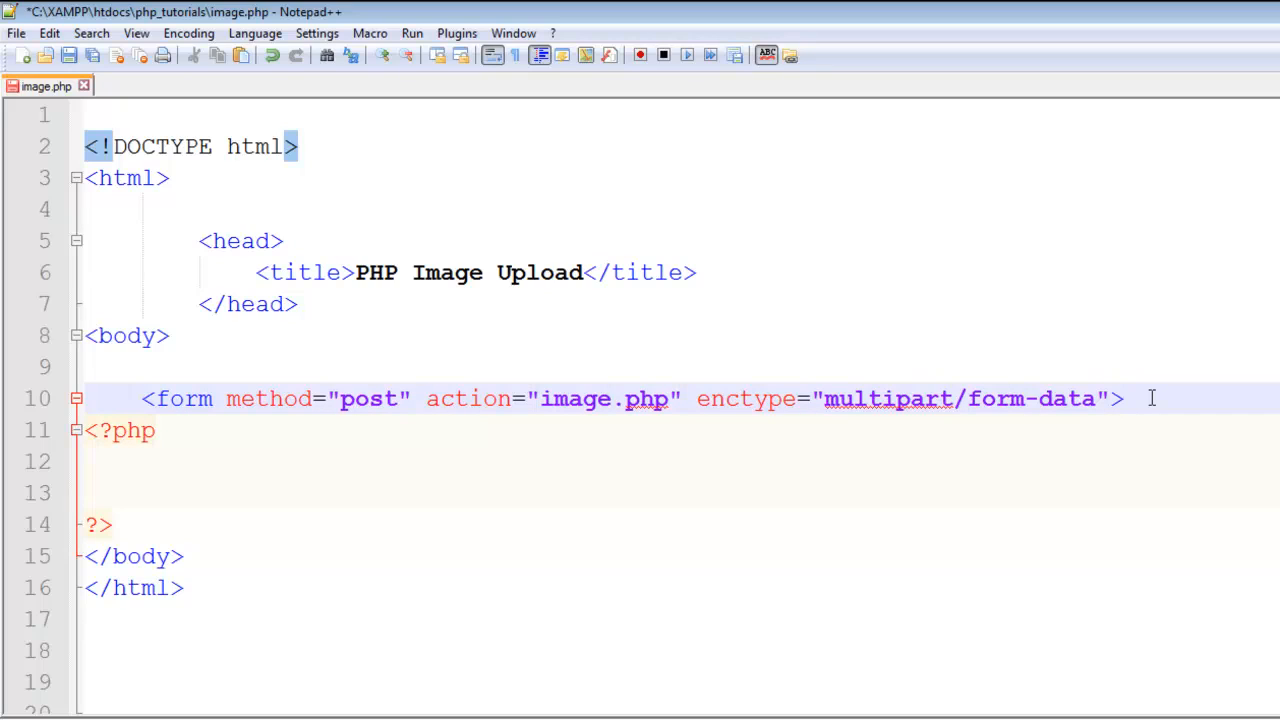
# - Close the form with </form>, leaving blank lines inside it for the fields
pyautogui.press('Enter')
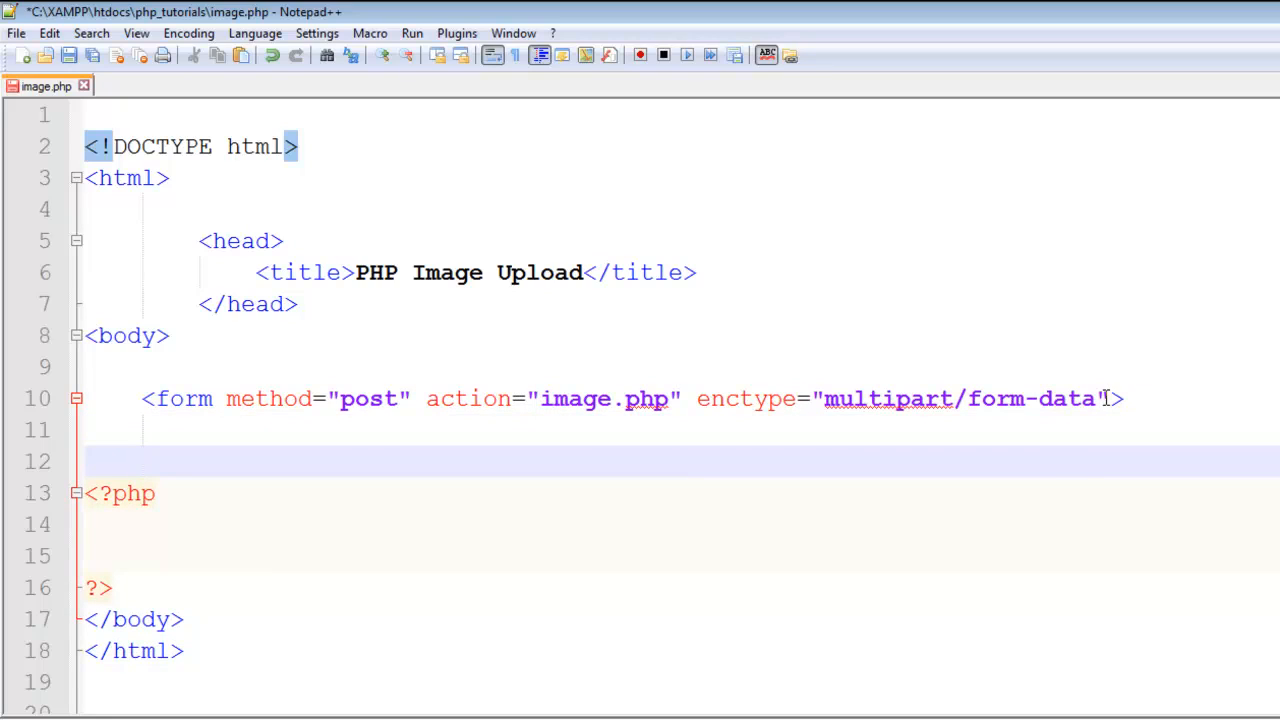
pyautogui.moveTo(697, 398); pyautogui.dragTo(1108, 398)
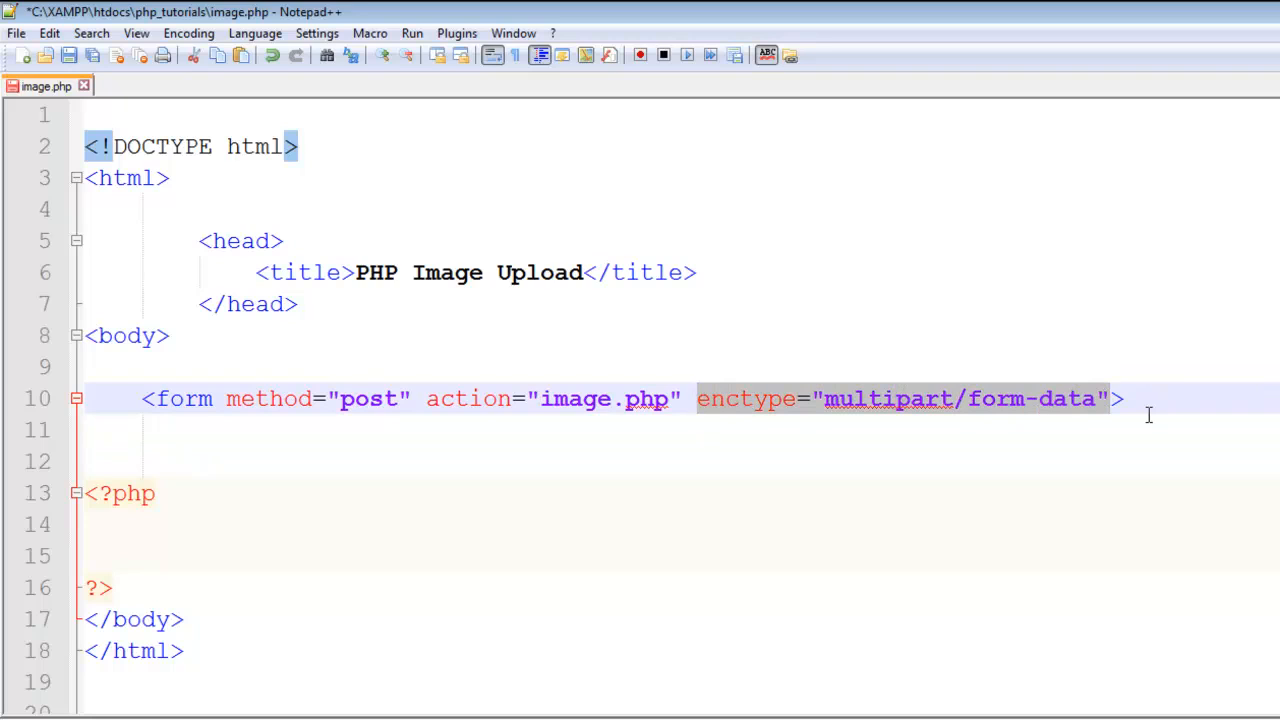
pyautogui.press('enter')
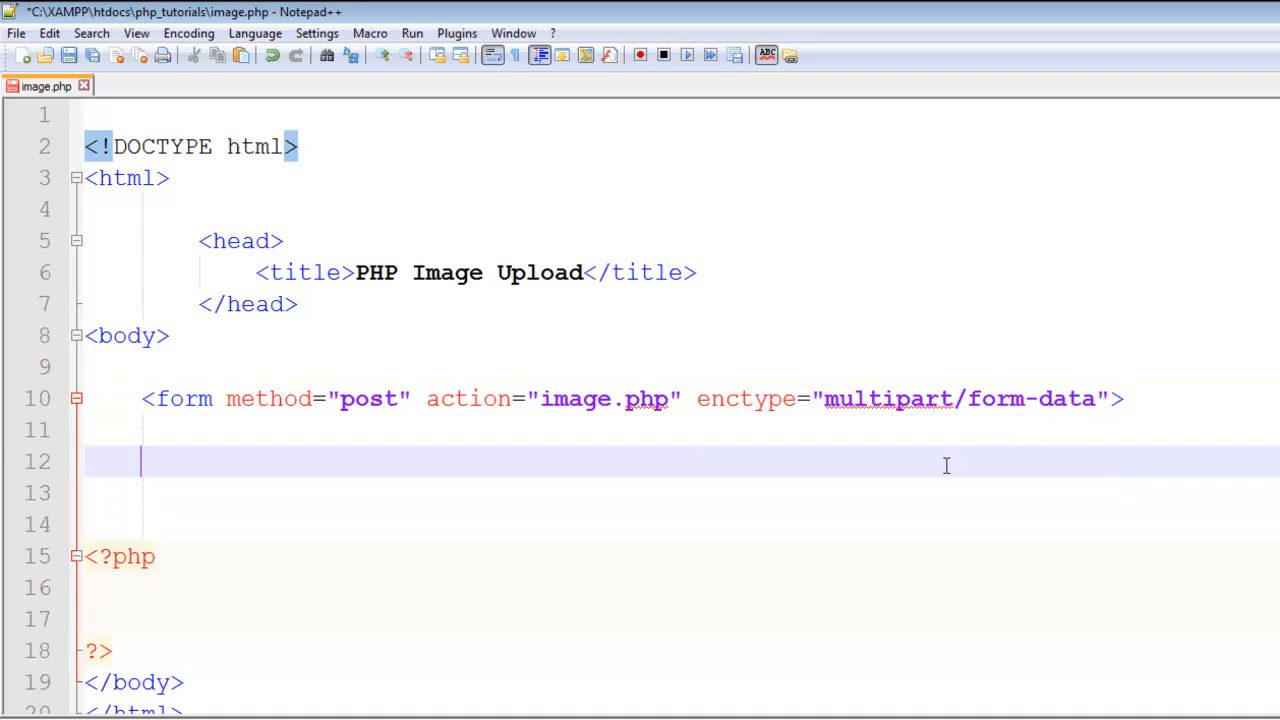
pyautogui.moveTo(675, 457)
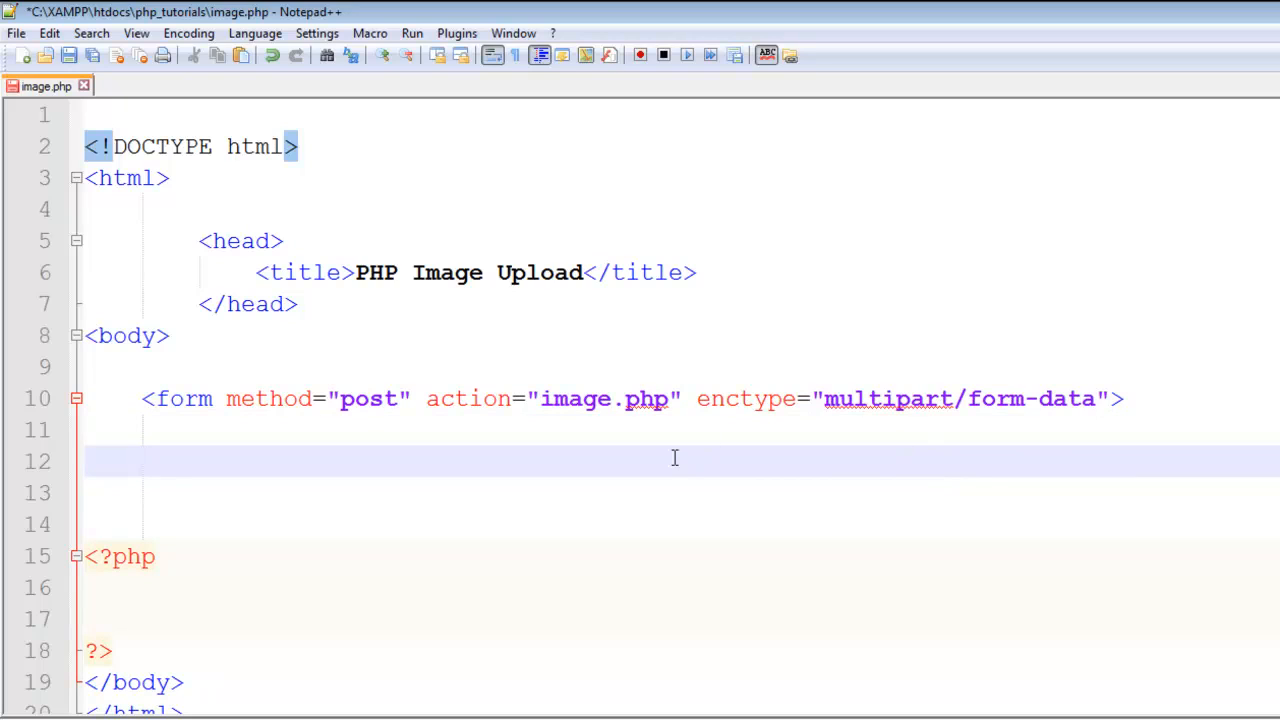
pyautogui.moveTo(775, 534)
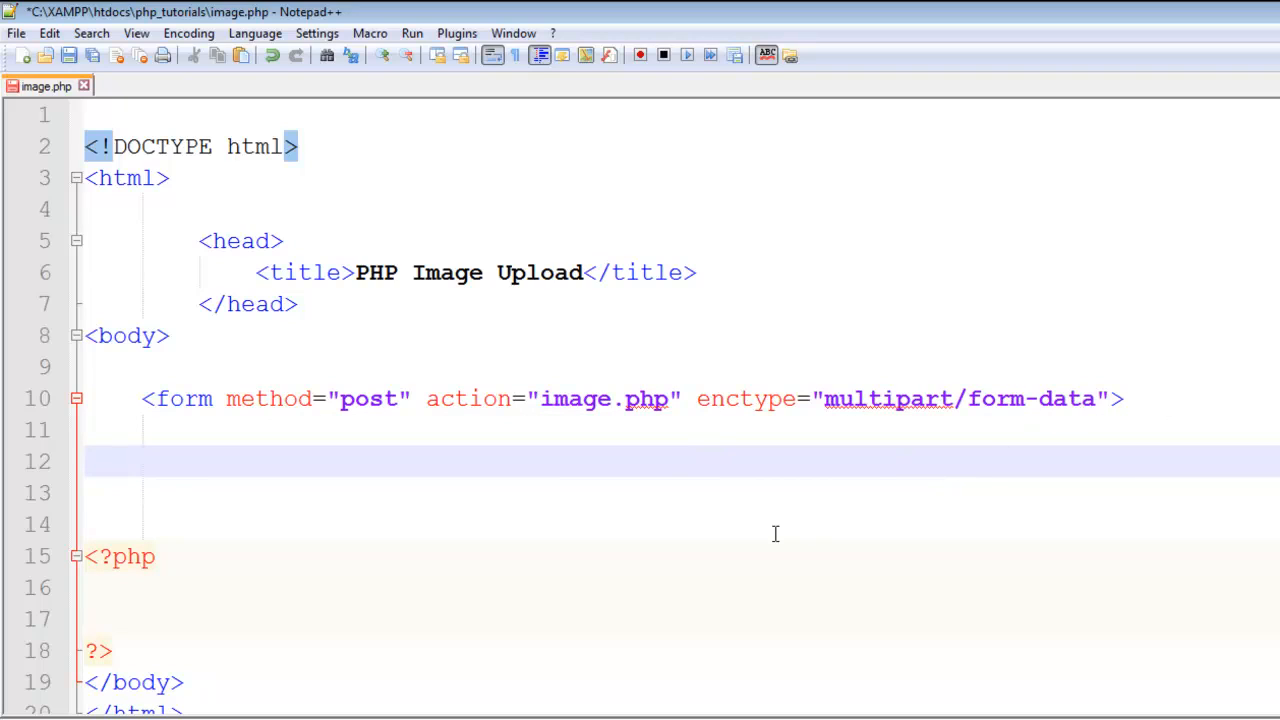
pyautogui.write('</form>')
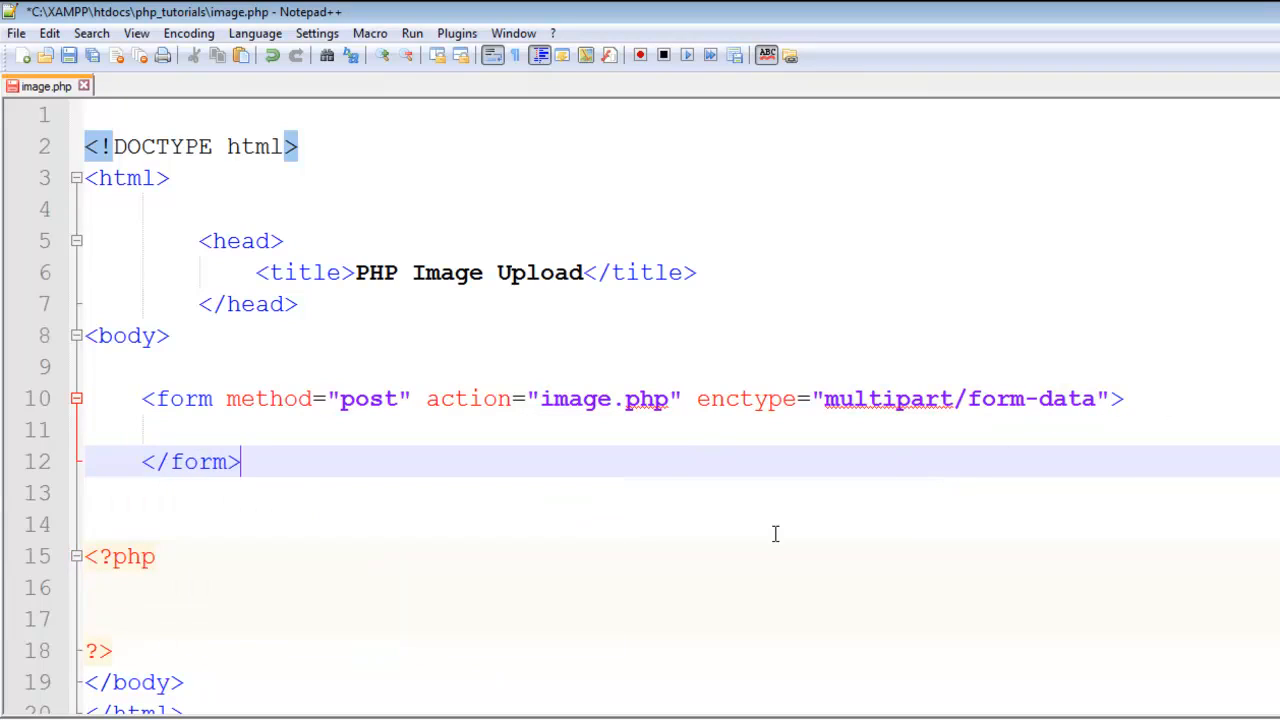
pyautogui.press('Enter')
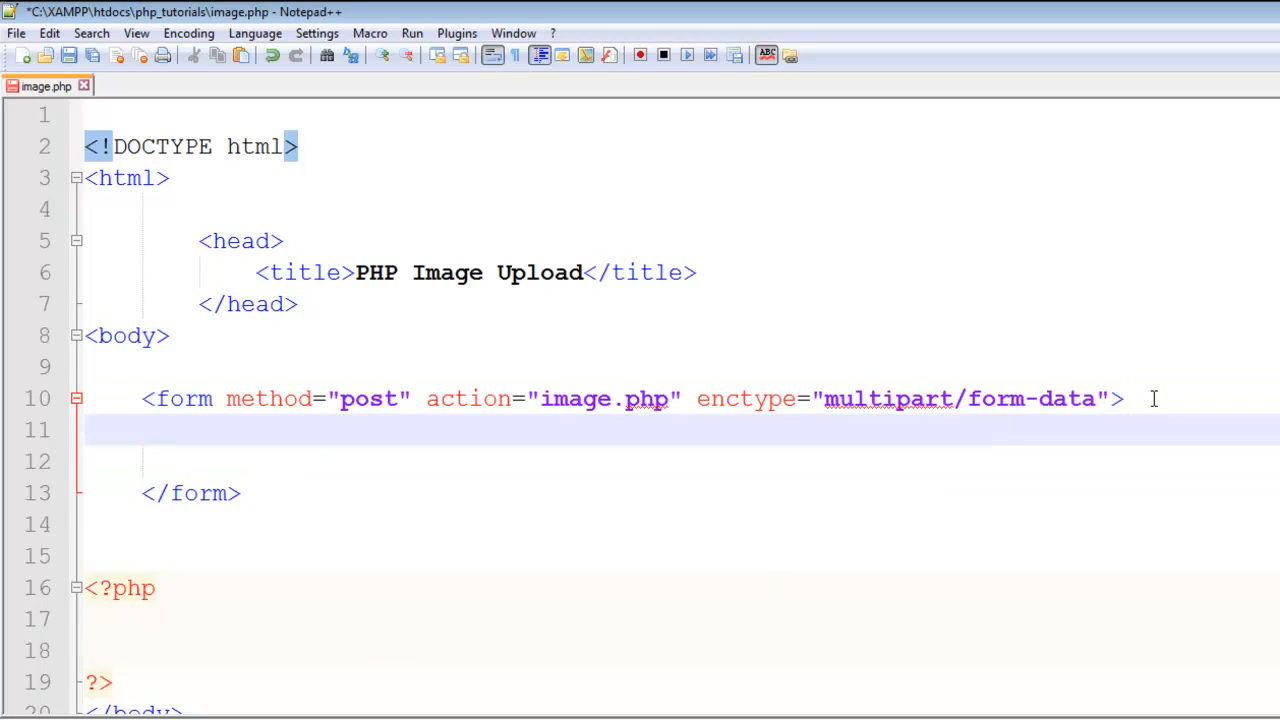
# - Add a file input named "image" inside the form
pyautogui.write('<input')
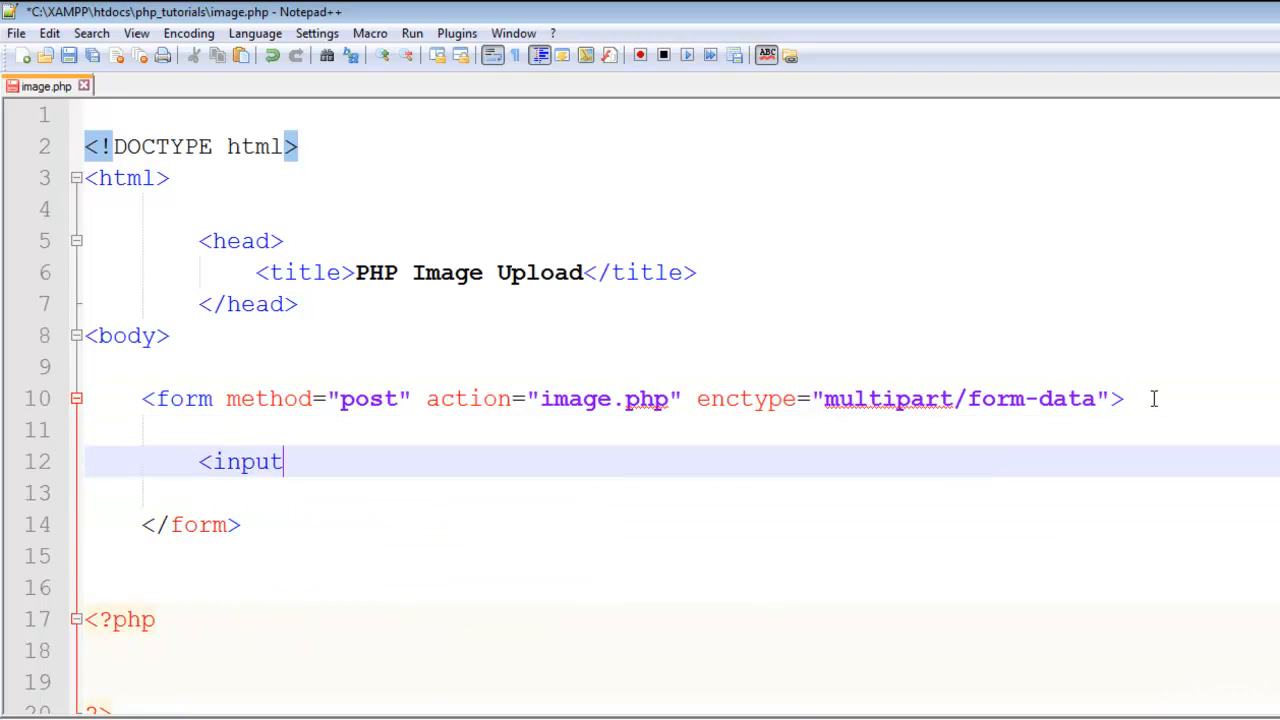
pyautogui.write('type="')
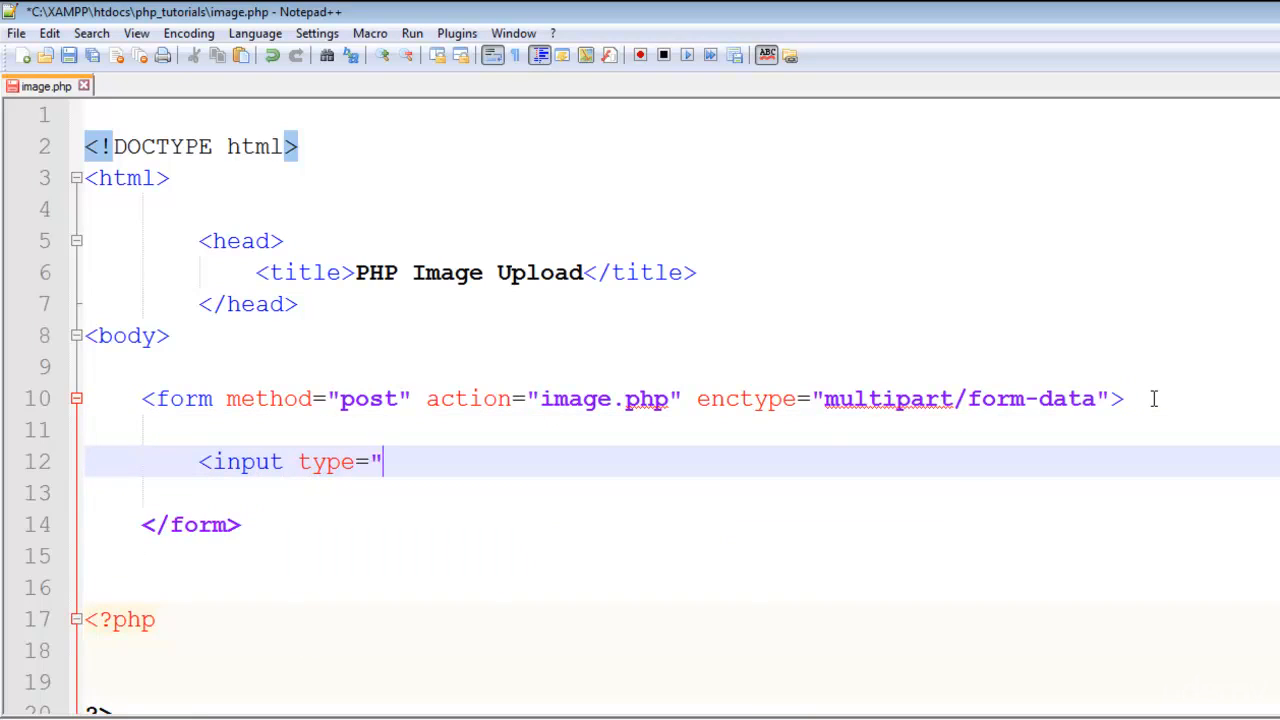
pyautogui.write('file')
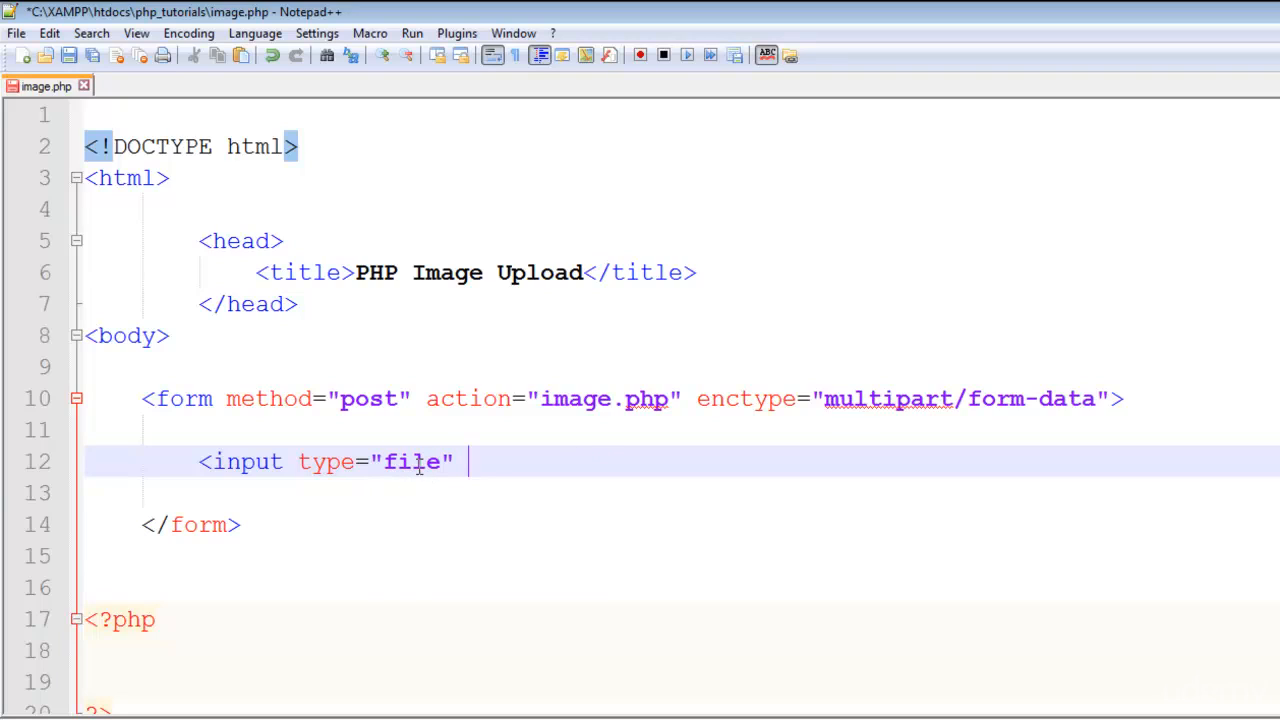
pyautogui.moveTo(490, 485)
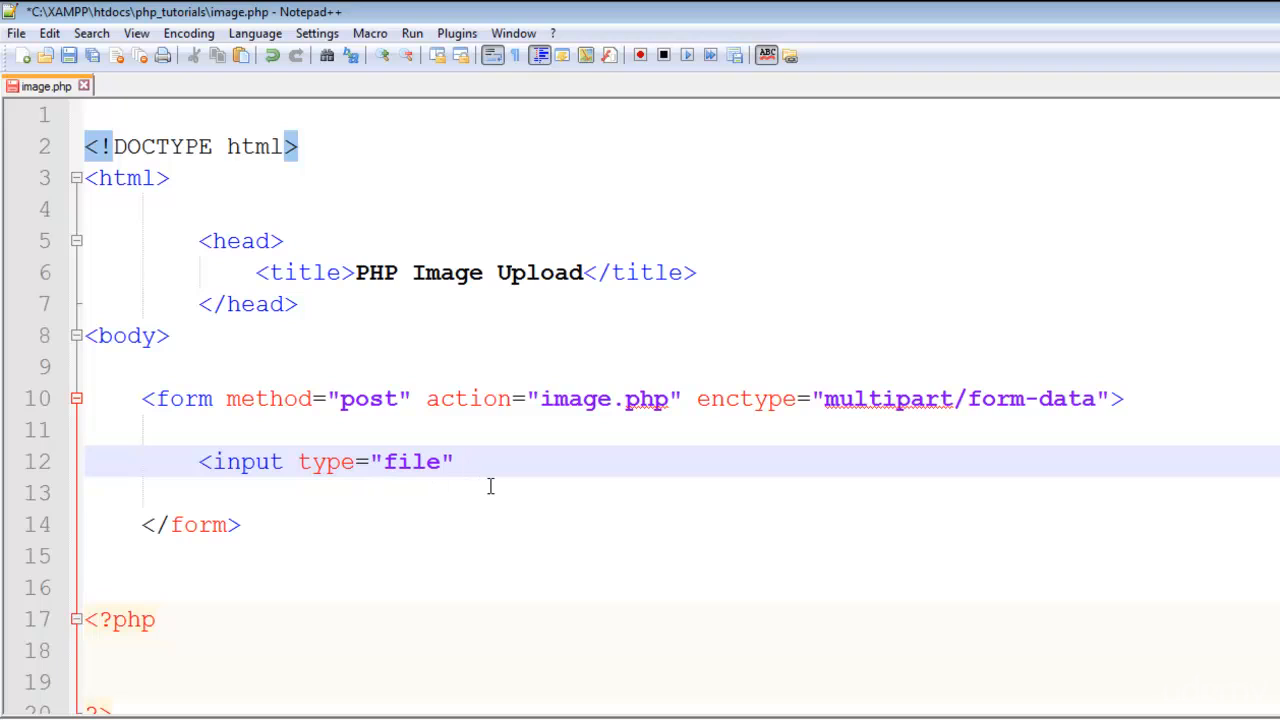
pyautogui.write('name="image"/>')
pyautogui.write('<input ')
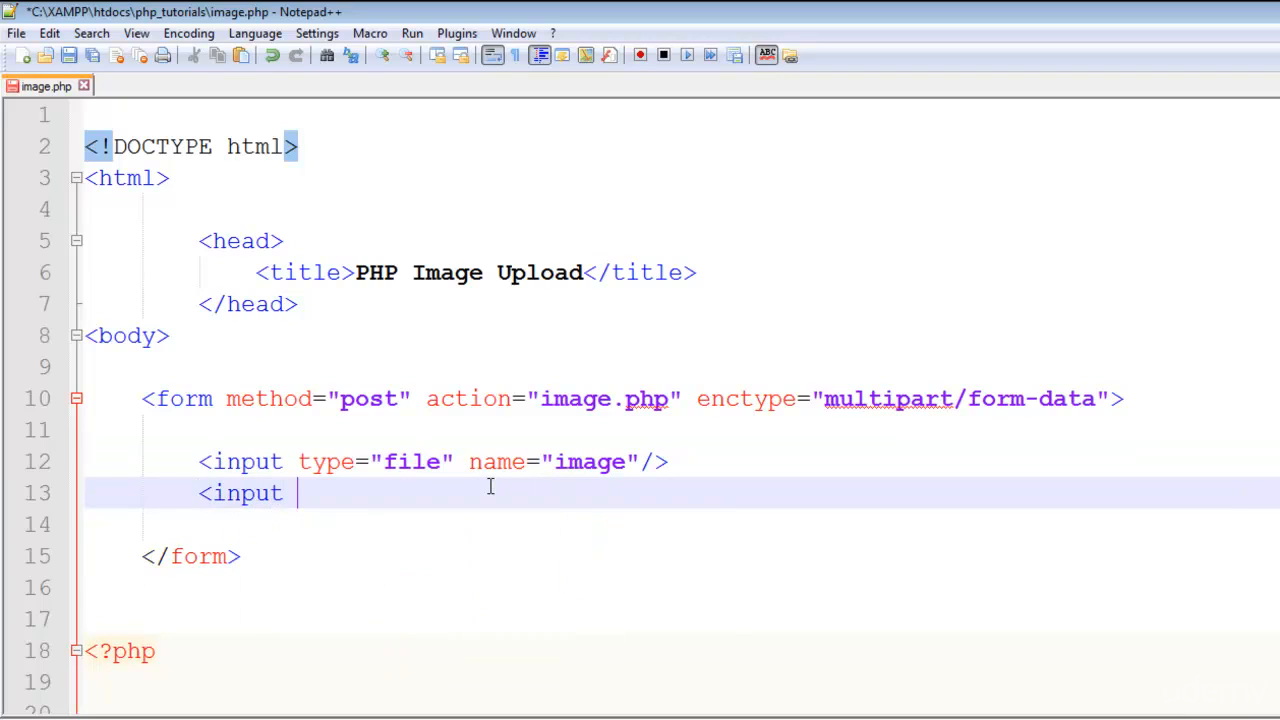
# - Add a submit input named "upload" with value "Upload Image"
pyautogui.write('type="submit" name')
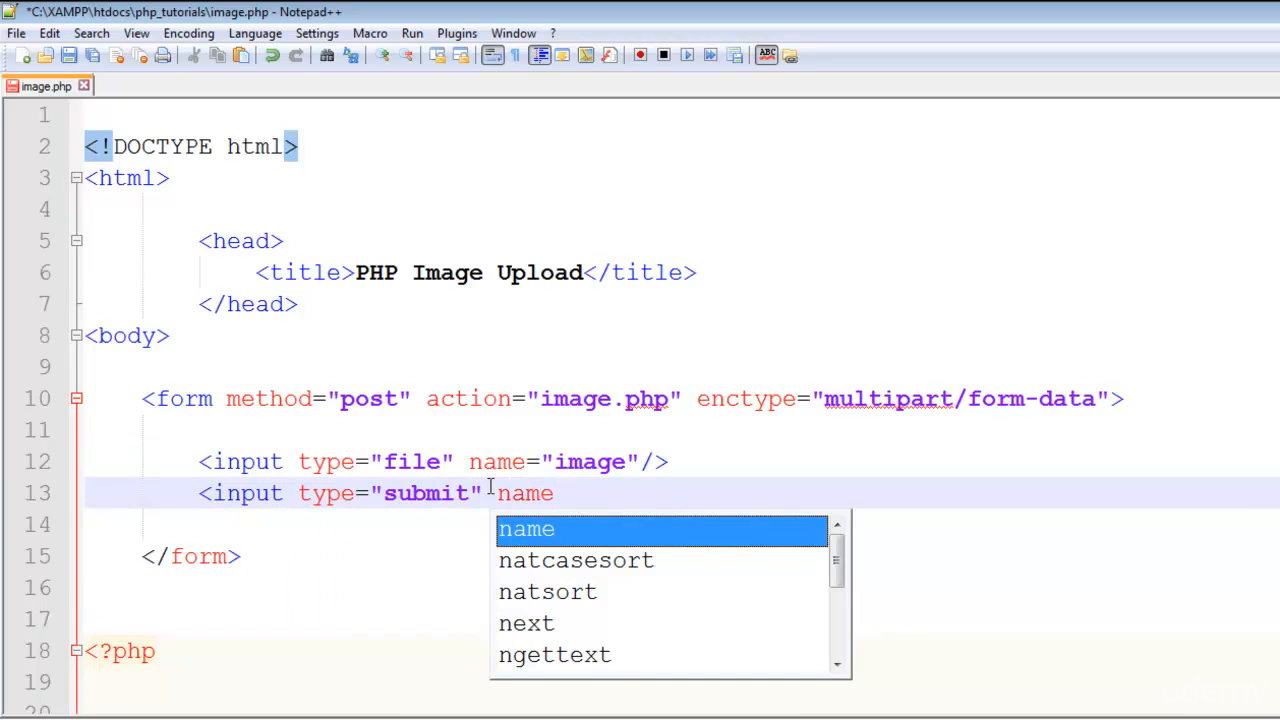
pyautogui.write('="')
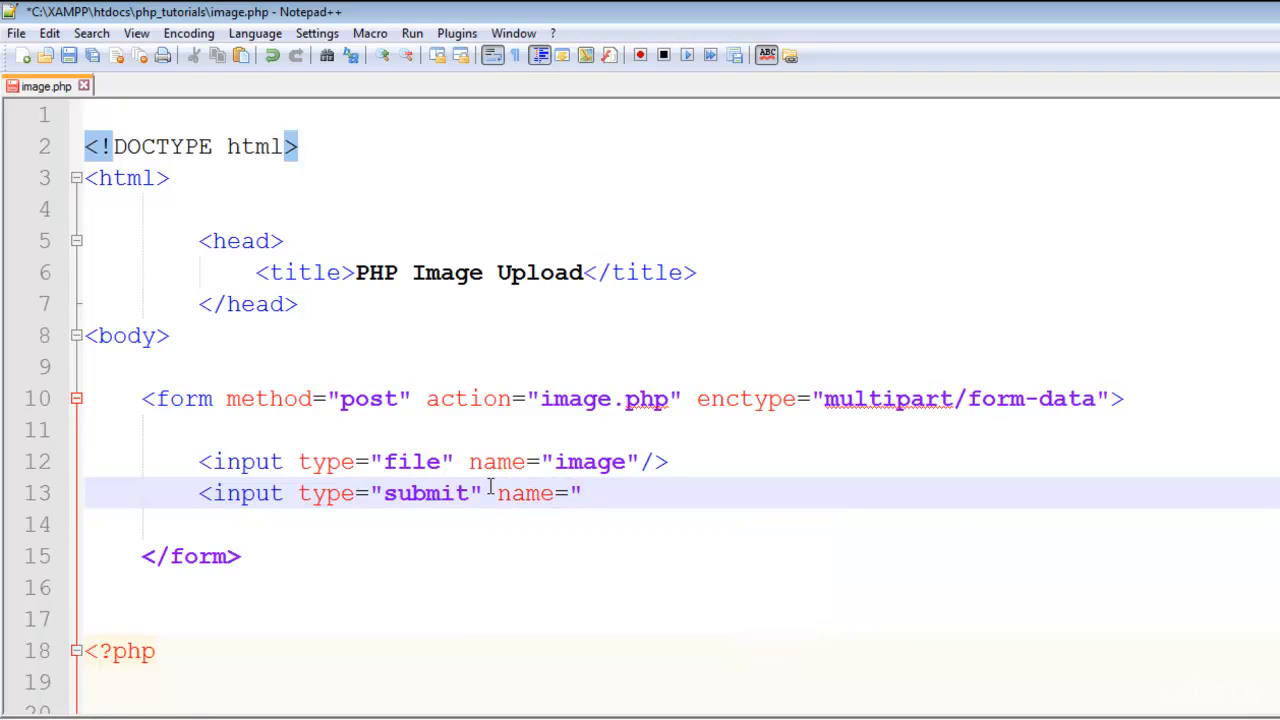
pyautogui.write('up')
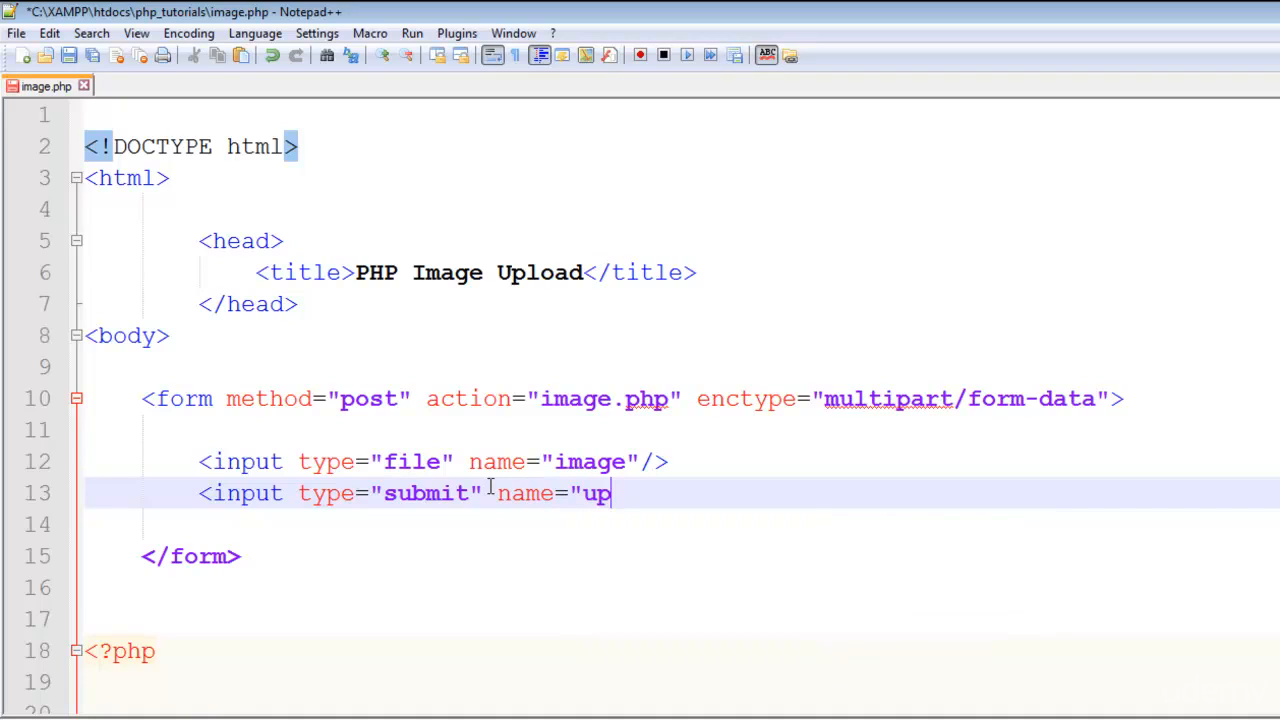
pyautogui.write('load"')
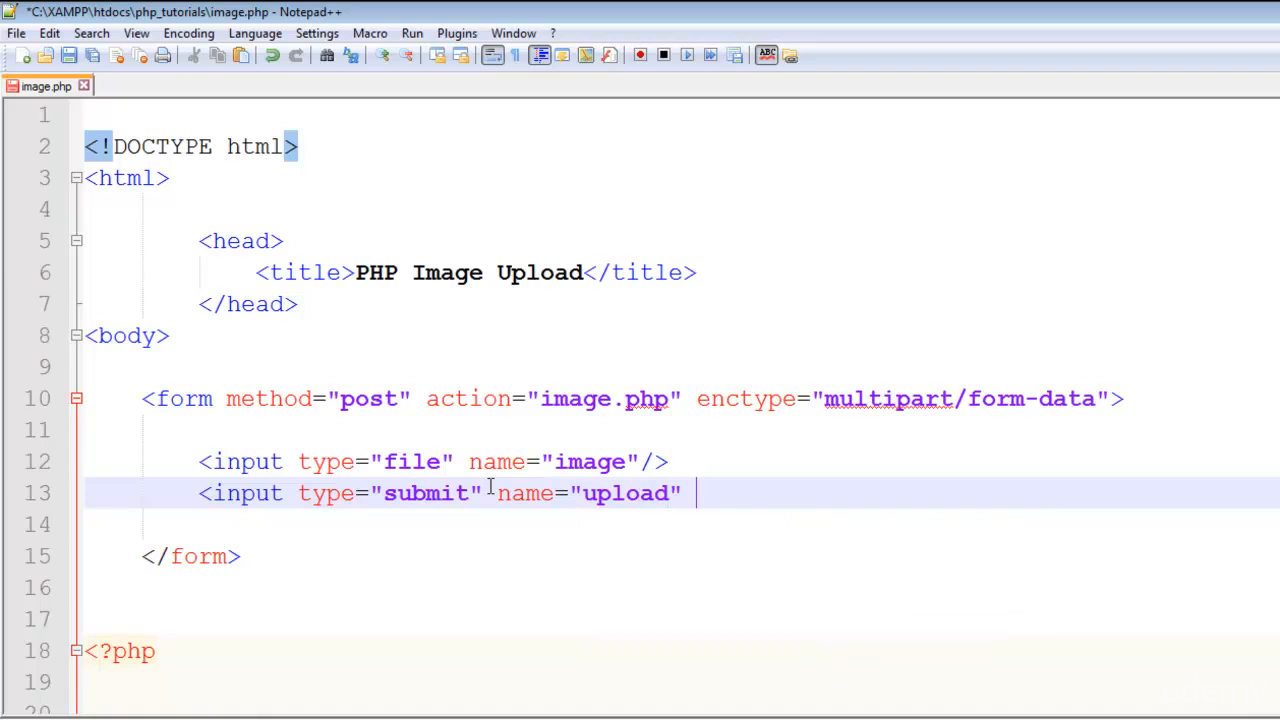
pyautogui.write('value="')
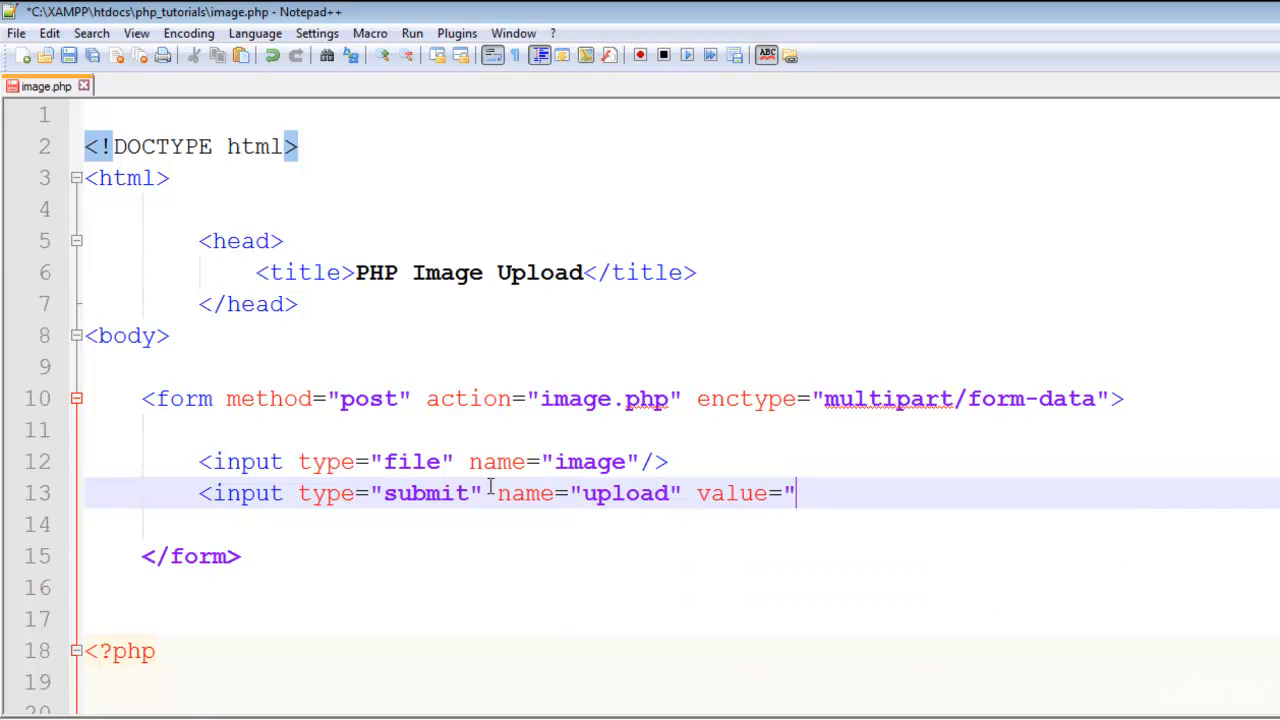
pyautogui.write('Upload')
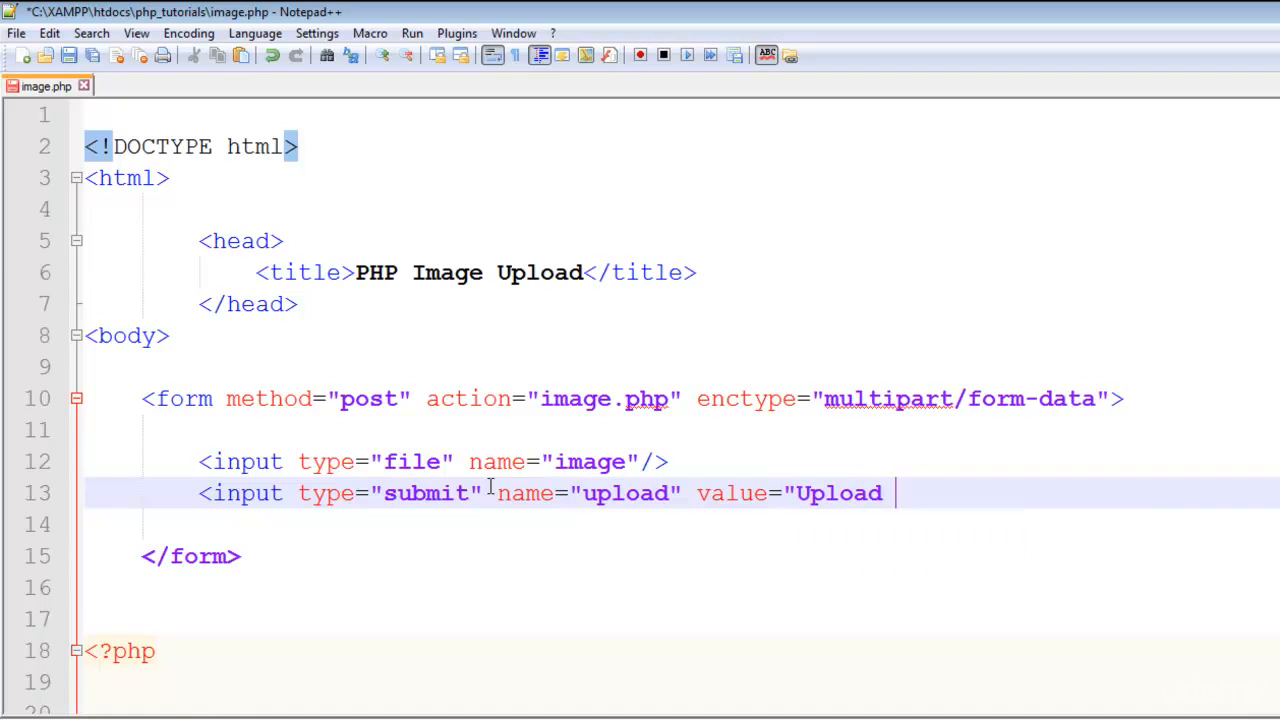
pyautogui.write('Image"/')
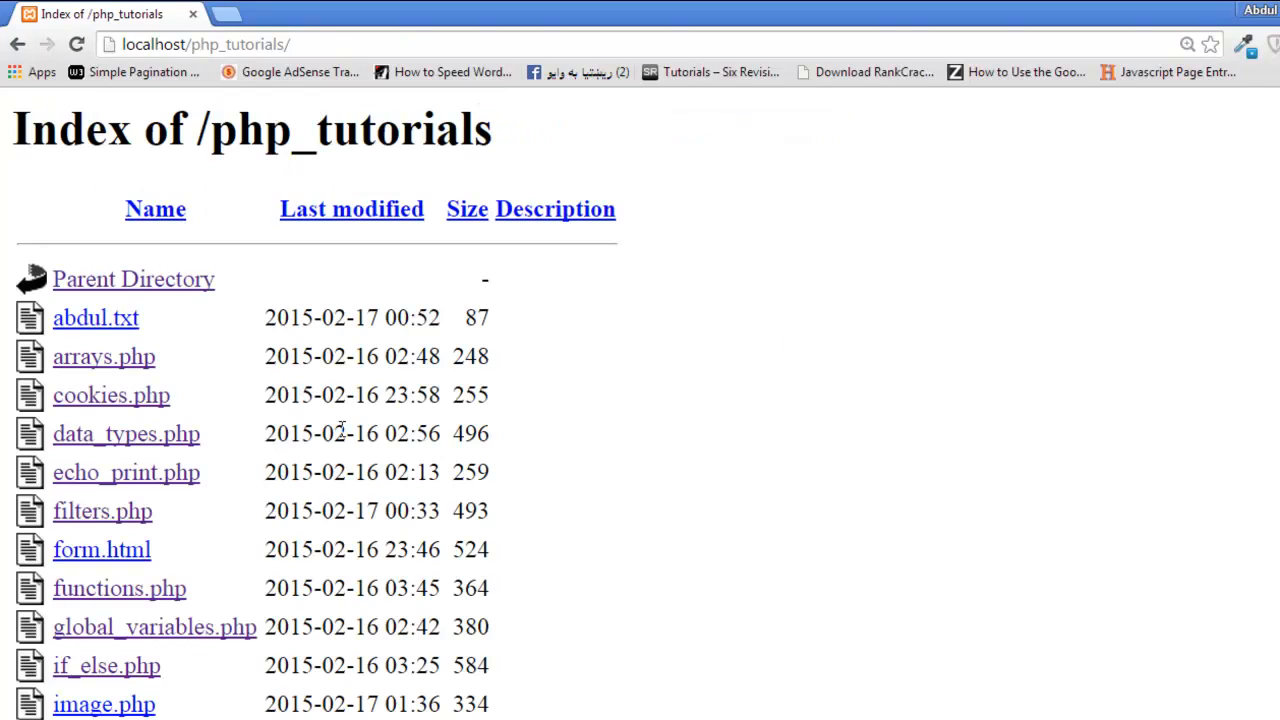
# - Open image.php from the listing and test the Choose File picker, then cancel it
pyautogui.scroll(-3)
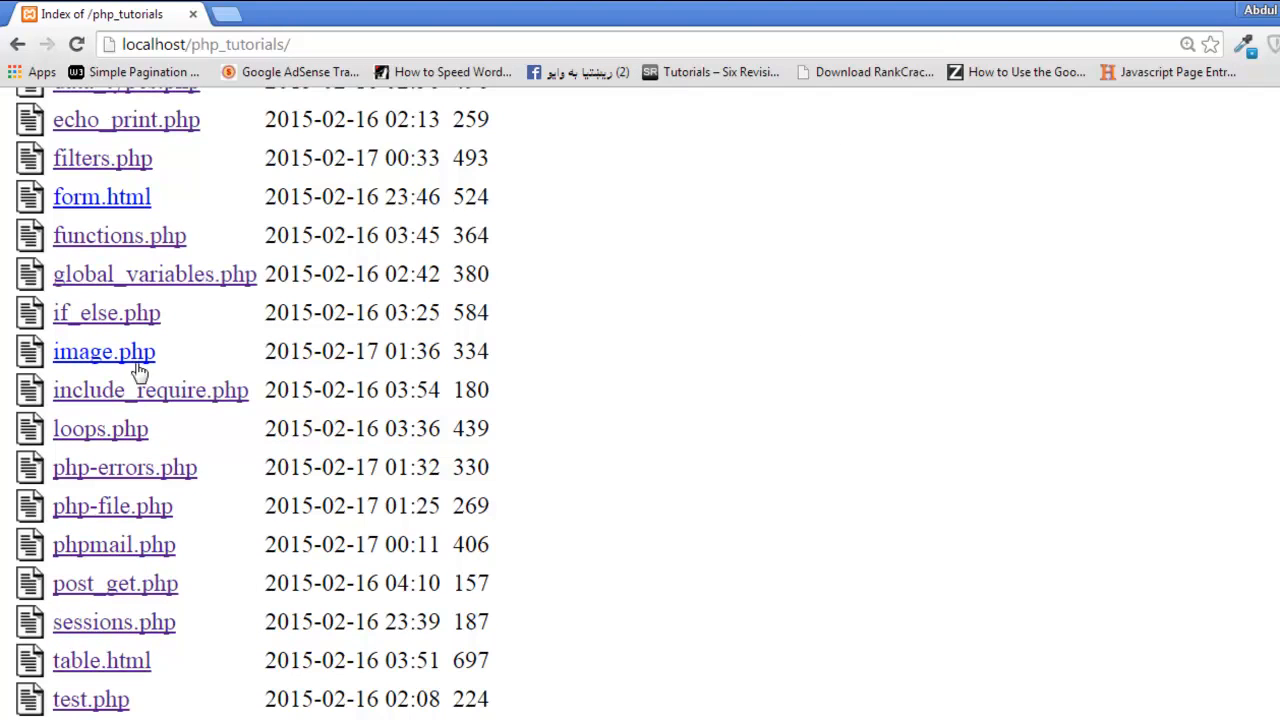
pyautogui.click(104, 351)
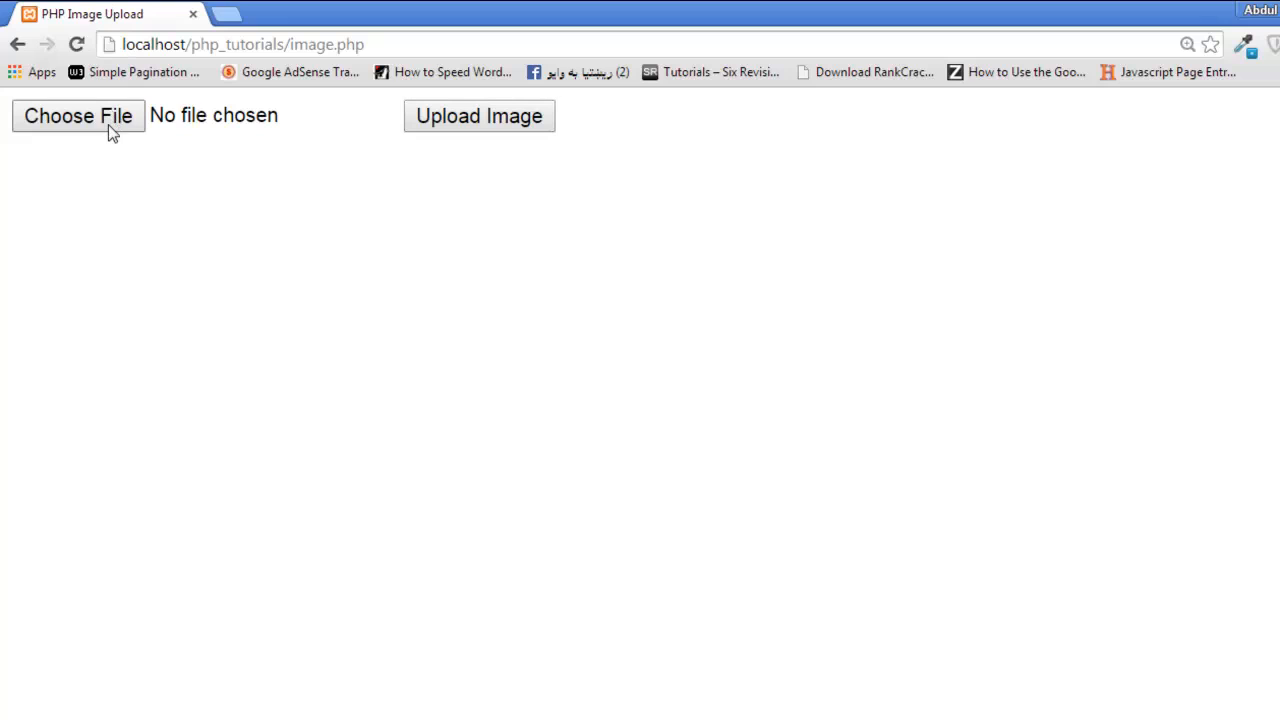
pyautogui.click(78, 115)
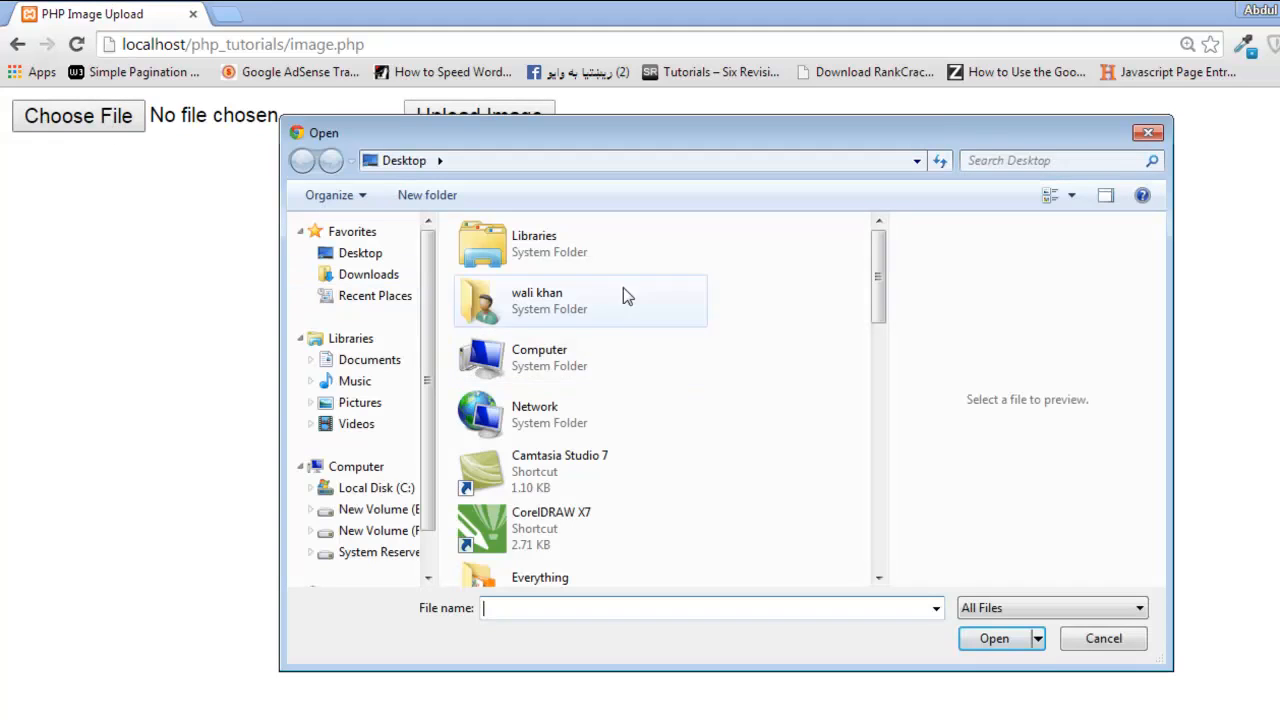
pyautogui.click(1103, 638)
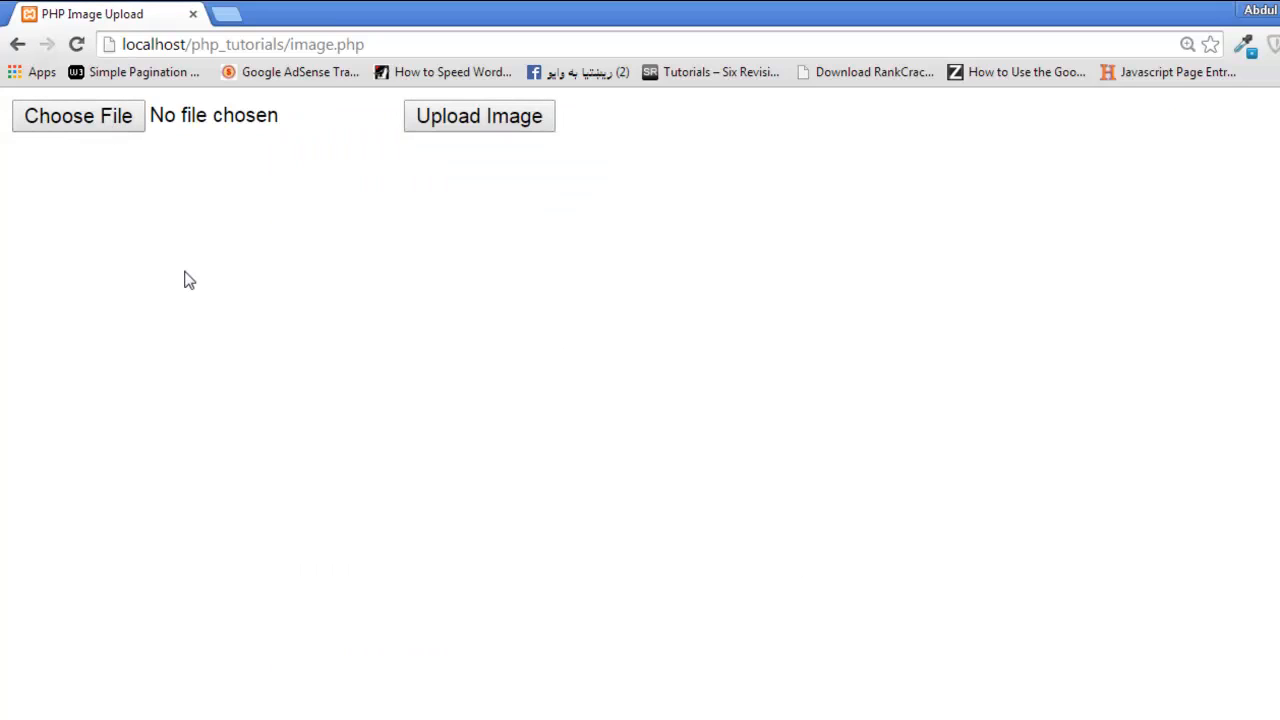
pyautogui.moveTo(581, 703)
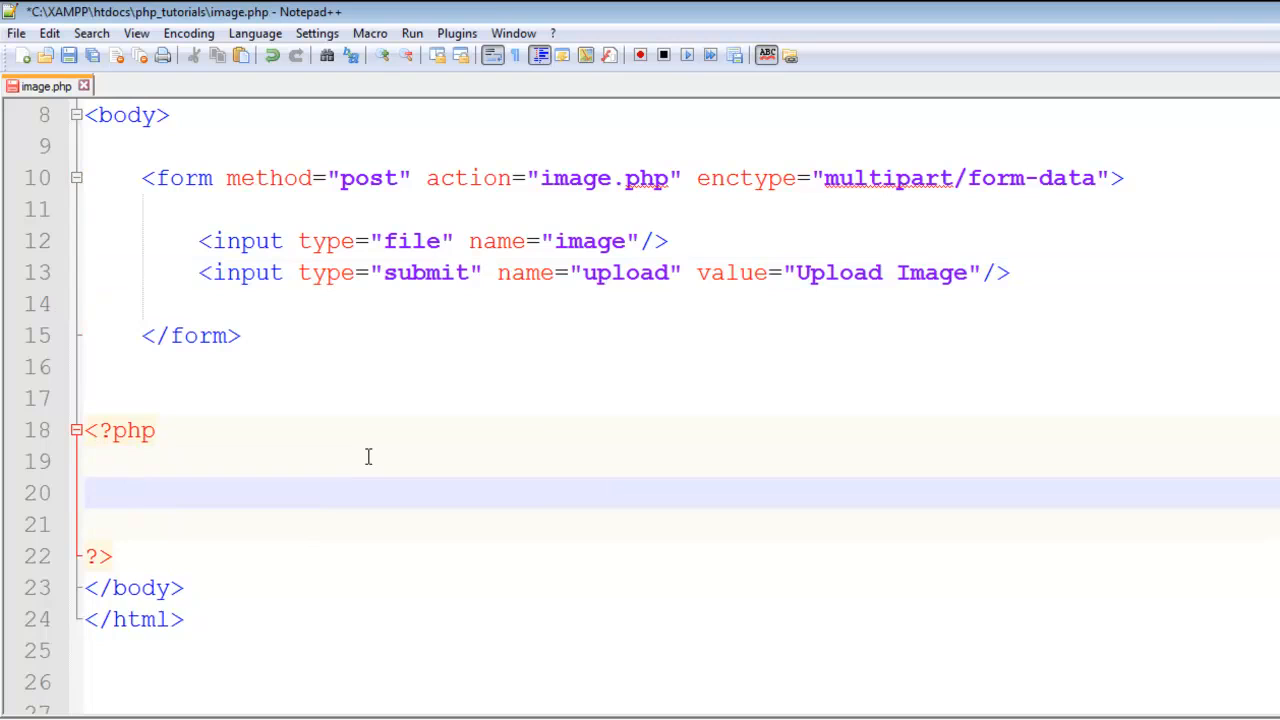
# - Type if(isset($_POST['upload'])){ } and split the braces onto separate lines
pyautogui.write('if(i')
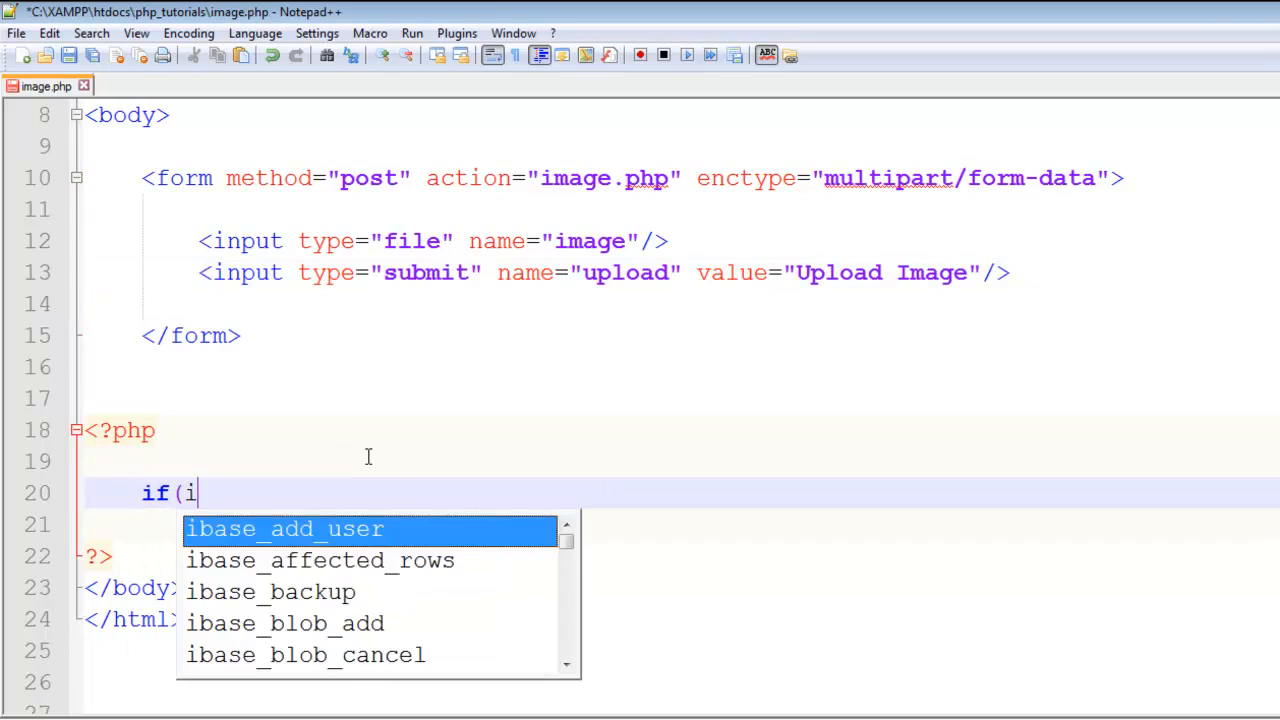
pyautogui.write('sset(')
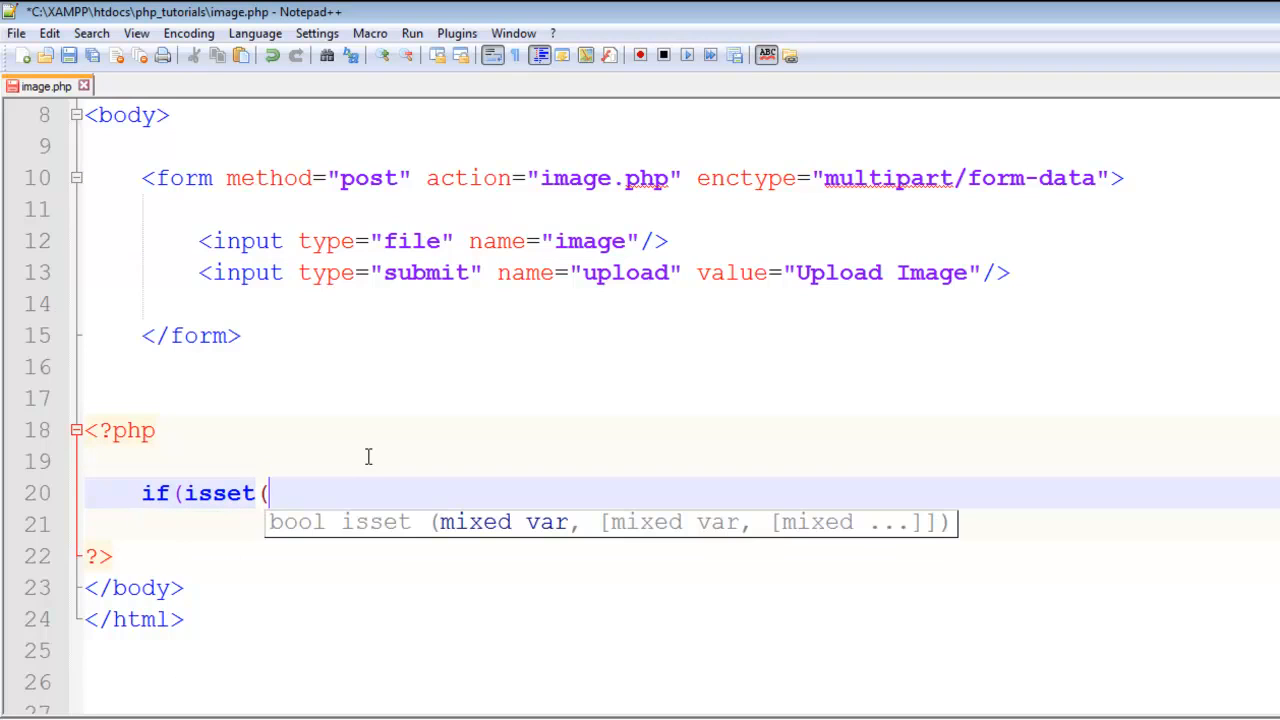
pyautogui.write('$_POS')
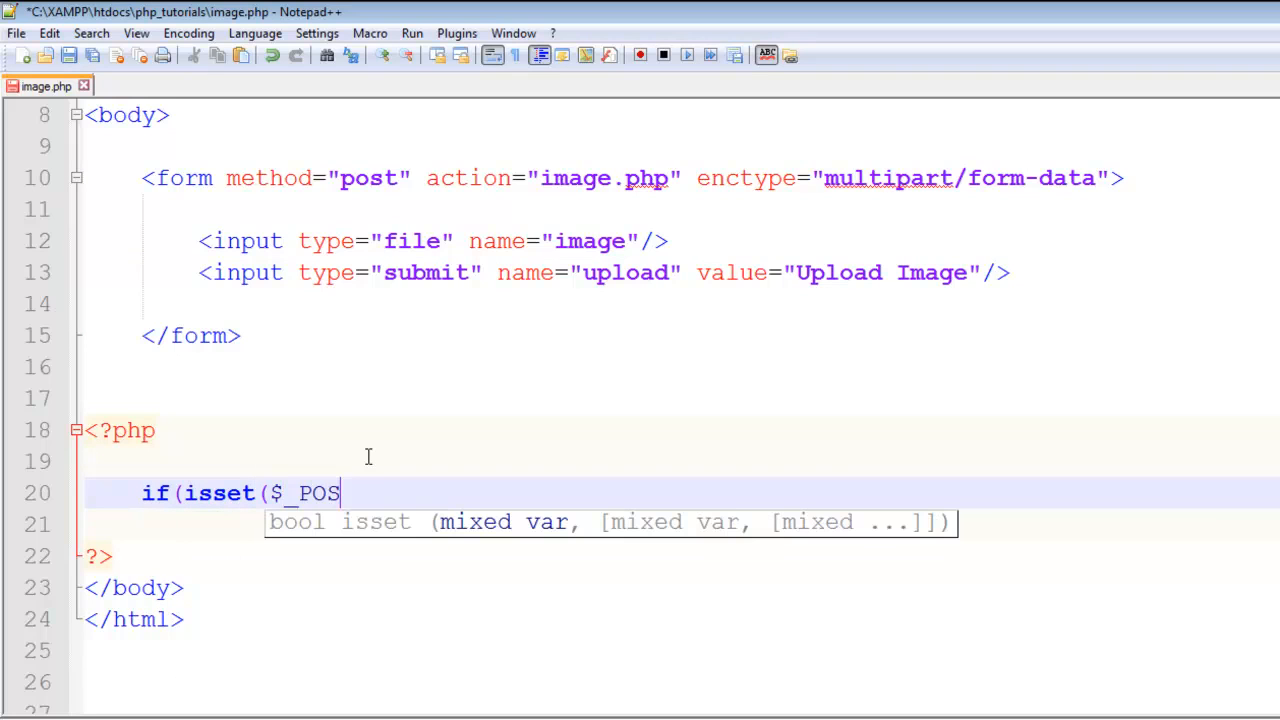
pyautogui.write('T[]')
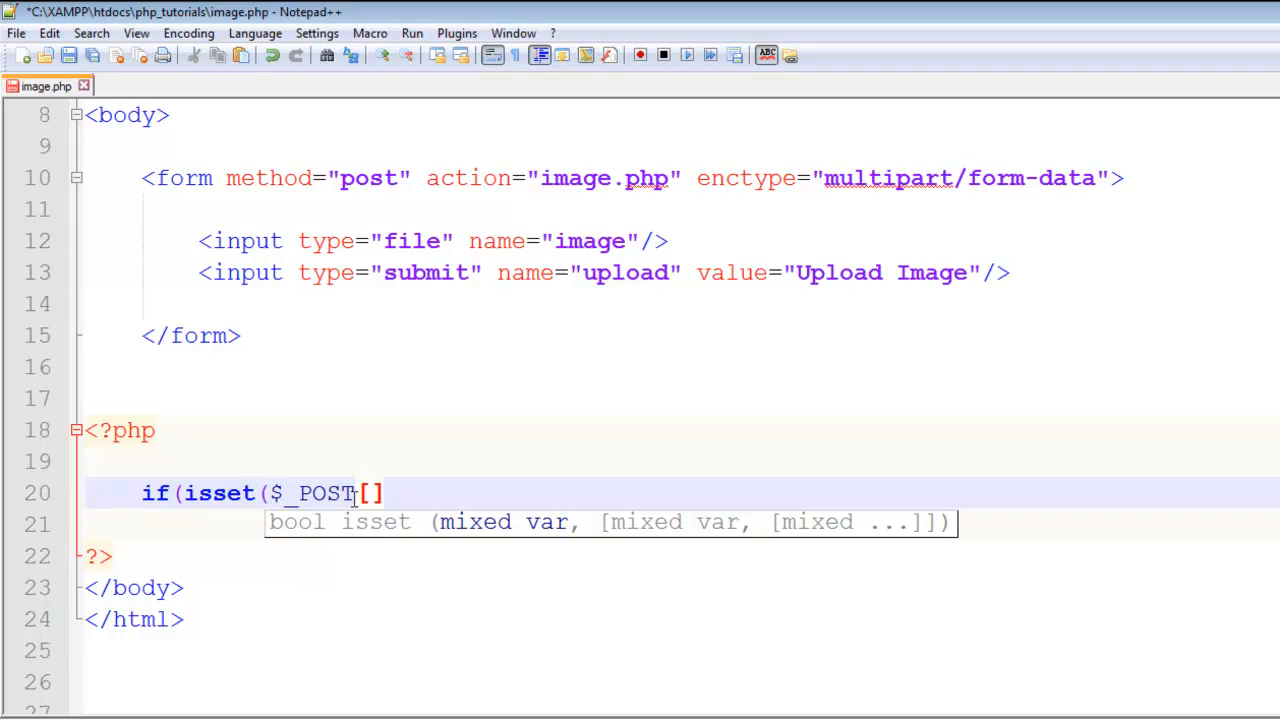
pyautogui.write("'")
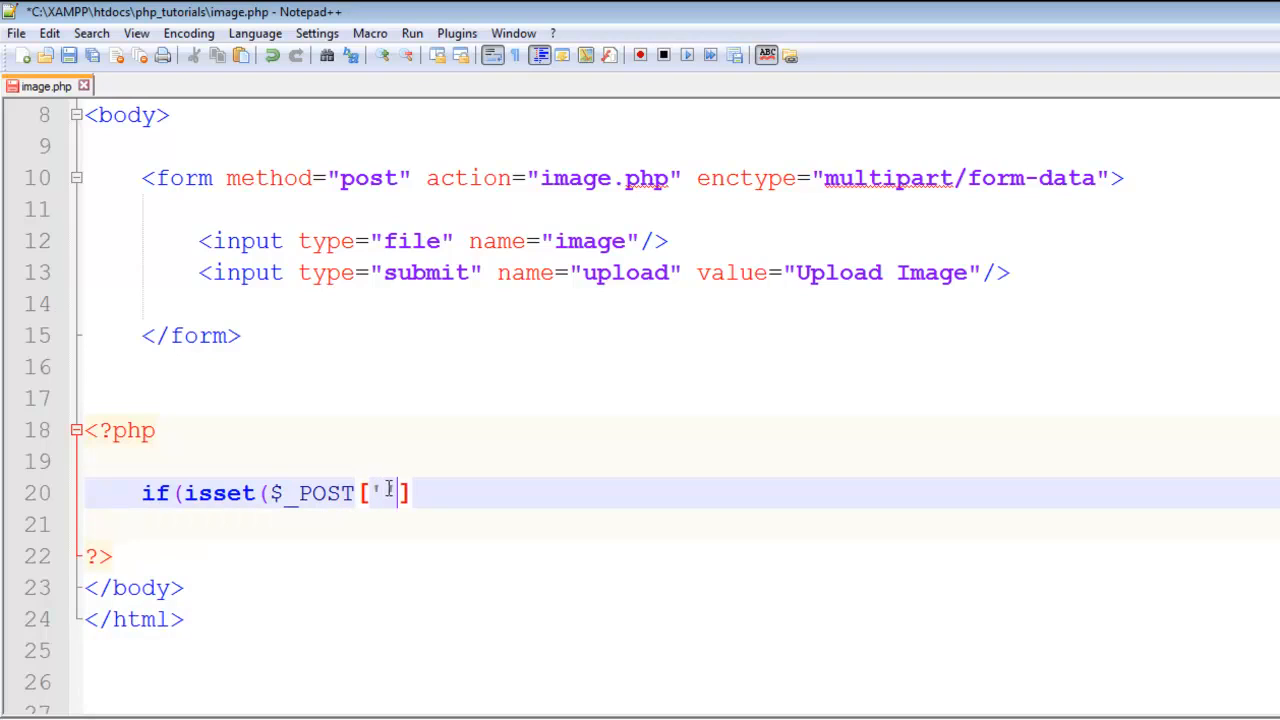
pyautogui.write('upload')
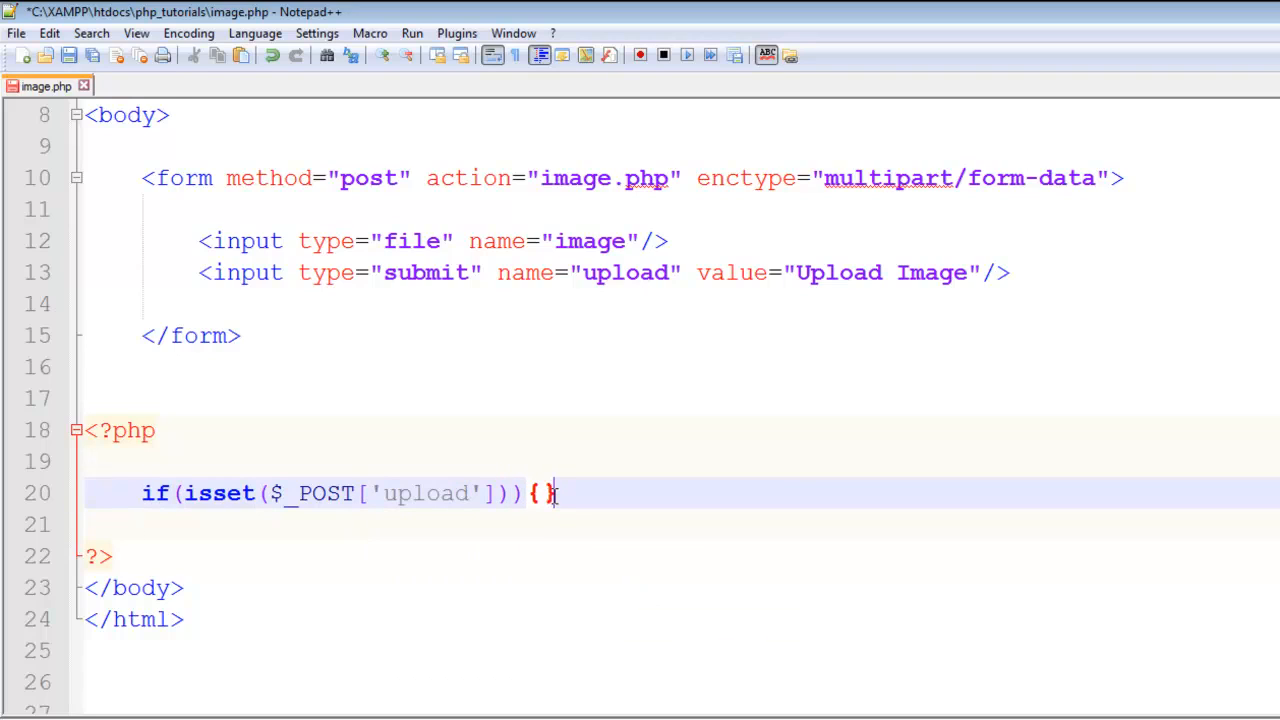
pyautogui.press('Enter')
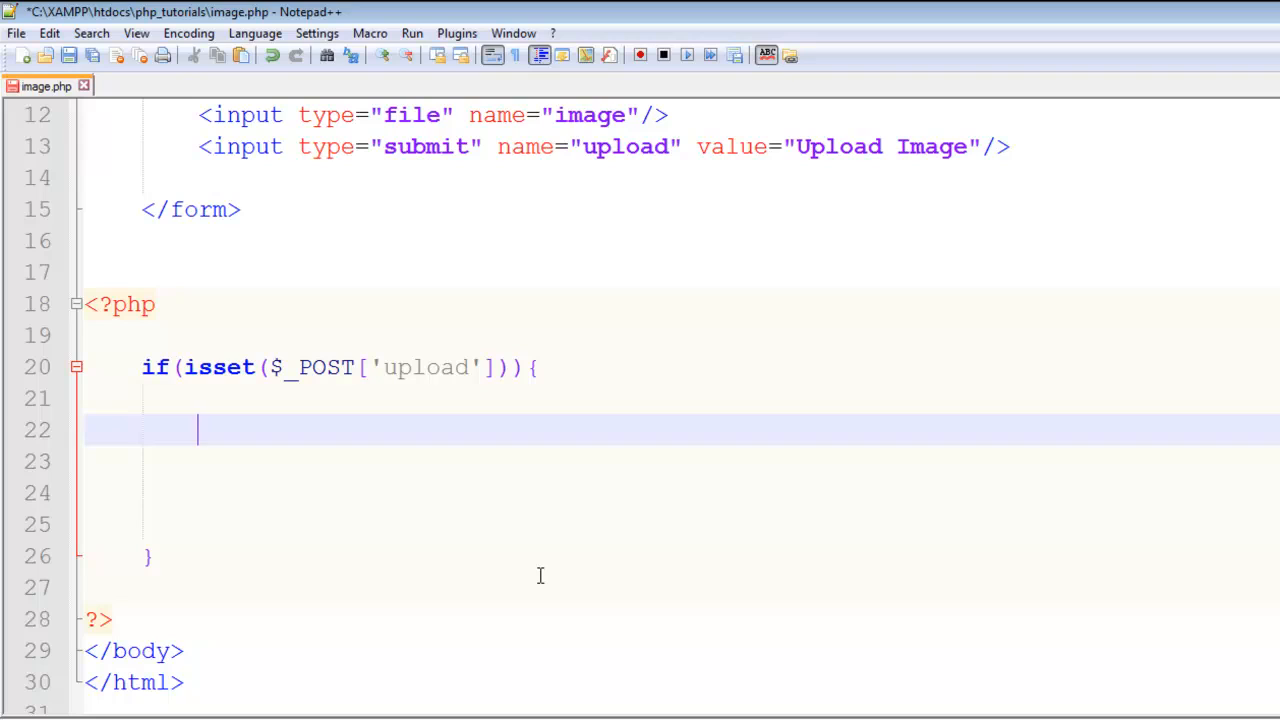
# - Write $image = $_FILES['image']['name']; inside the if block and select the line
pyautogui.write('$')
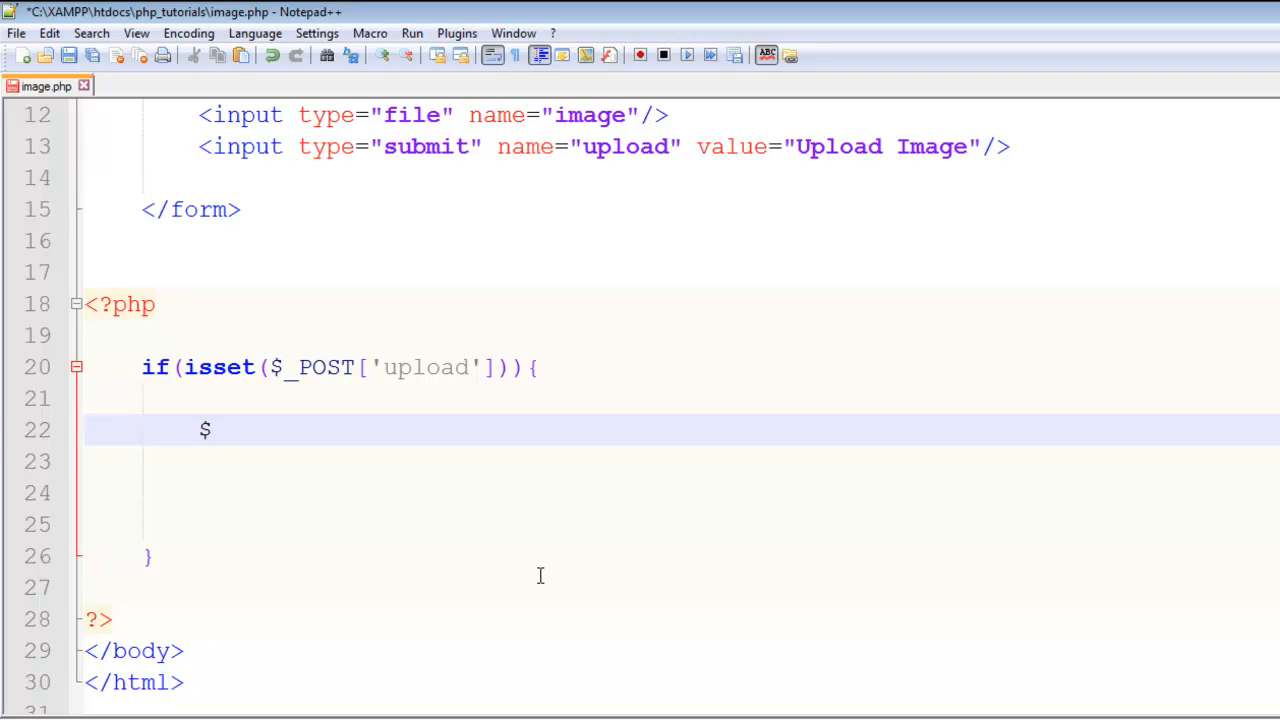
pyautogui.write('image')
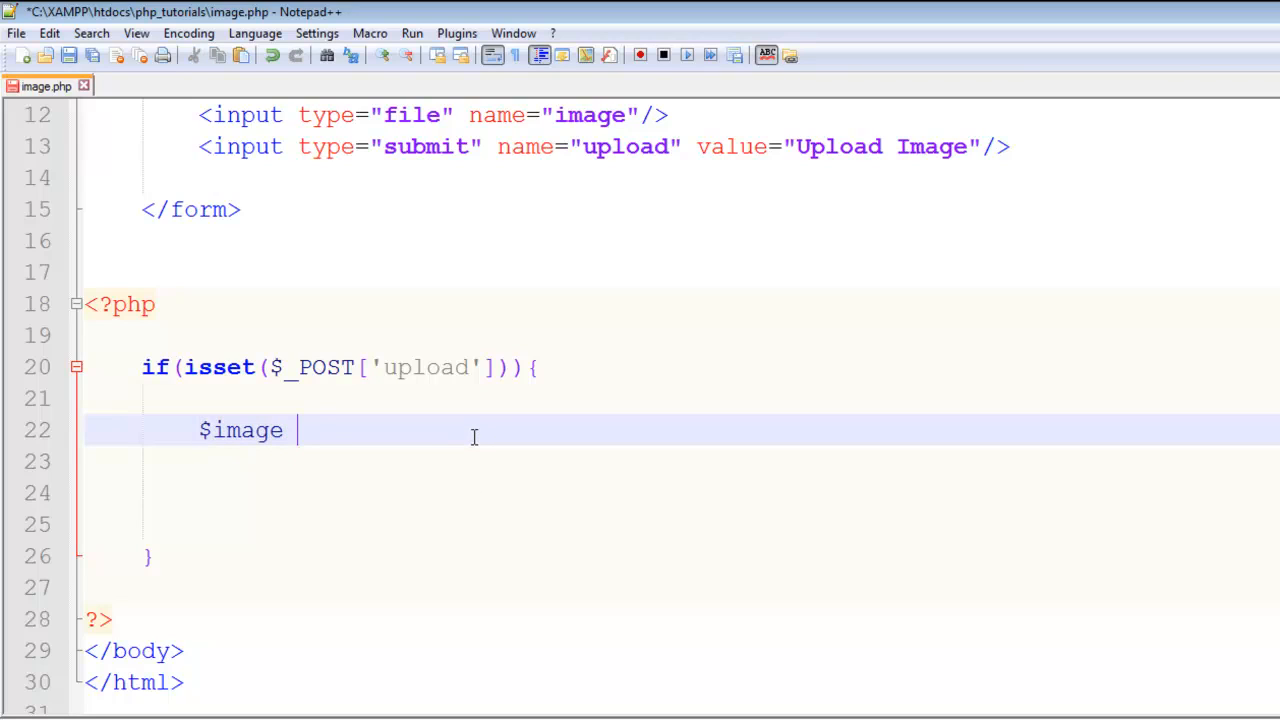
pyautogui.write('=')
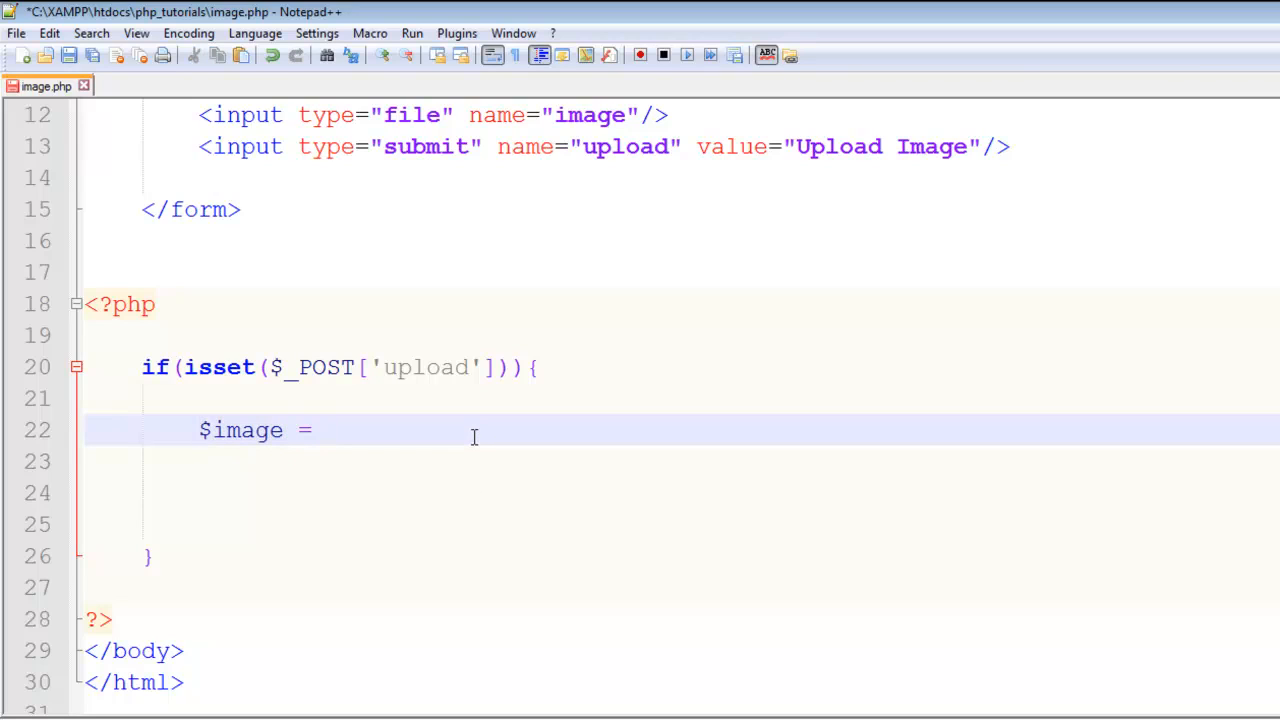
pyautogui.moveTo(602, 697)
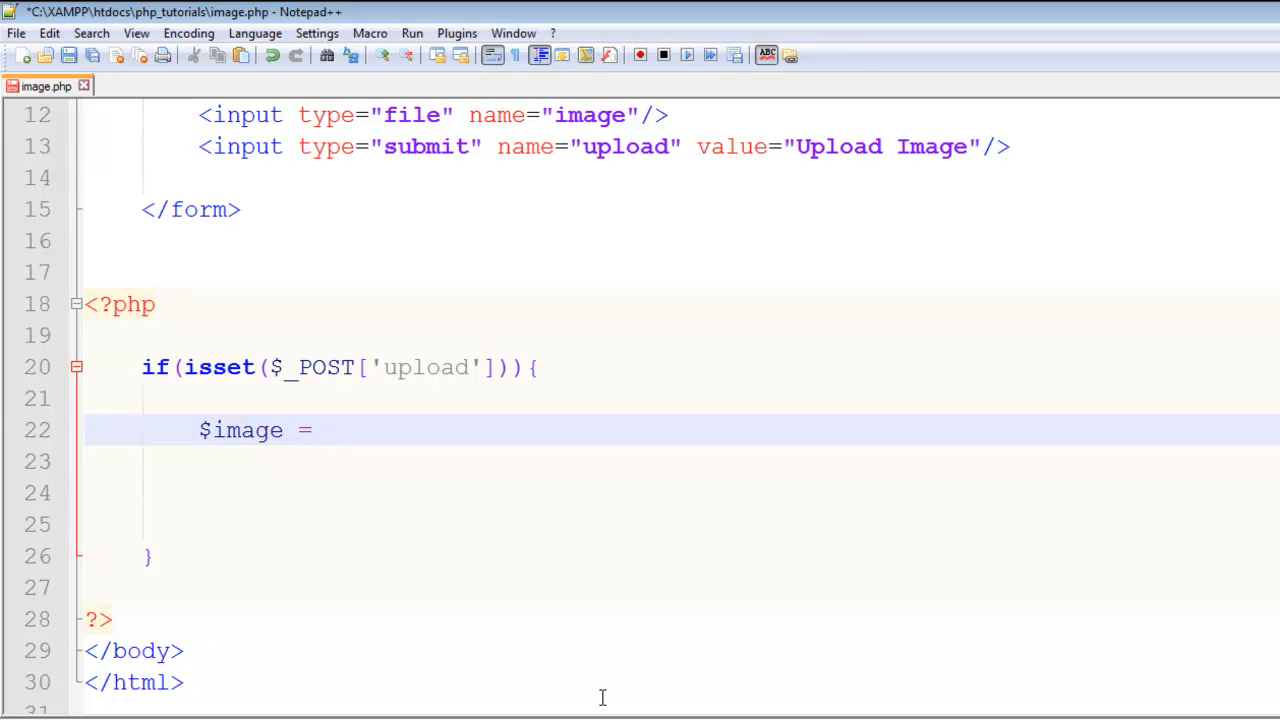
pyautogui.write('$_FI')
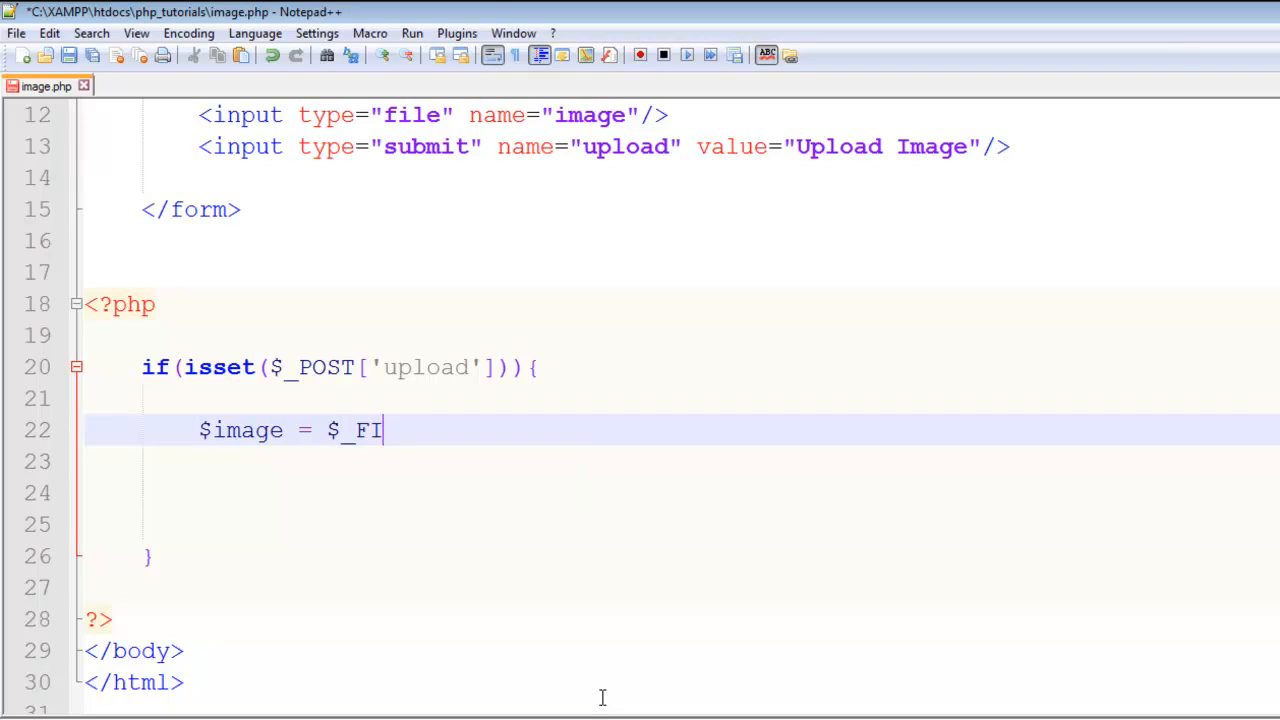
pyautogui.write('LES')
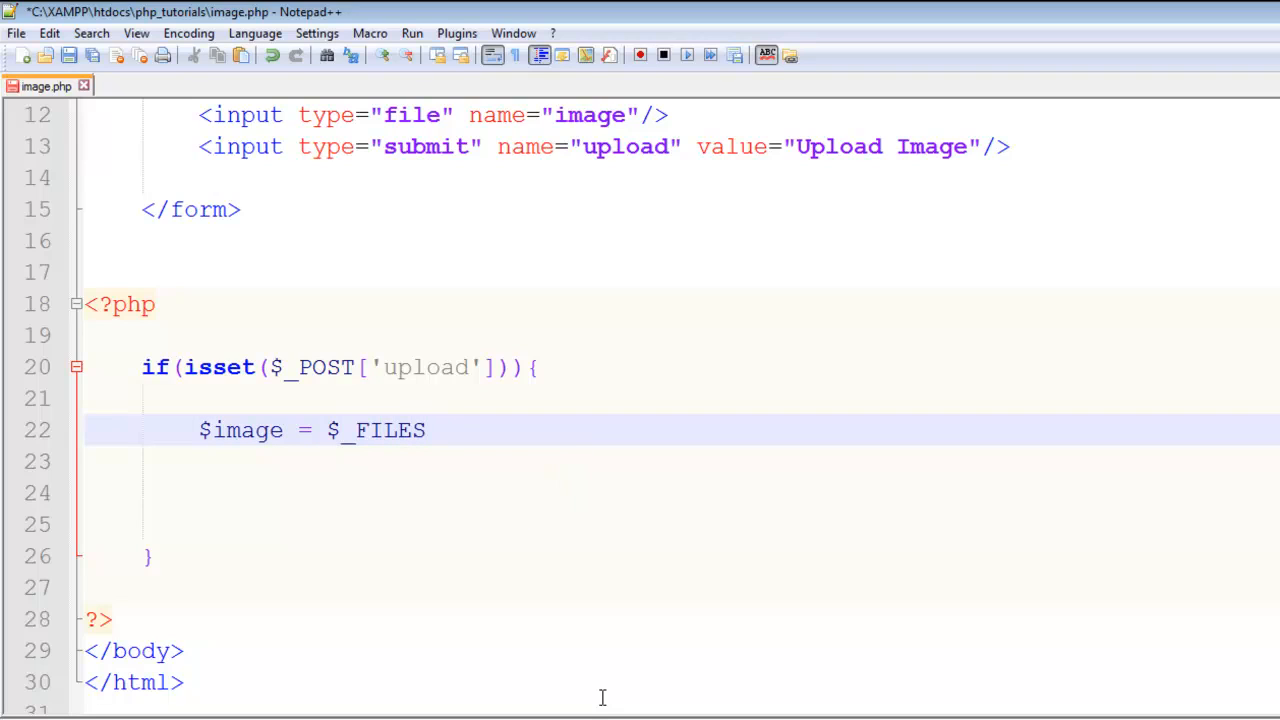
pyautogui.write('[]')
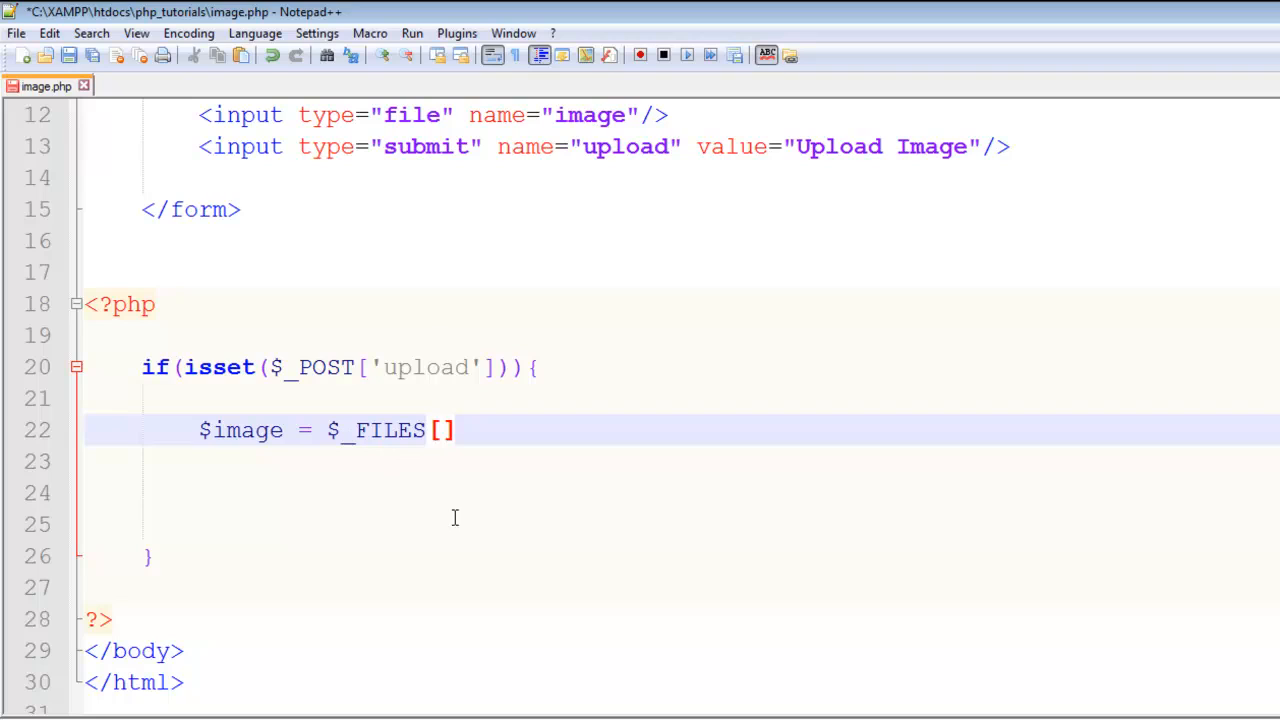
pyautogui.moveTo(478, 532)
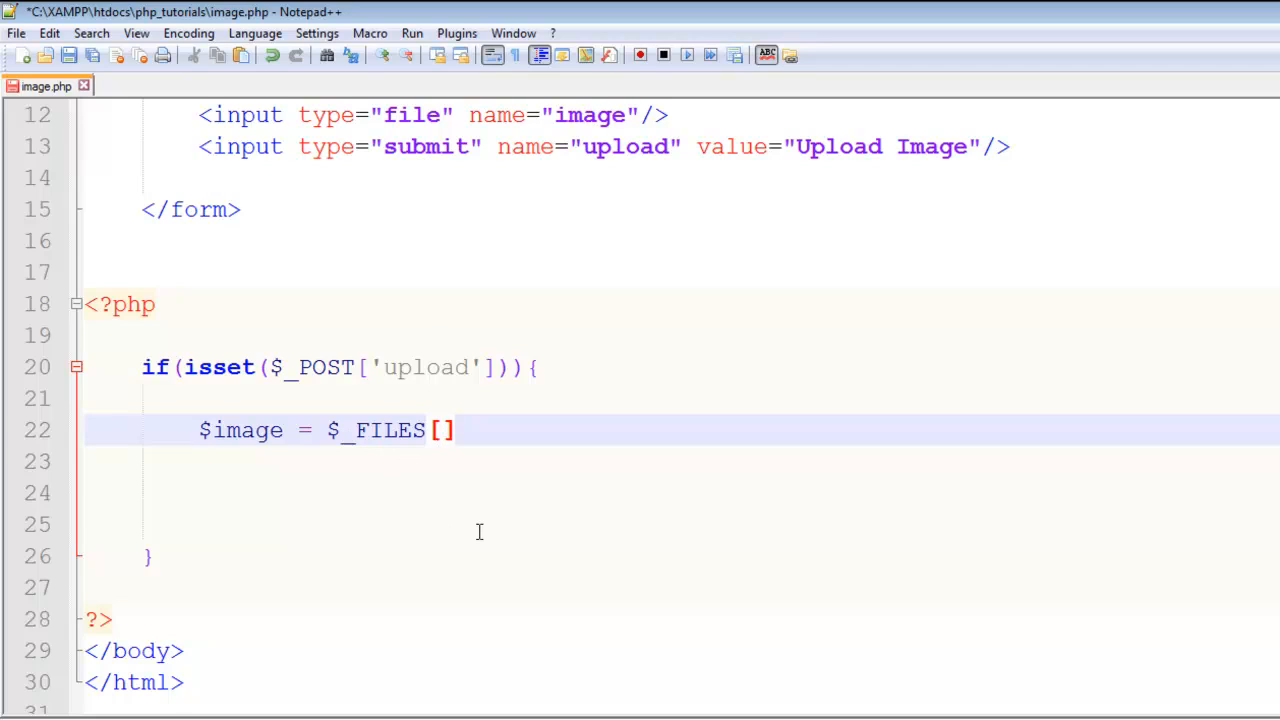
pyautogui.write("''")
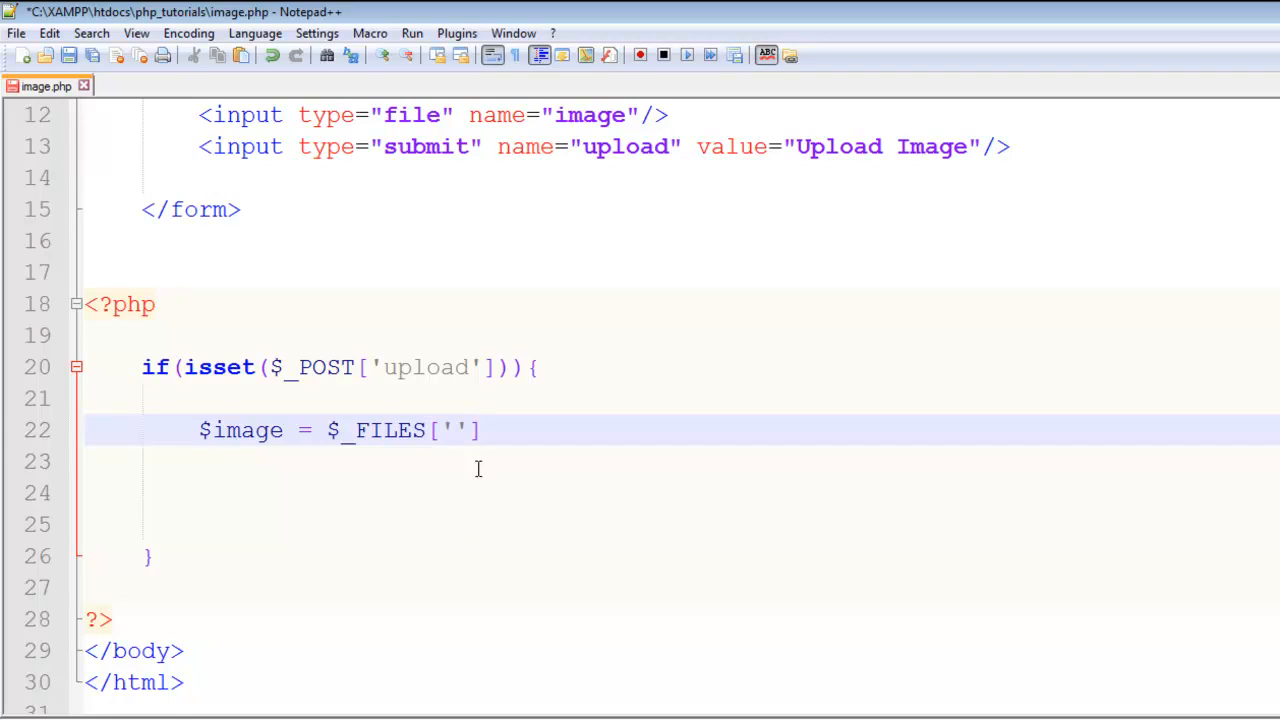
pyautogui.write('image')
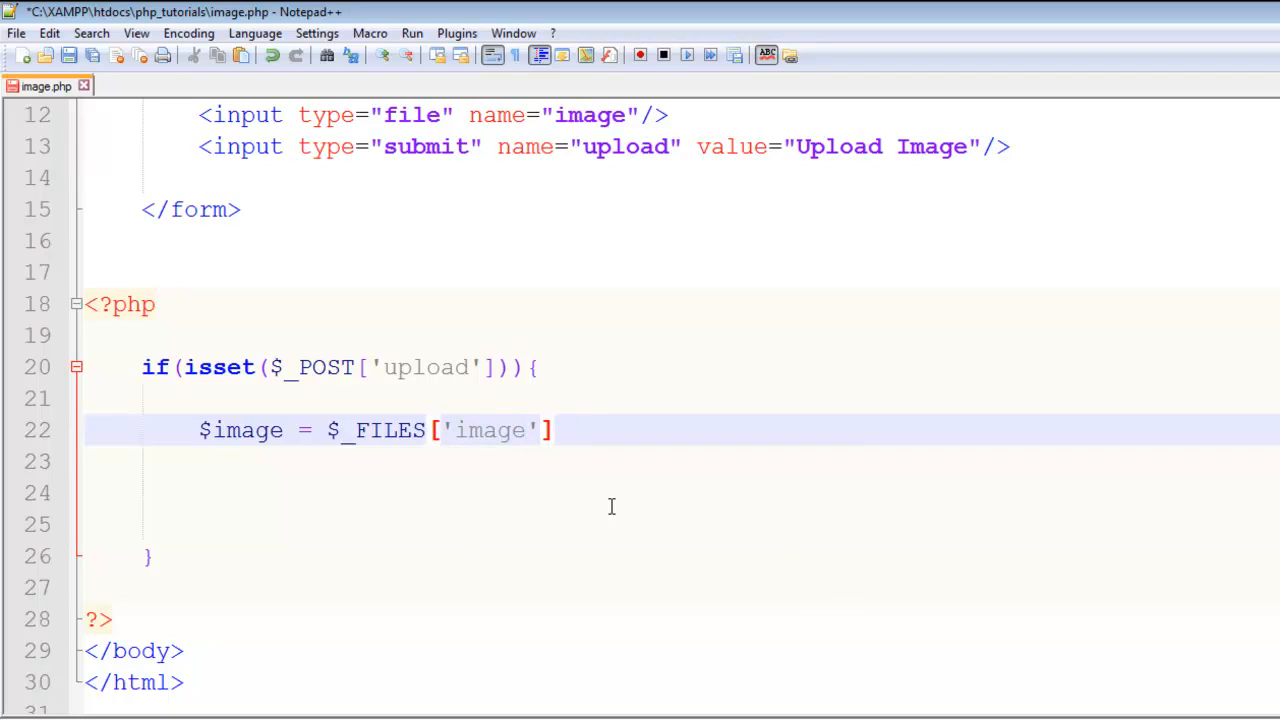
pyautogui.write('[]')
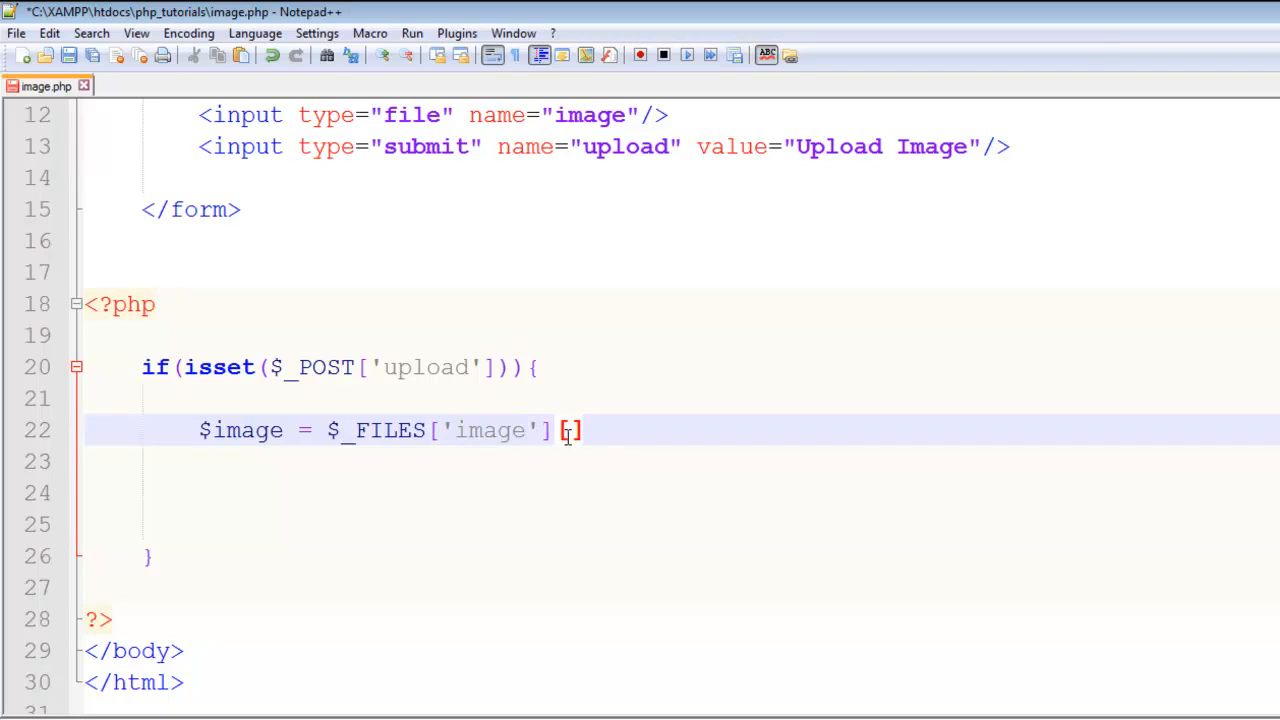
pyautogui.write("''")
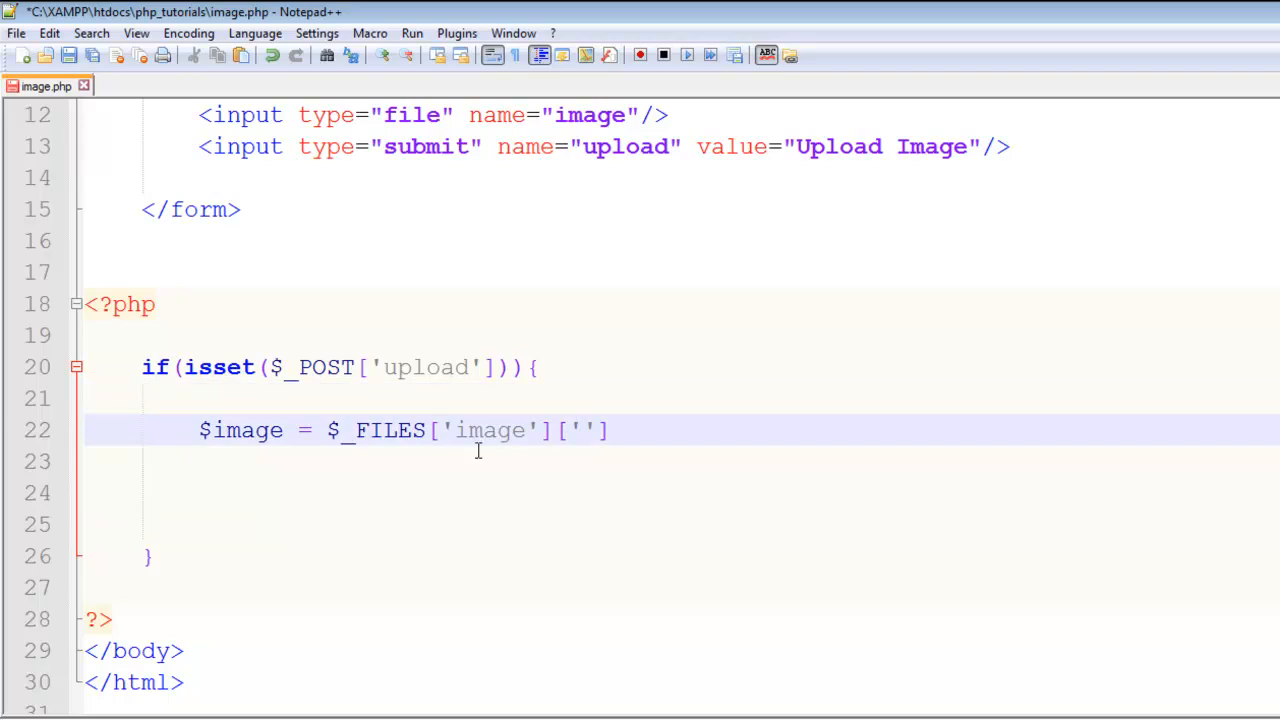
pyautogui.moveTo(642, 513)
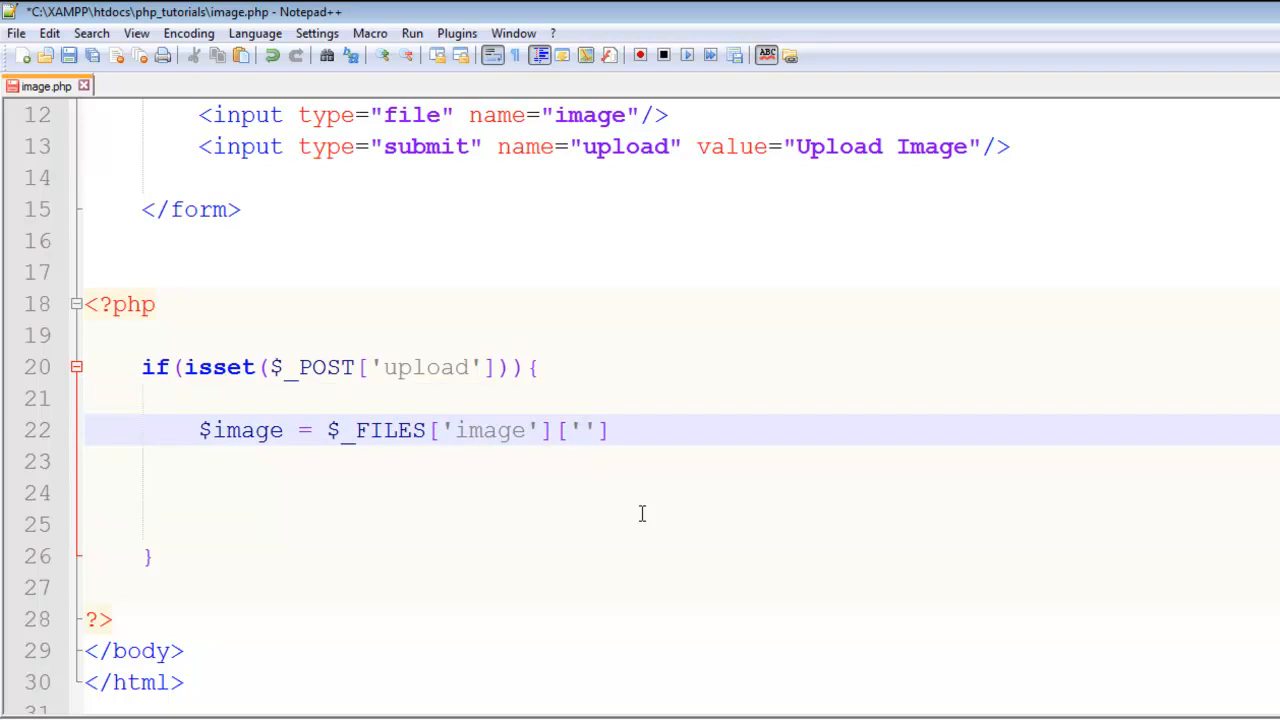
pyautogui.write('name')
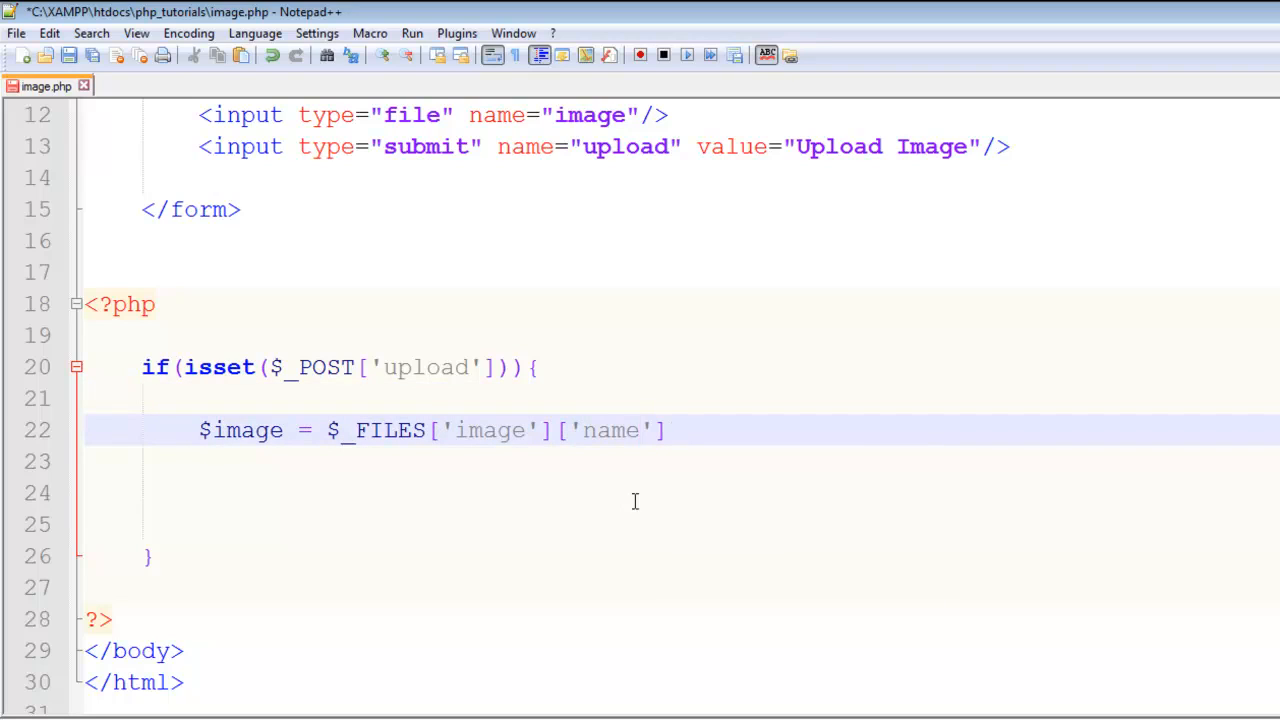
pyautogui.write(';')
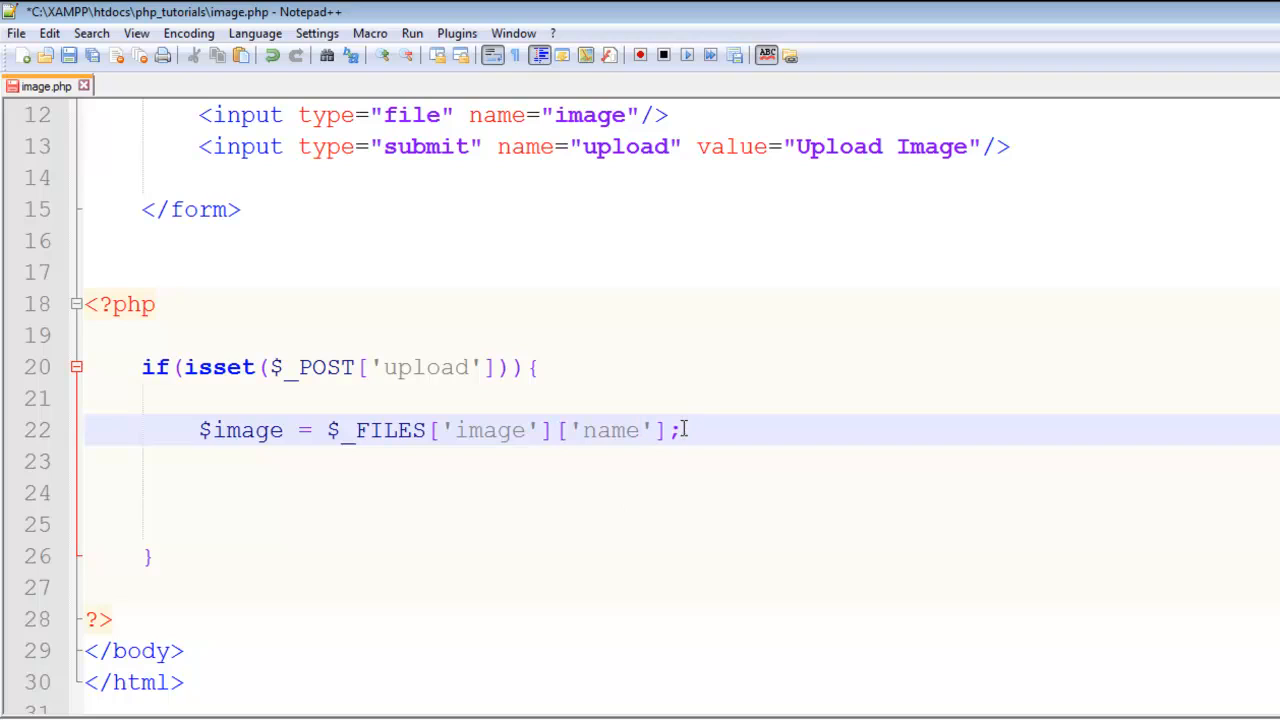
pyautogui.moveTo(198, 430); pyautogui.dragTo(680, 430)
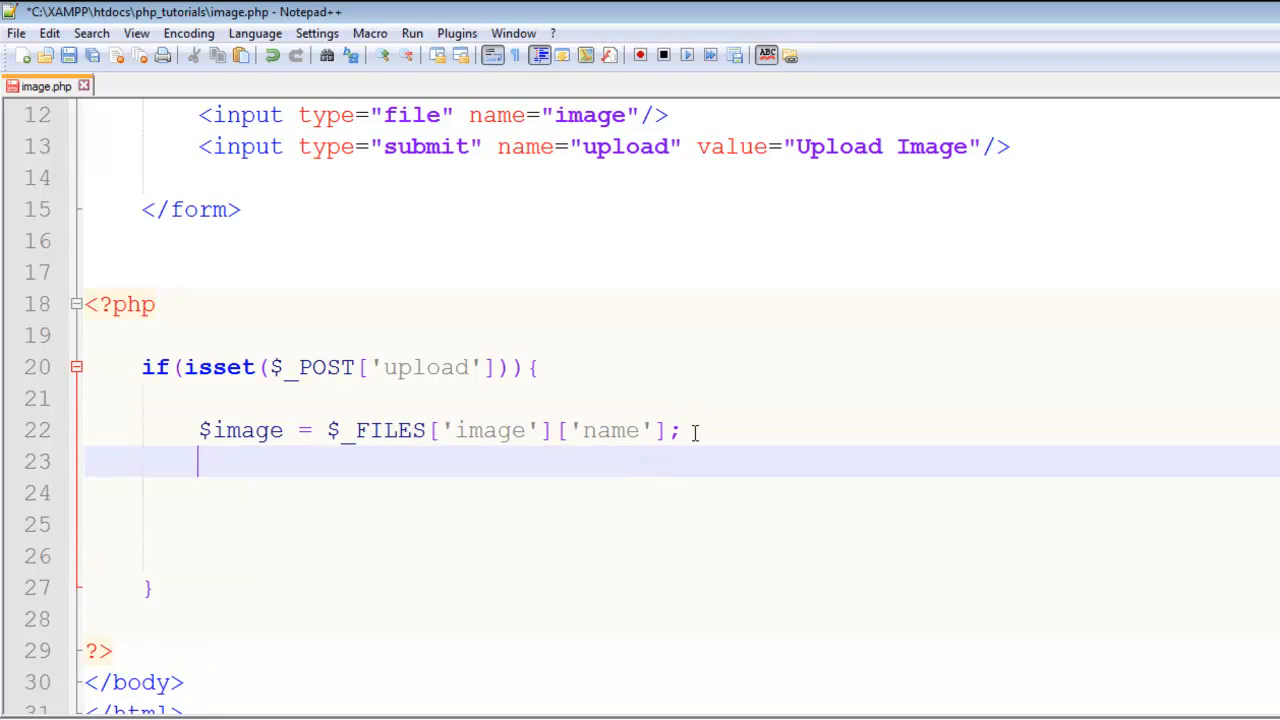
# - Paste the line below and edit it into $image_tmp = $_FILES['image']['tmp_name'];
pyautogui.press('ctrl+v')
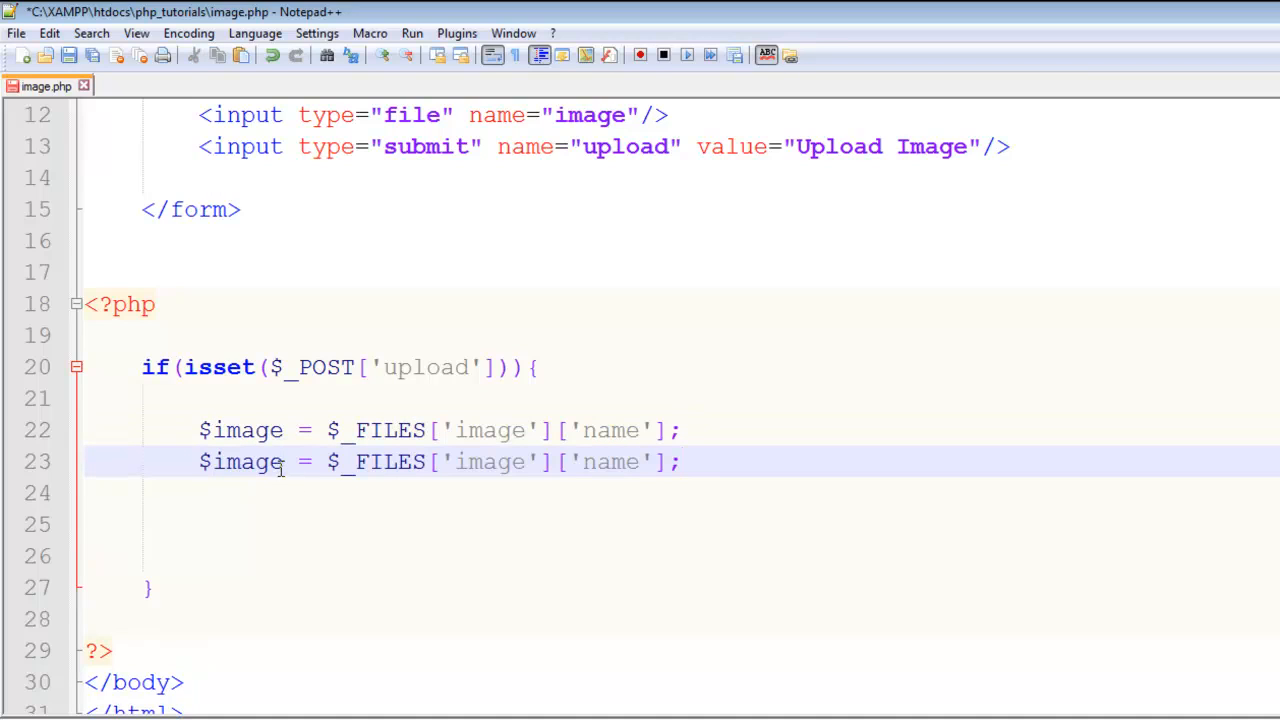
pyautogui.write('_tm')
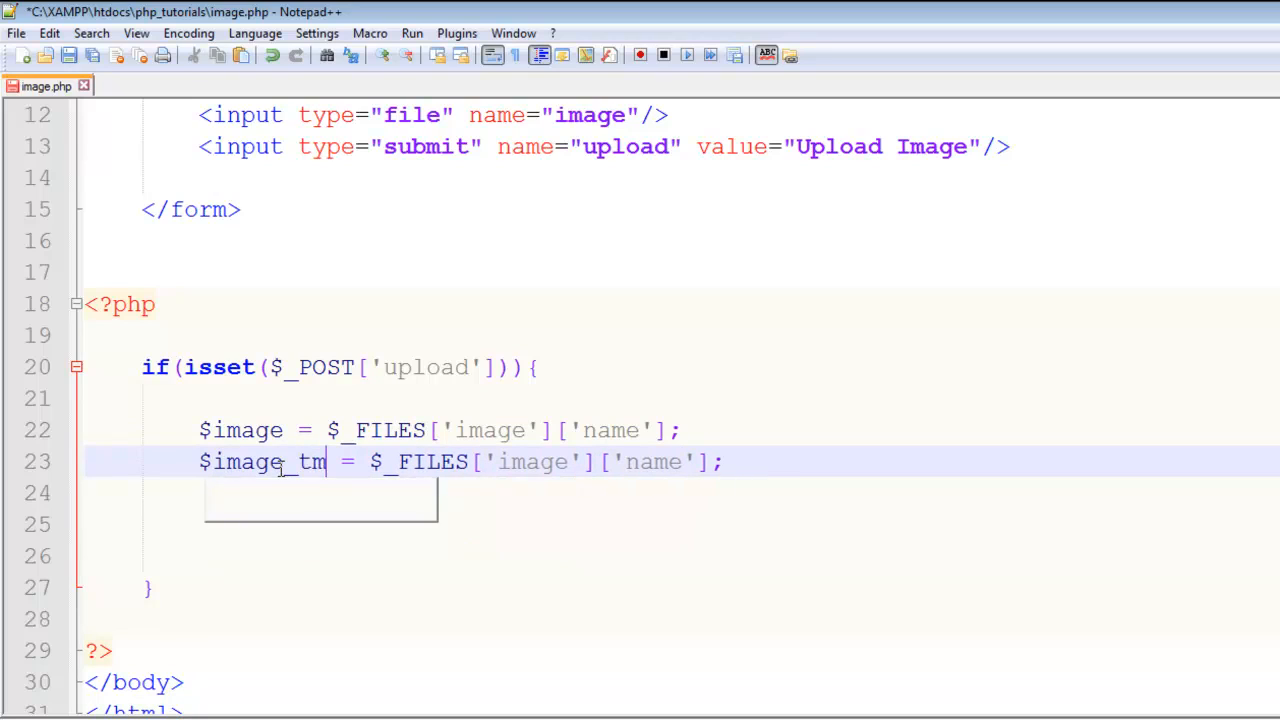
pyautogui.write('p')
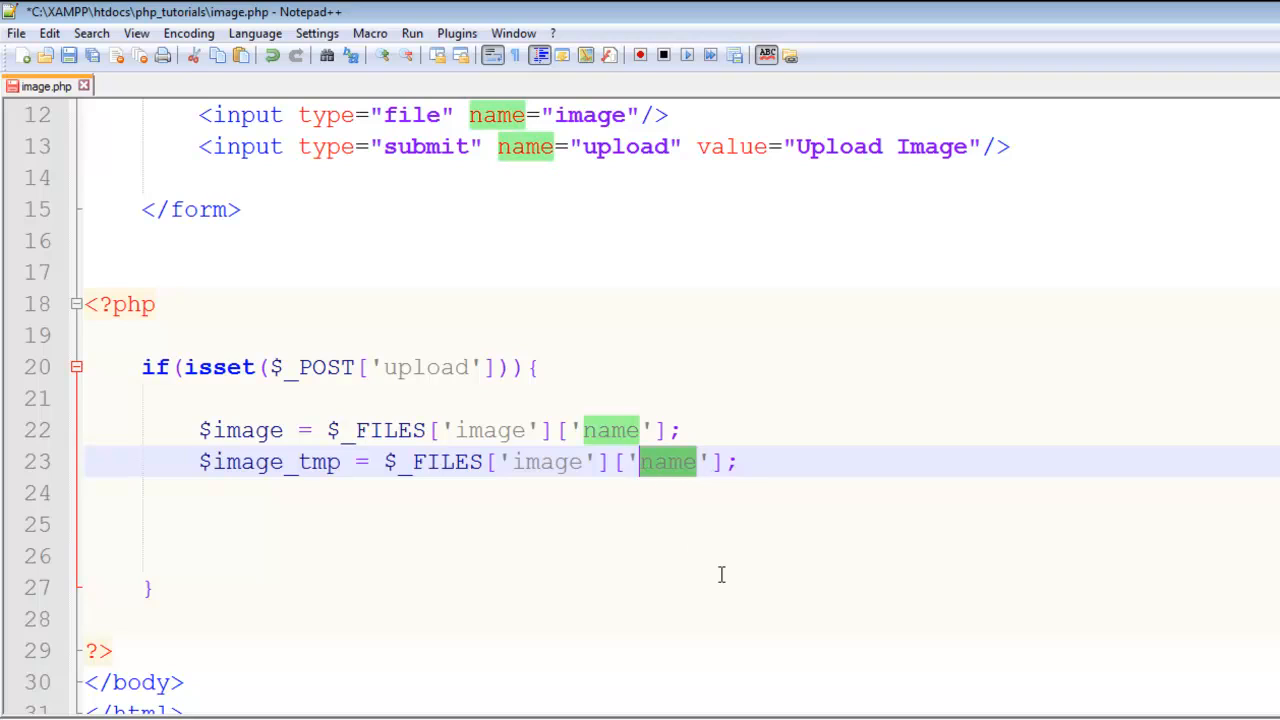
pyautogui.write('tmp_nam')
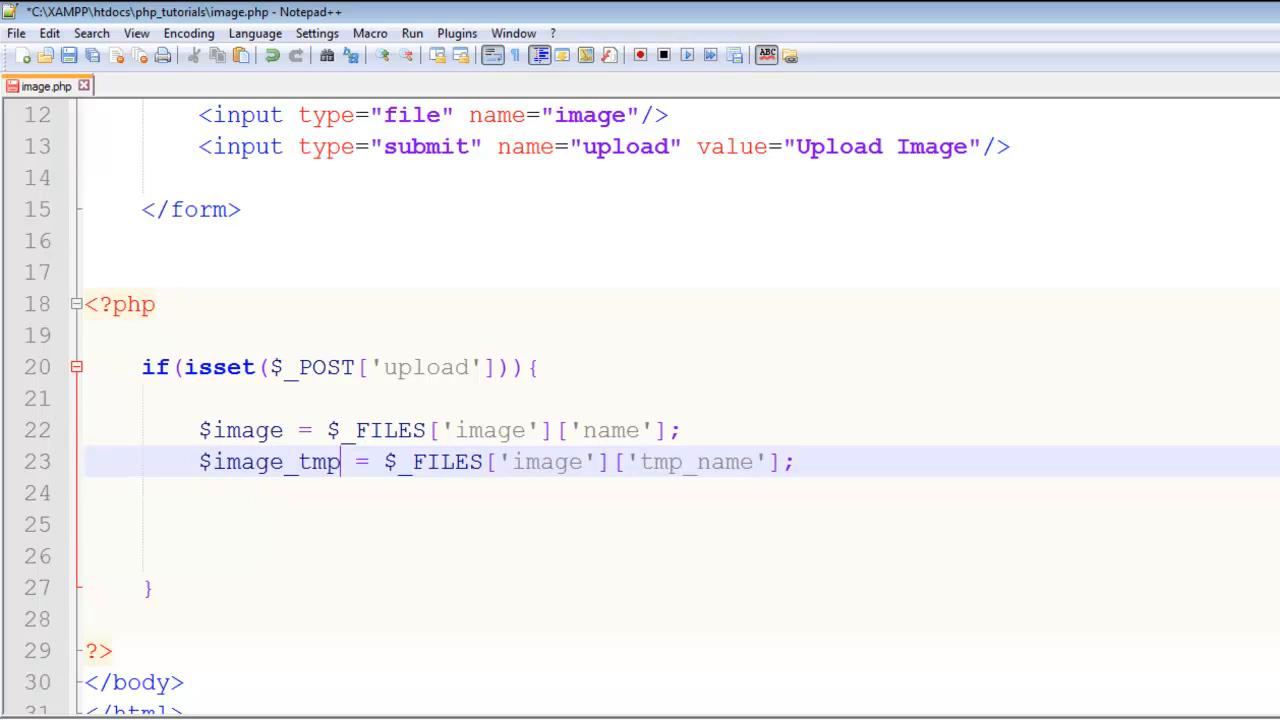
pyautogui.scroll(-3)
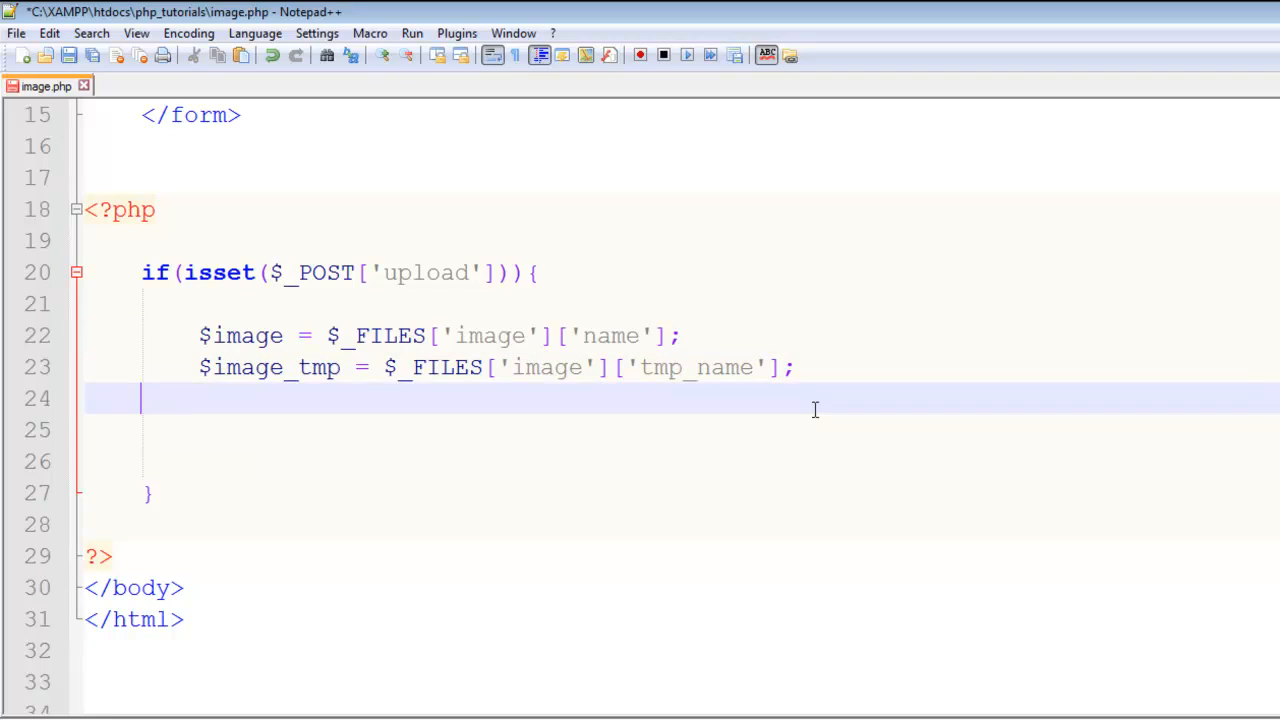
pyautogui.press('enter')
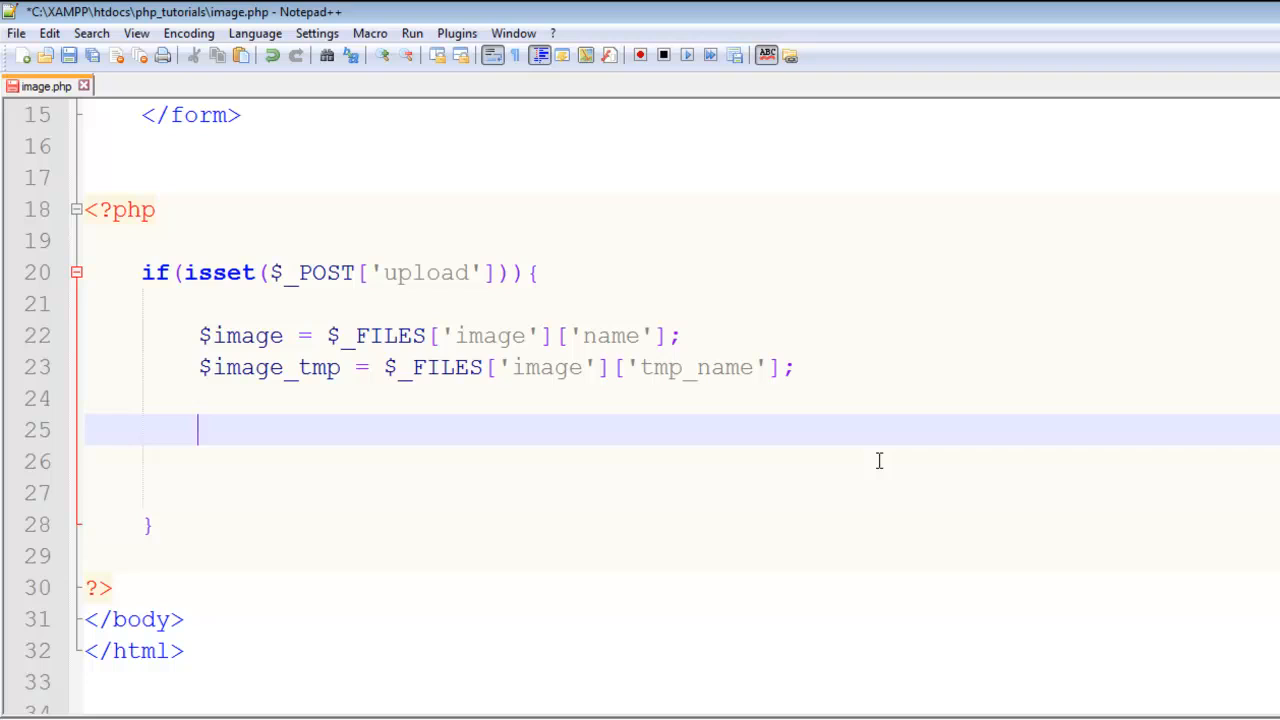
# - Add a move_uploaded_file(); call below the $image_tmp line
pyautogui.write('move')
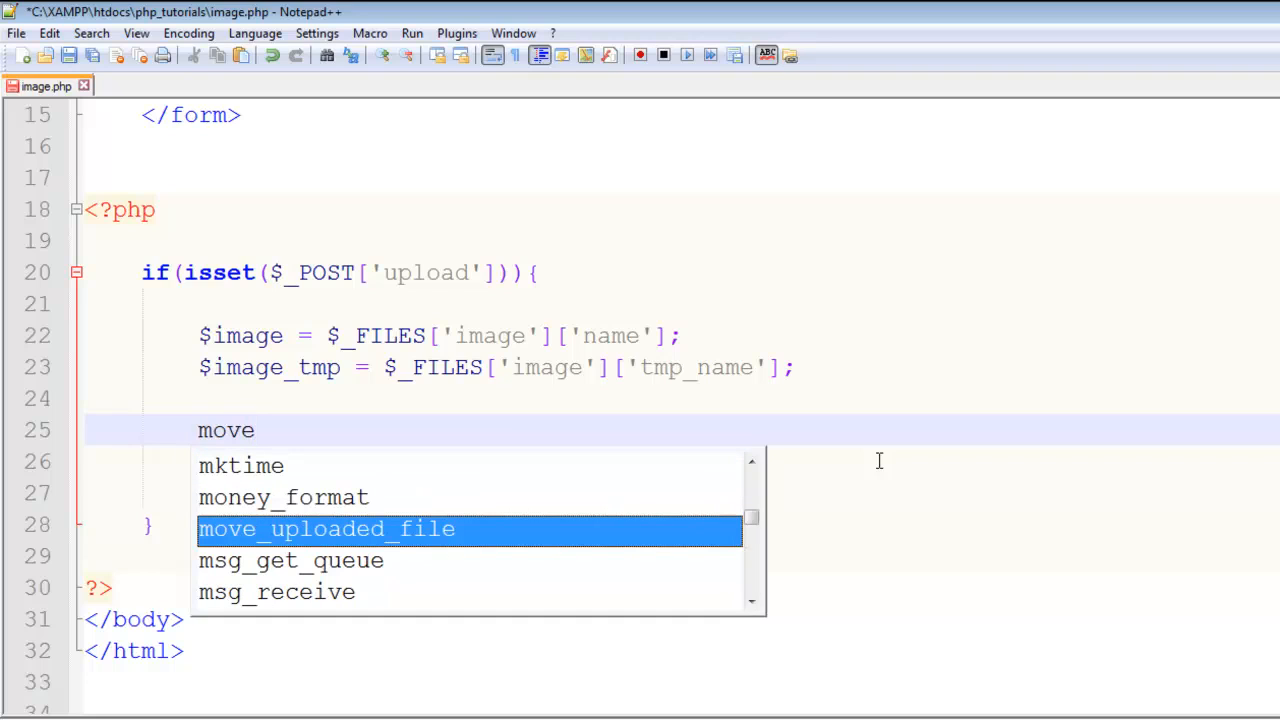
pyautogui.doubleClick(326, 529)
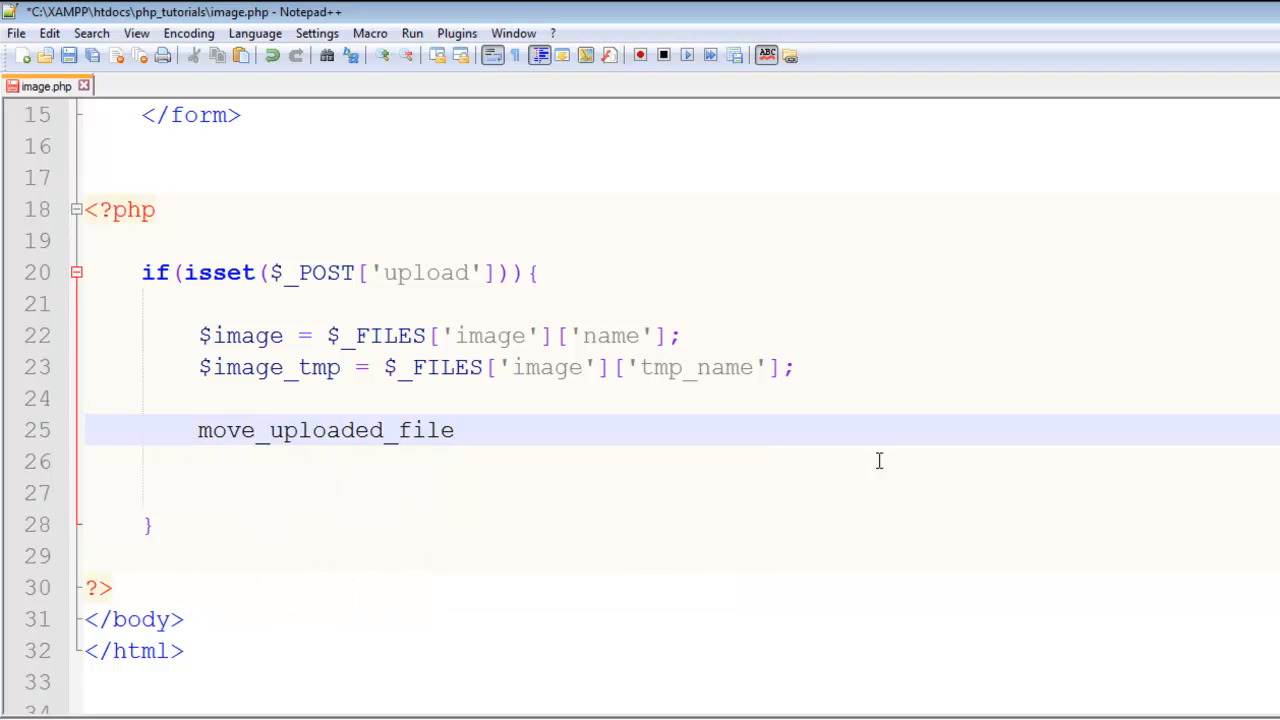
pyautogui.write('();')
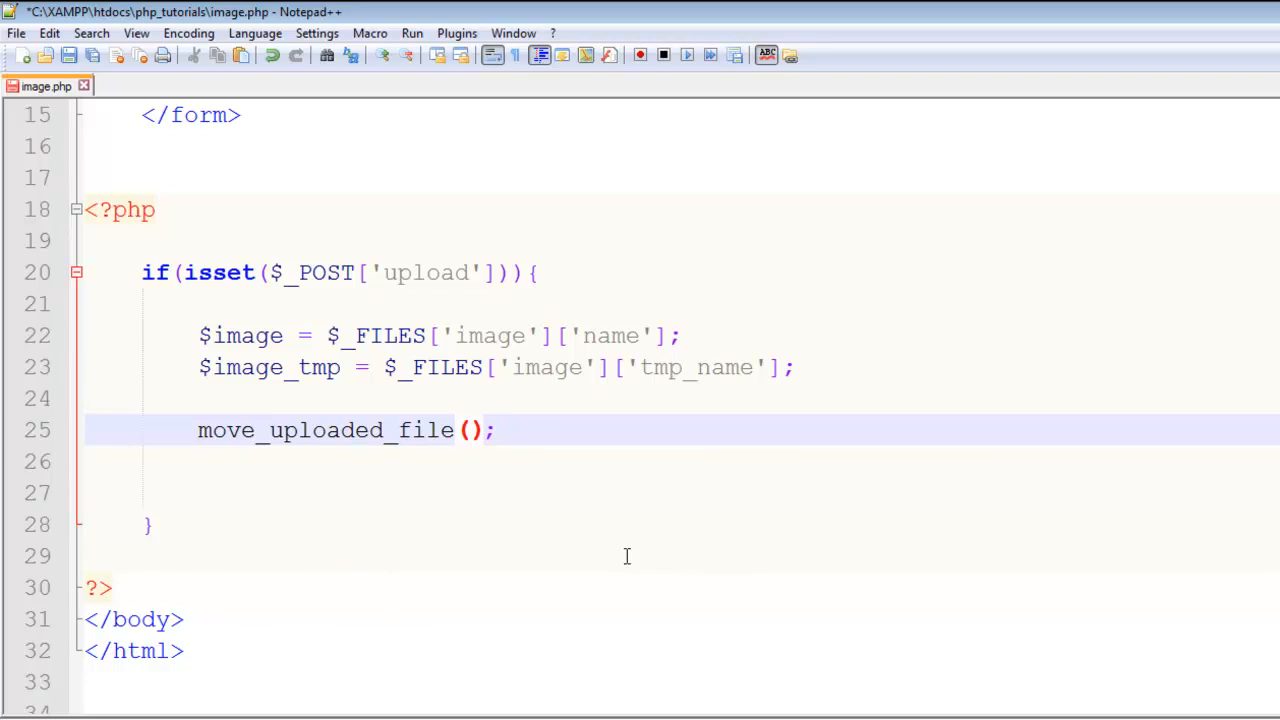
pyautogui.moveTo(638, 560)
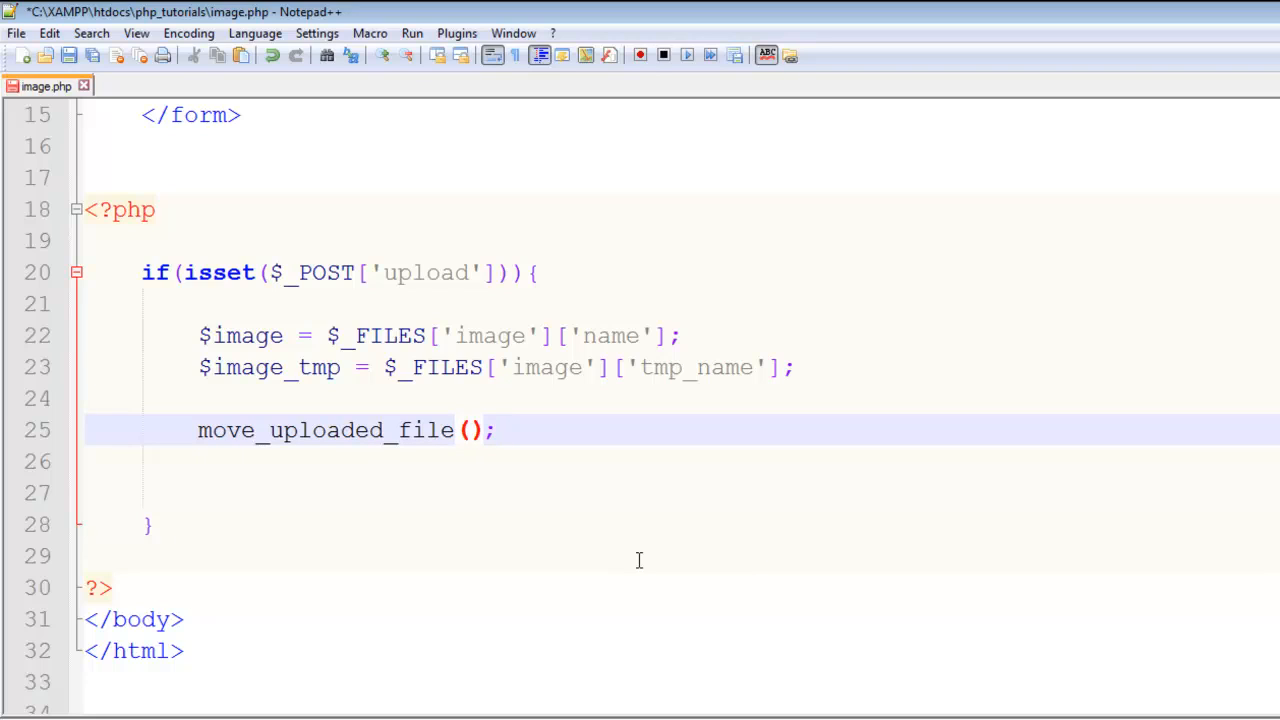
# - Pass $image_tmp and an empty destination, and create an images folder in php_tutorials
pyautogui.write('$')
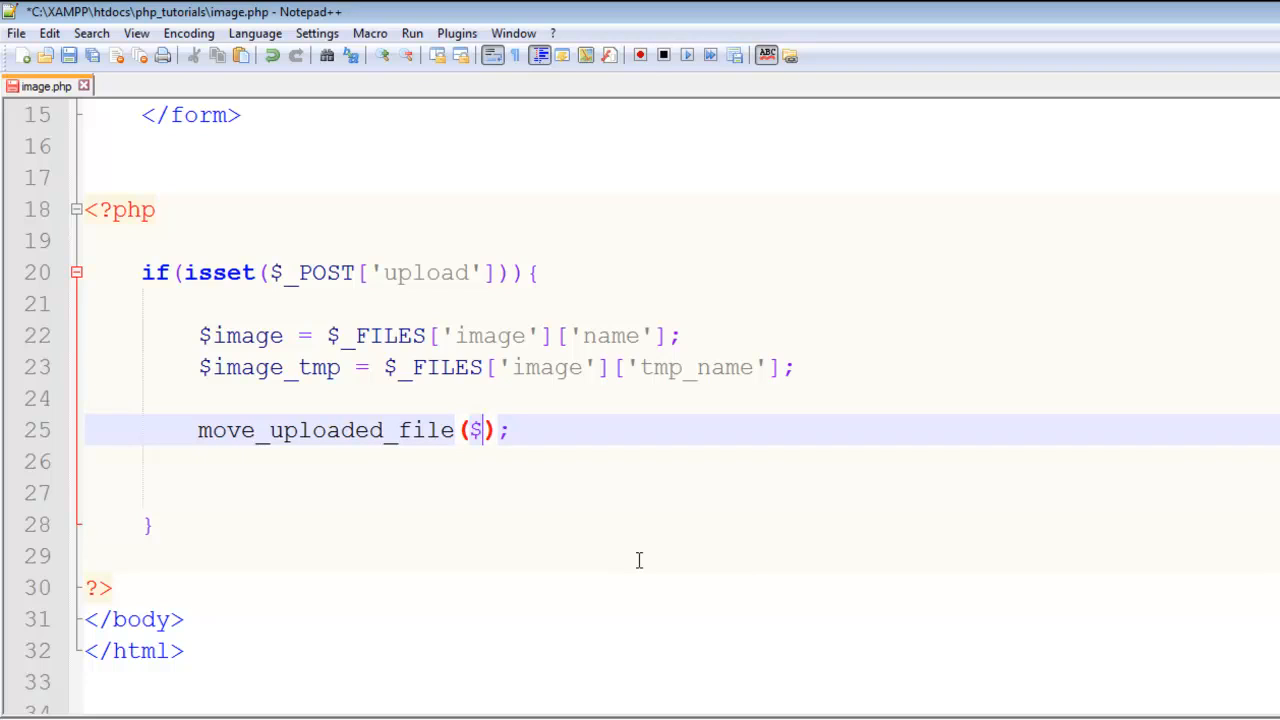
pyautogui.write('image')
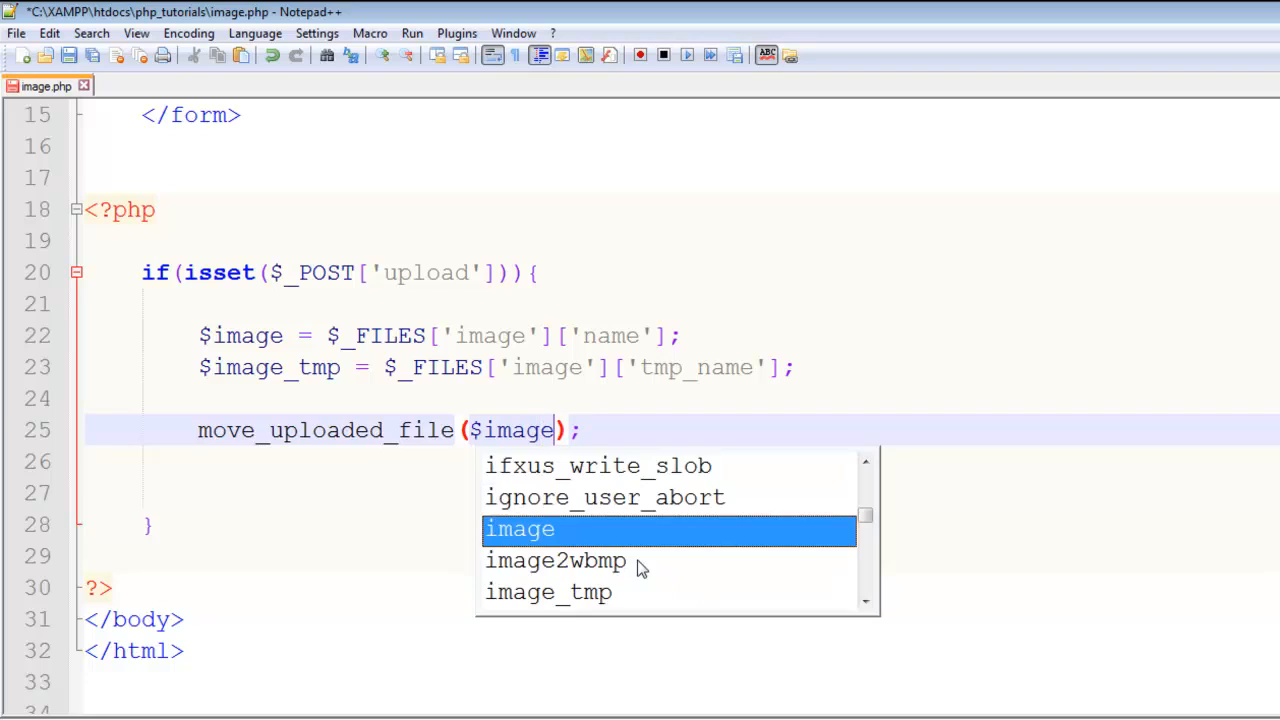
pyautogui.write('_tmp')
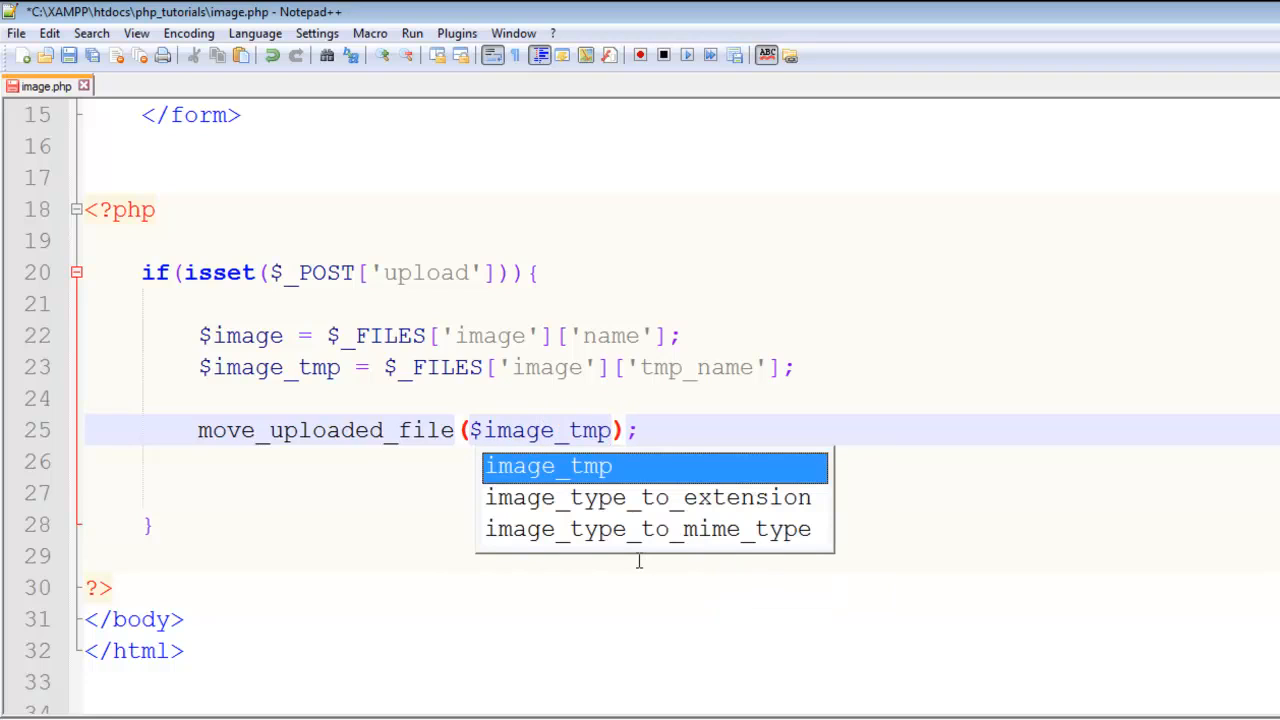
pyautogui.write(',')
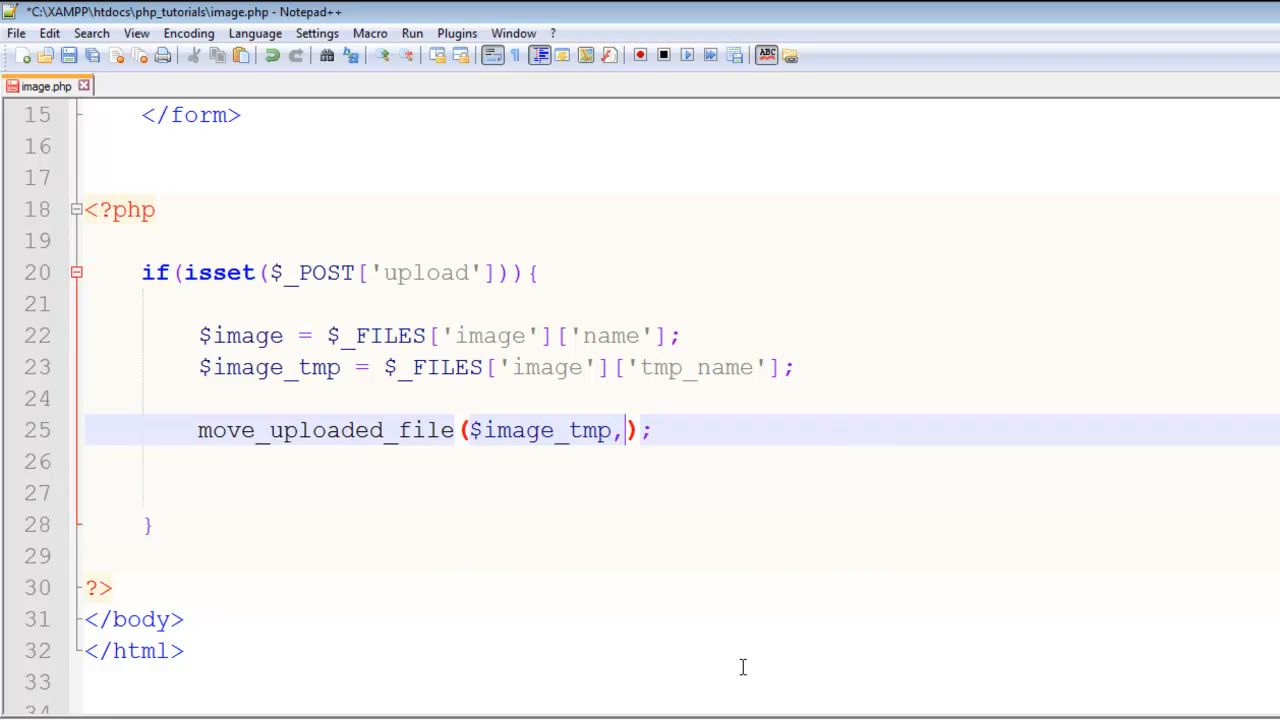
pyautogui.write('""')
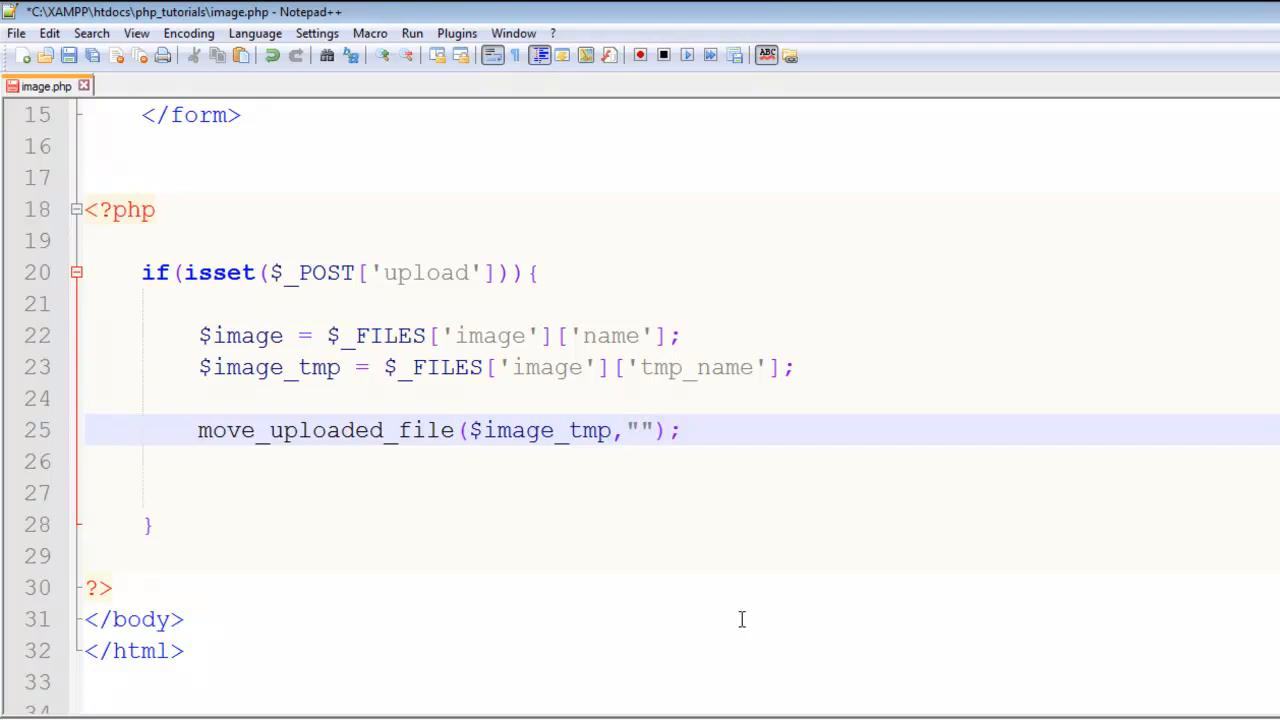
pyautogui.moveTo(490, 636)
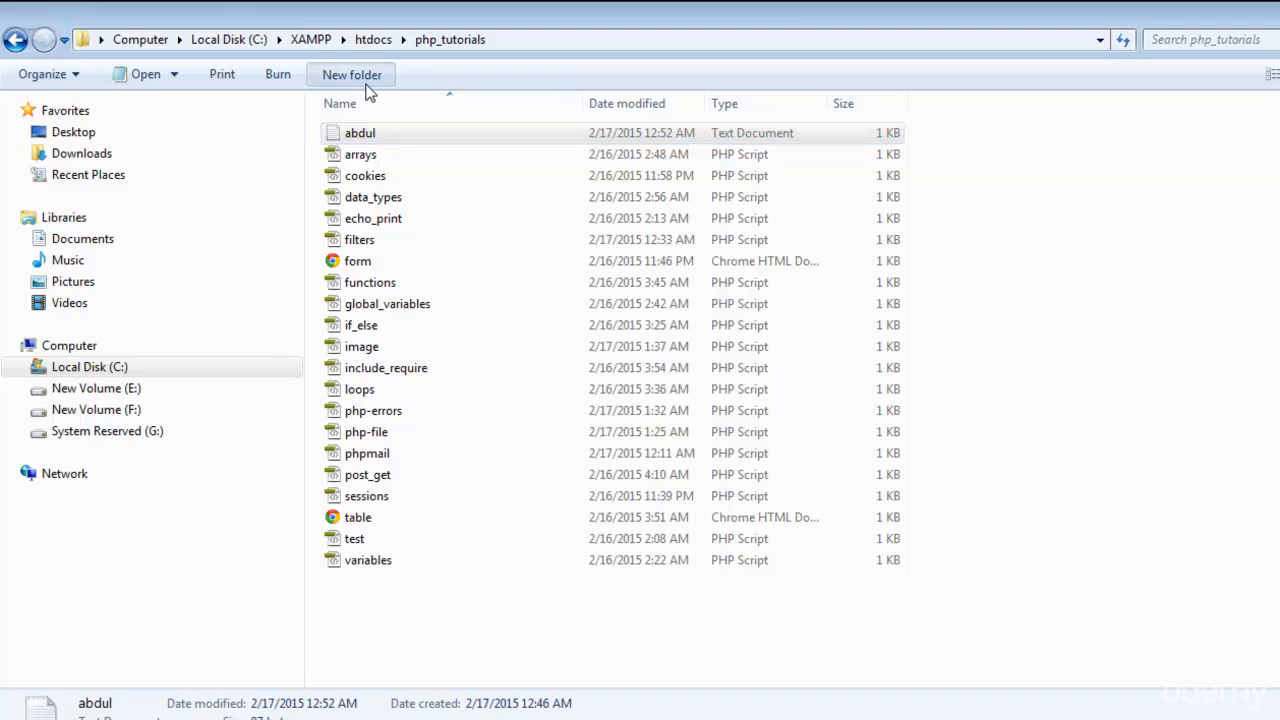
pyautogui.click(351, 74)
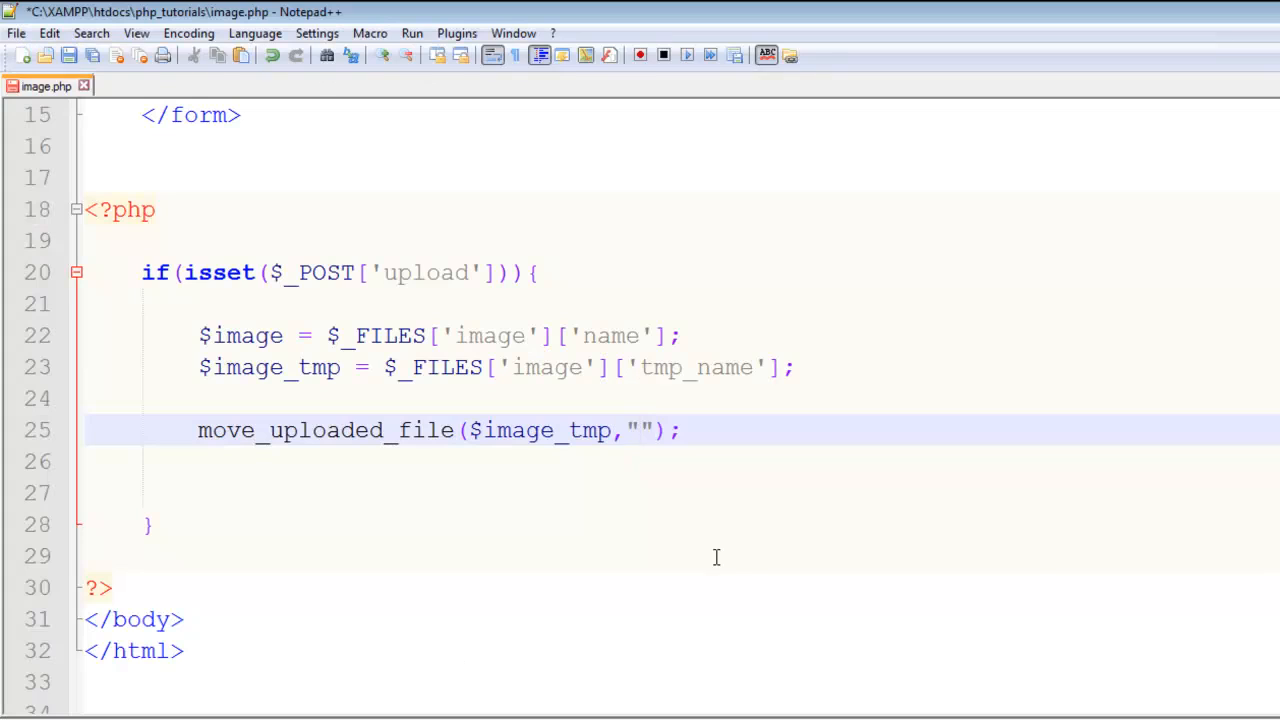
pyautogui.write('images/$')
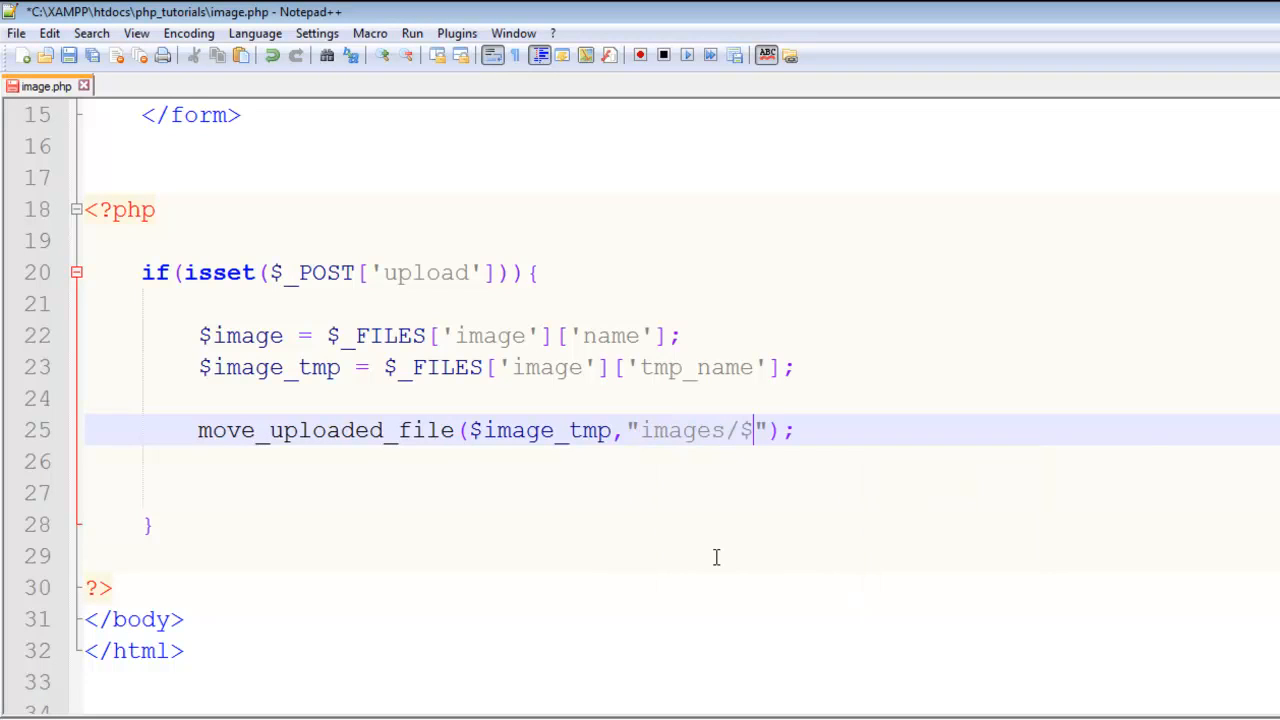
# - Set move_uploaded_file's destination to "images/$image" and check both arguments
pyautogui.write('image')
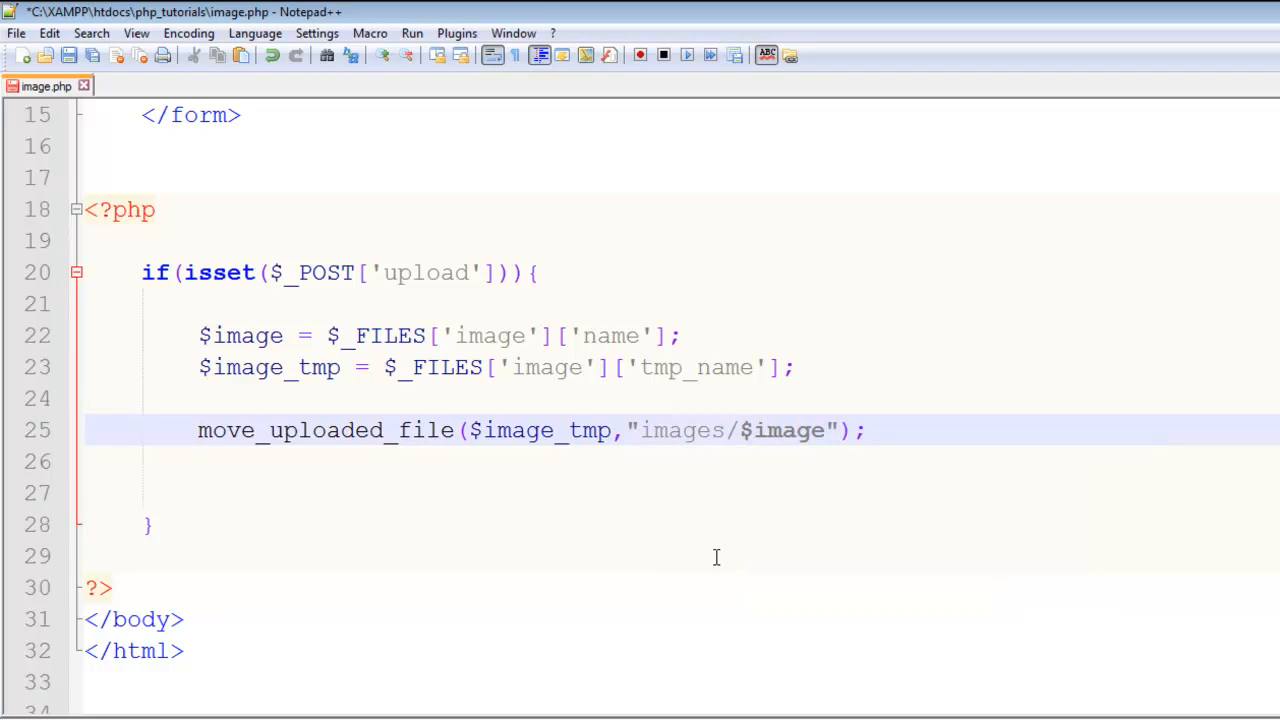
pyautogui.moveTo(297, 413)
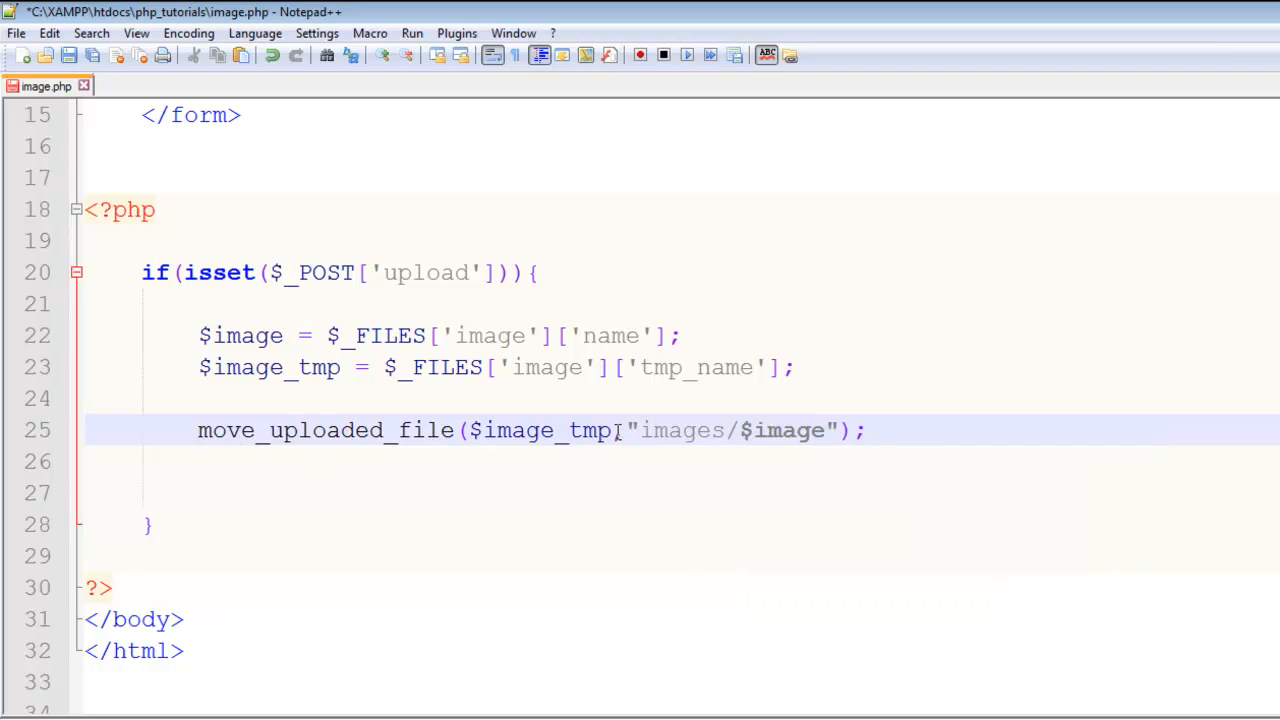
pyautogui.doubleClick(540, 430)
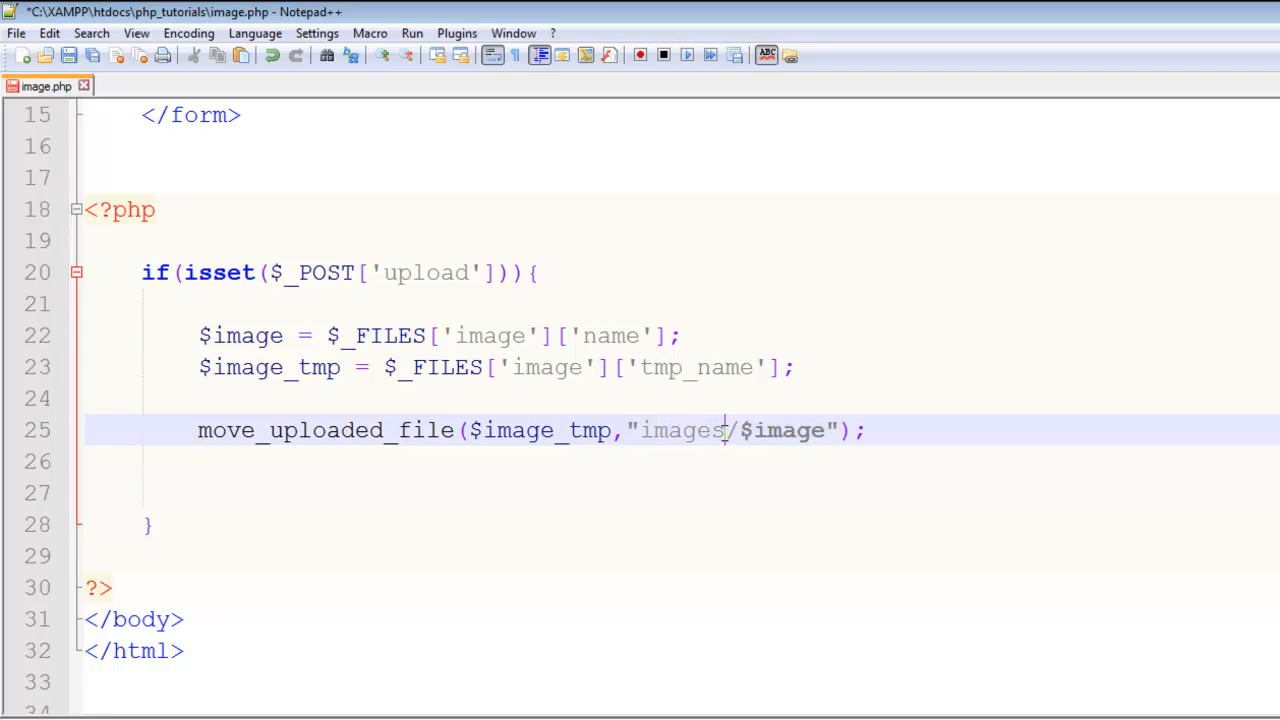
pyautogui.doubleClick(682, 430)
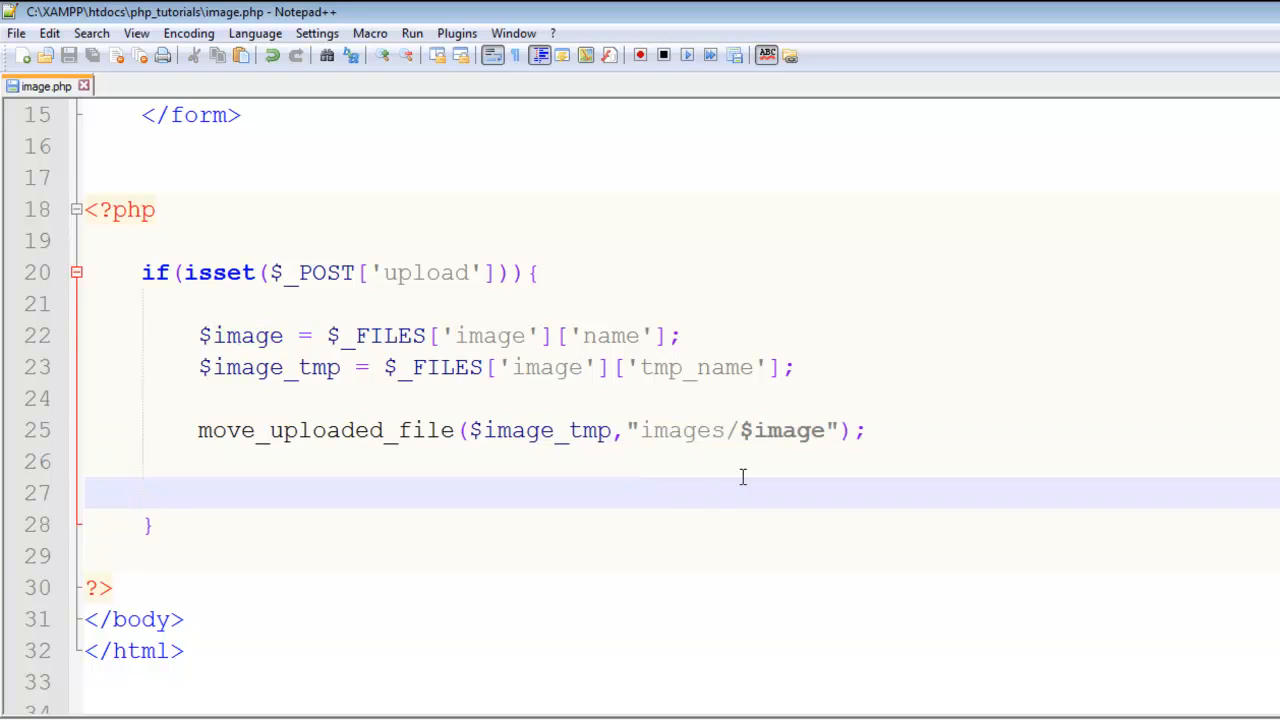
# - Type echo "<img src='images/$image' width='500' height='400'/>"; on line 27
pyautogui.write('echo')
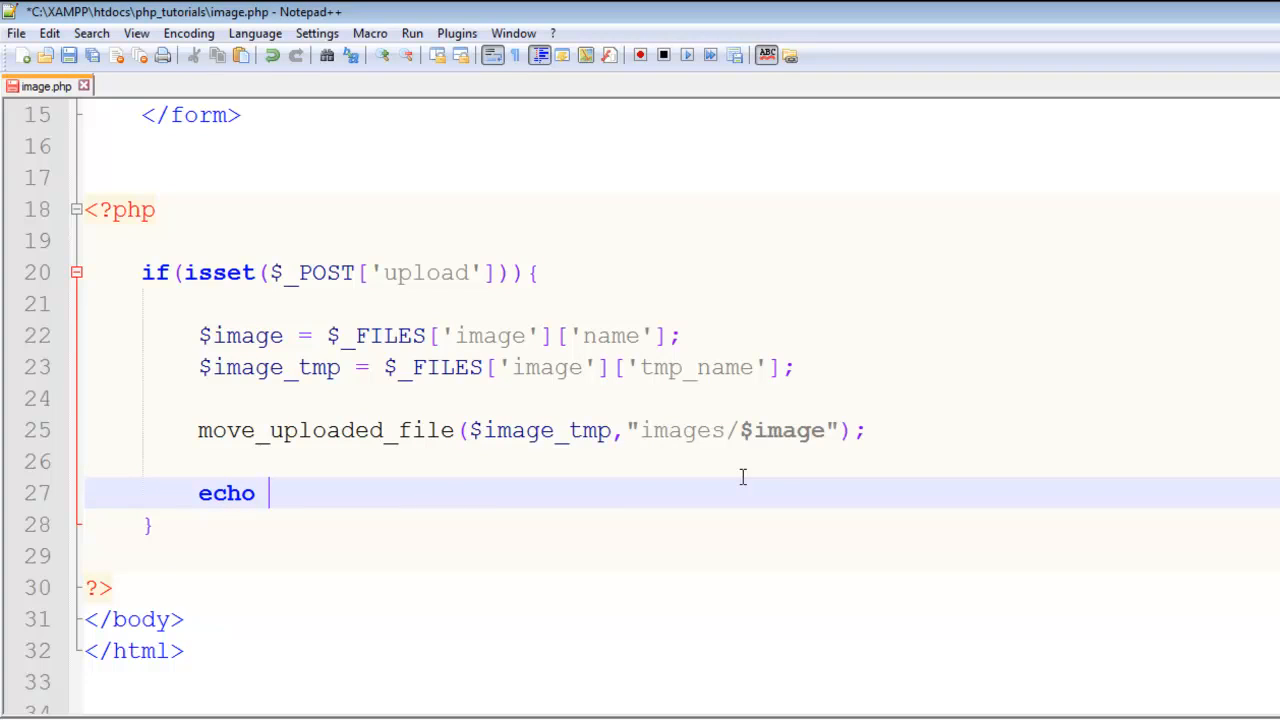
pyautogui.write('"<img src')
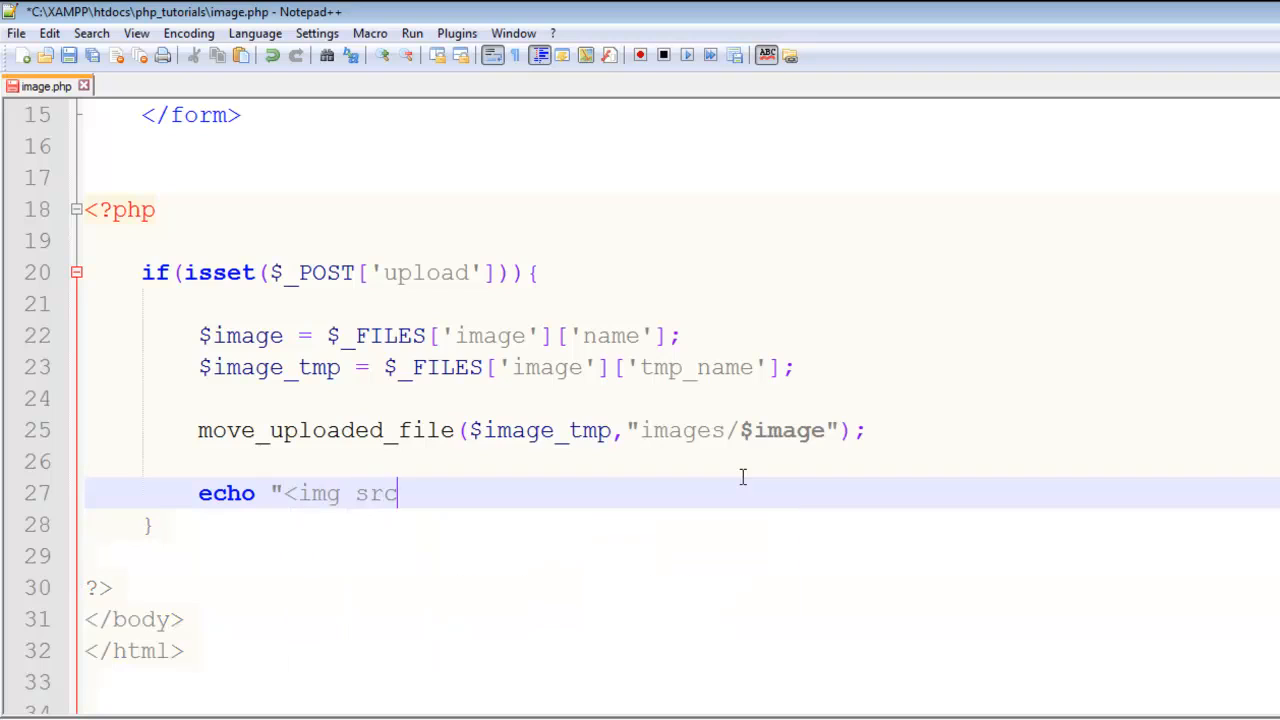
pyautogui.write('=')
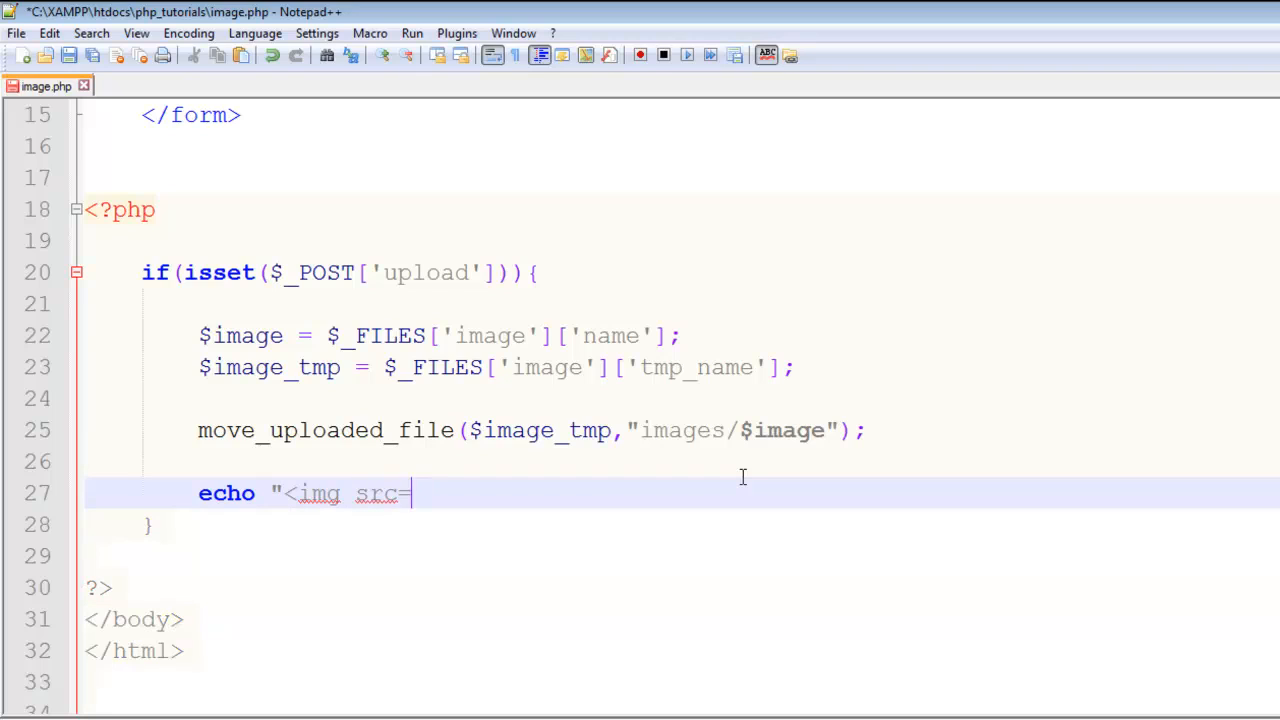
pyautogui.write("'im")
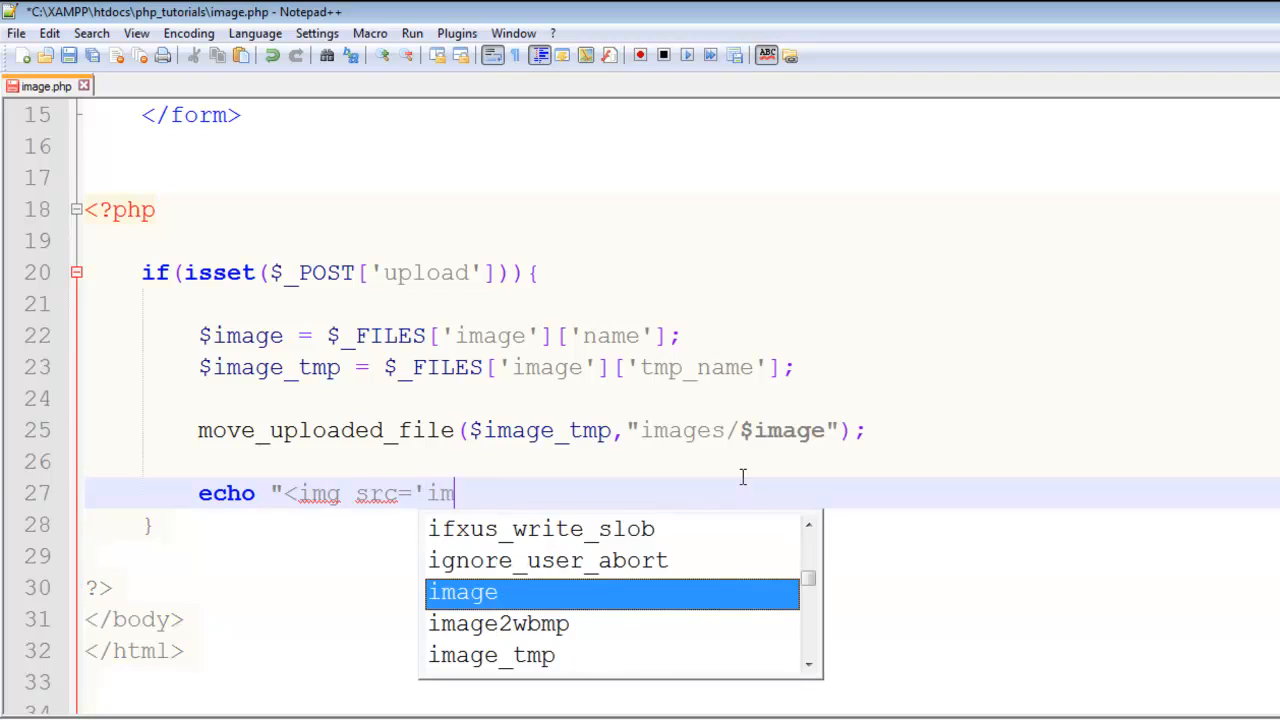
pyautogui.write('ages/$')
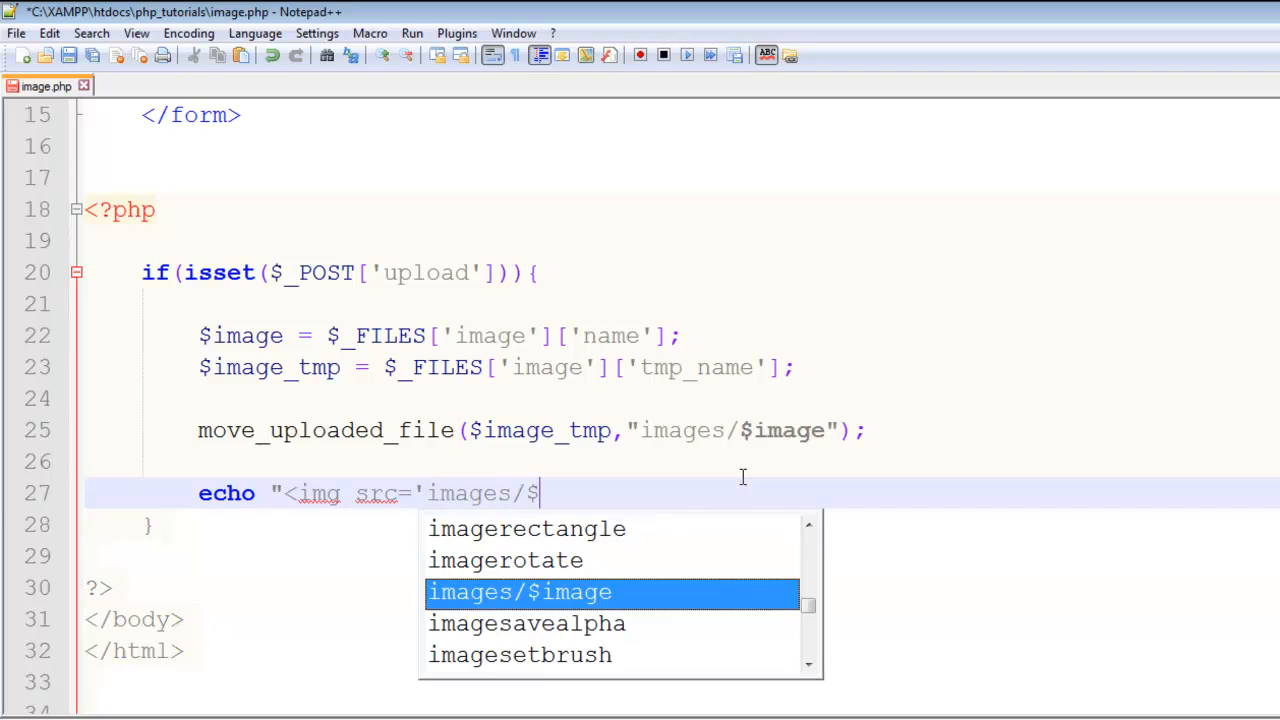
pyautogui.write('image')
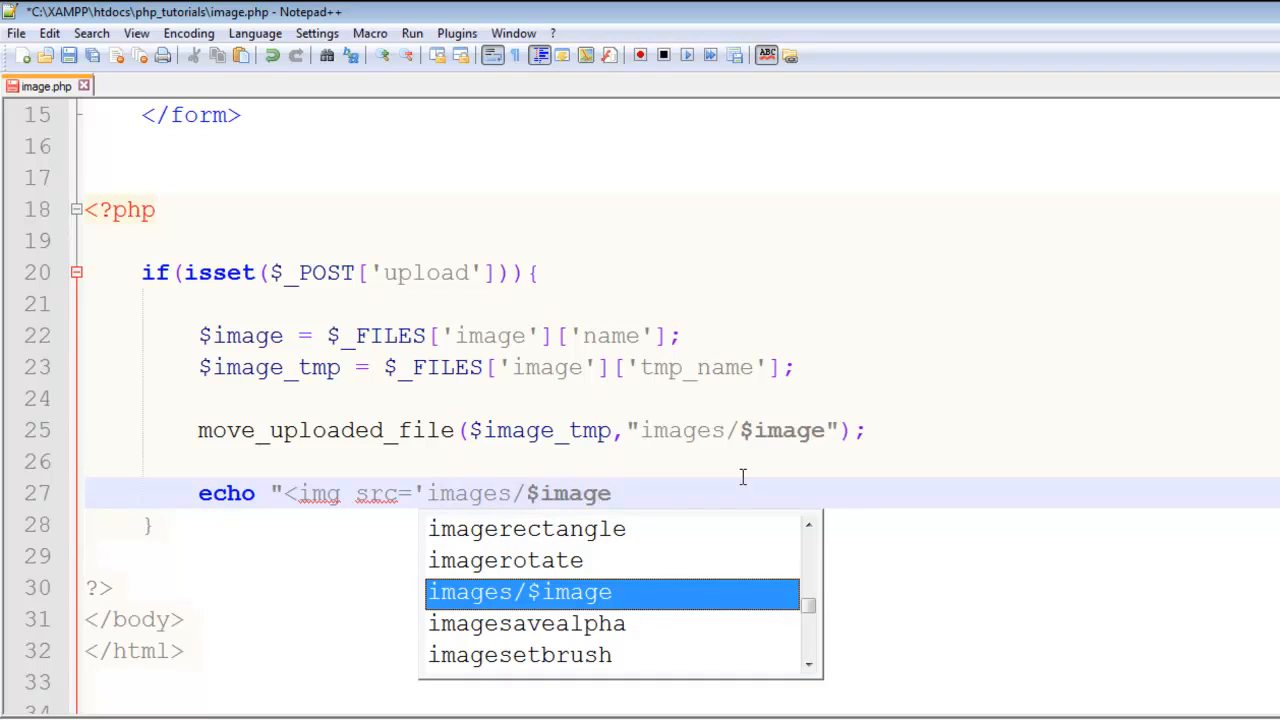
pyautogui.write("' wid")
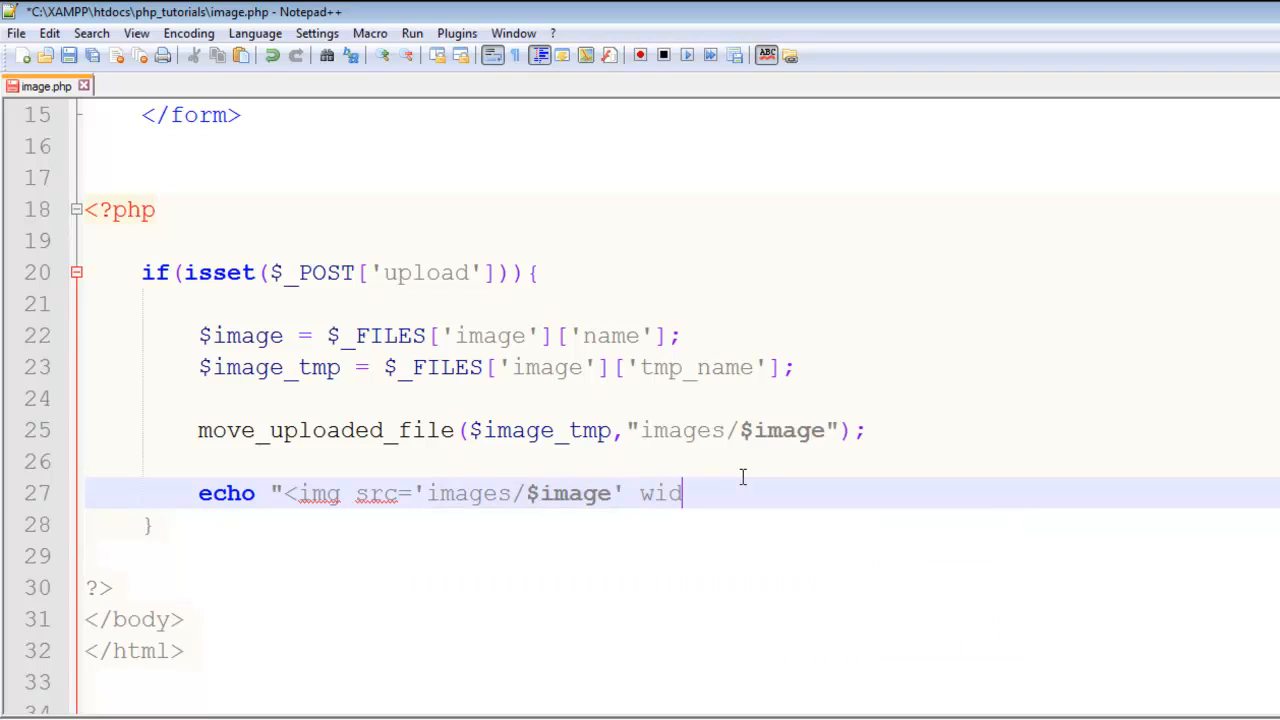
pyautogui.write("th='")
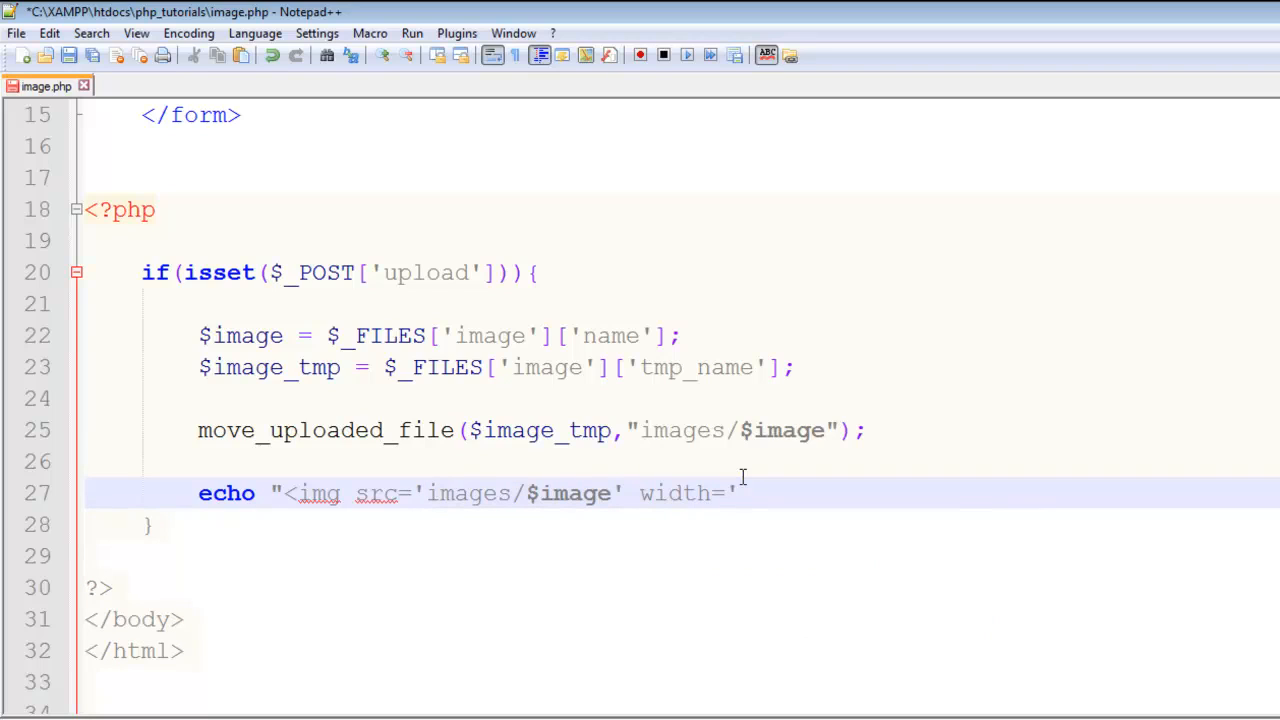
pyautogui.write("500'")
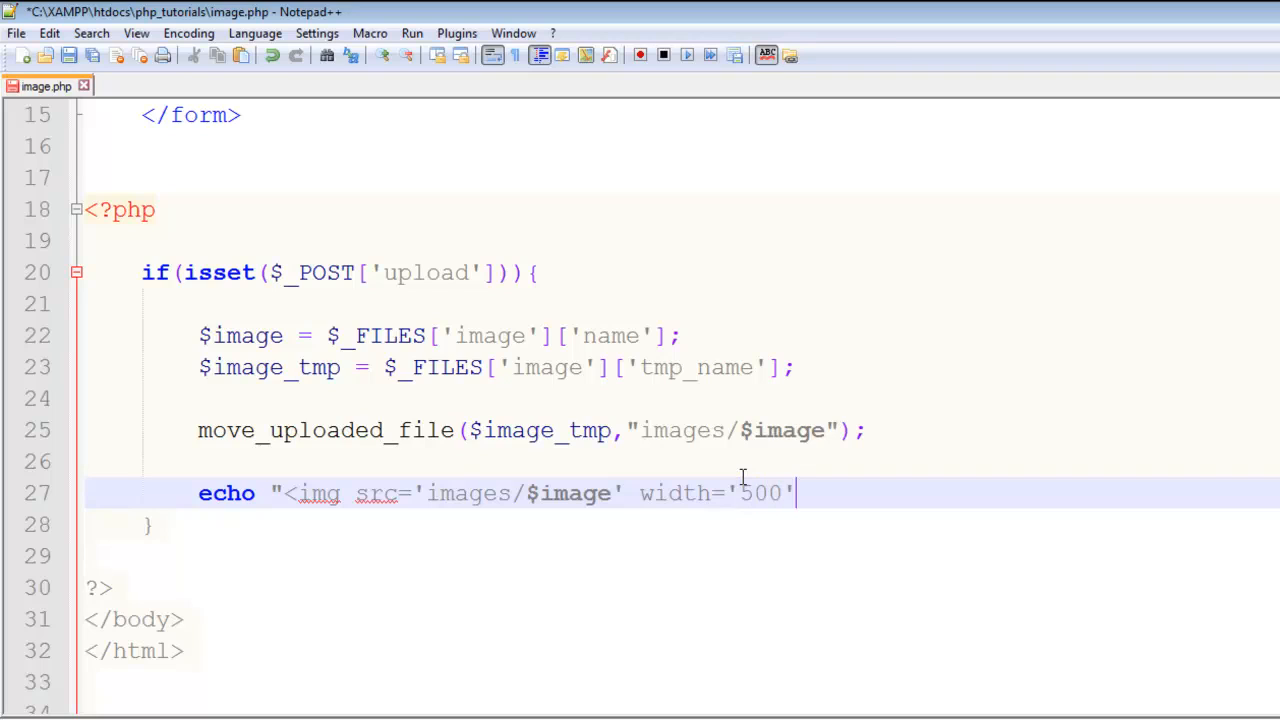
pyautogui.write('he')
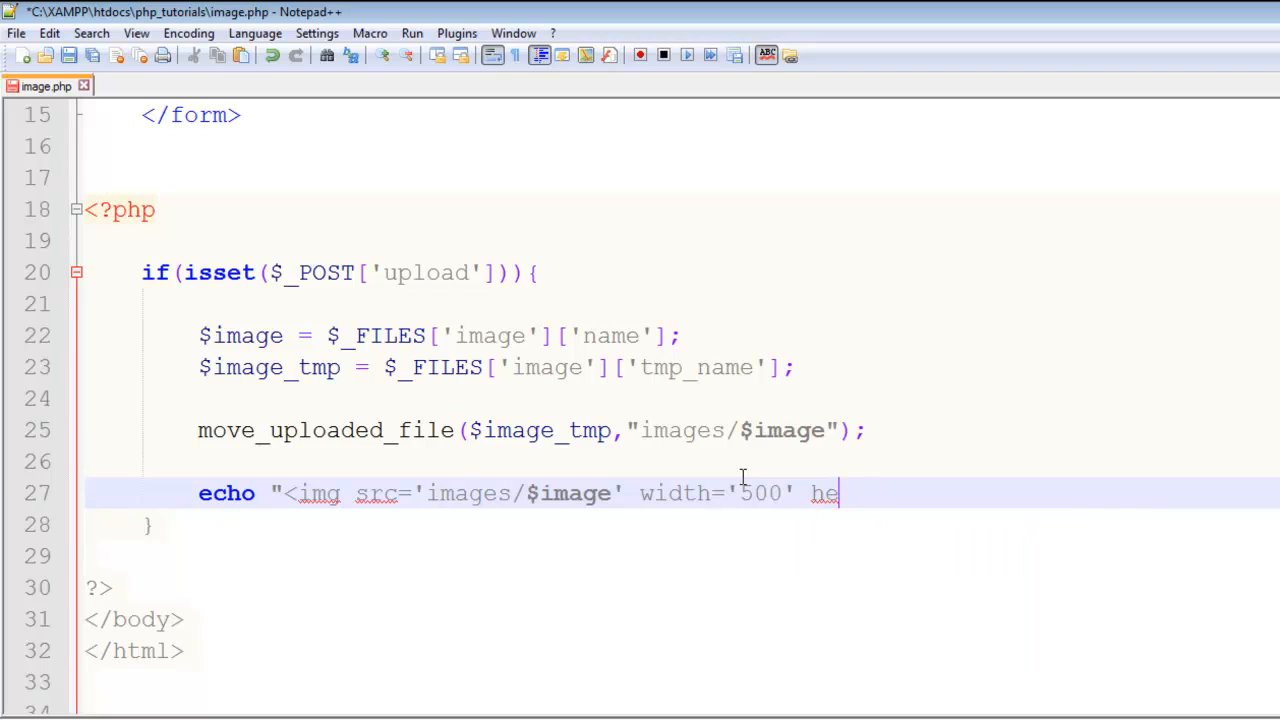
pyautogui.write("ight='")
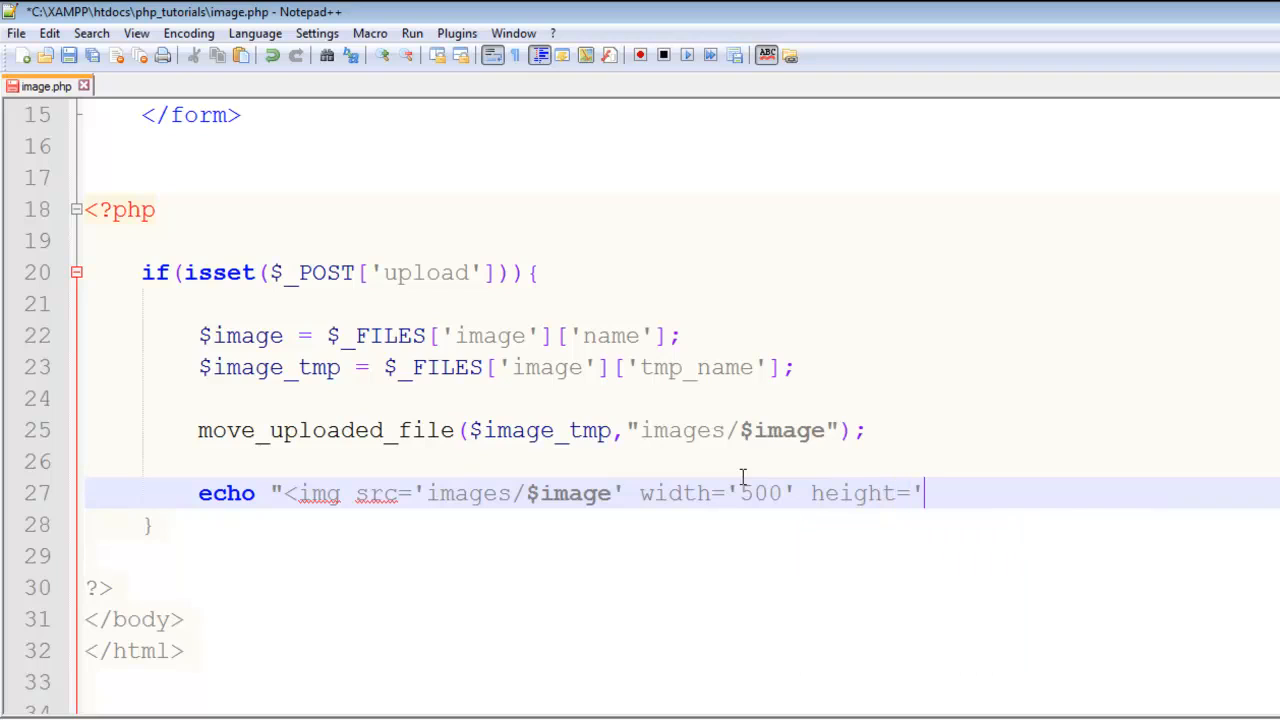
pyautogui.write("400'")
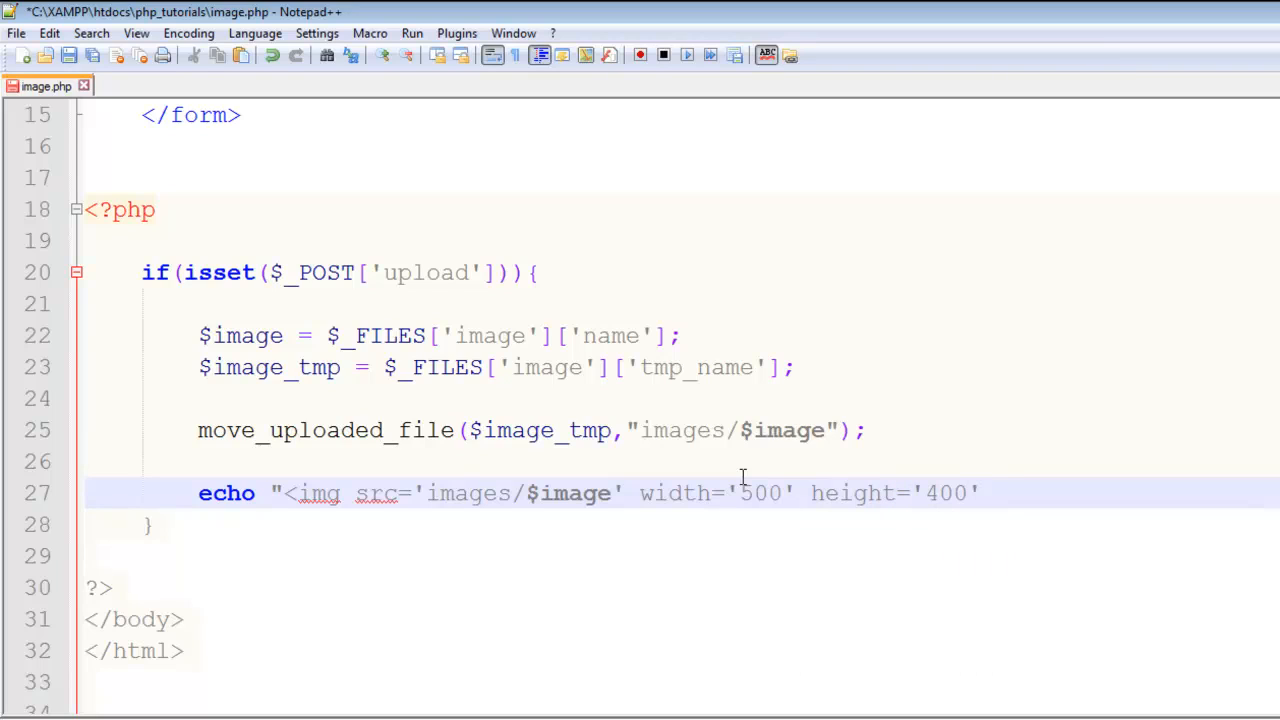
pyautogui.write('/>')
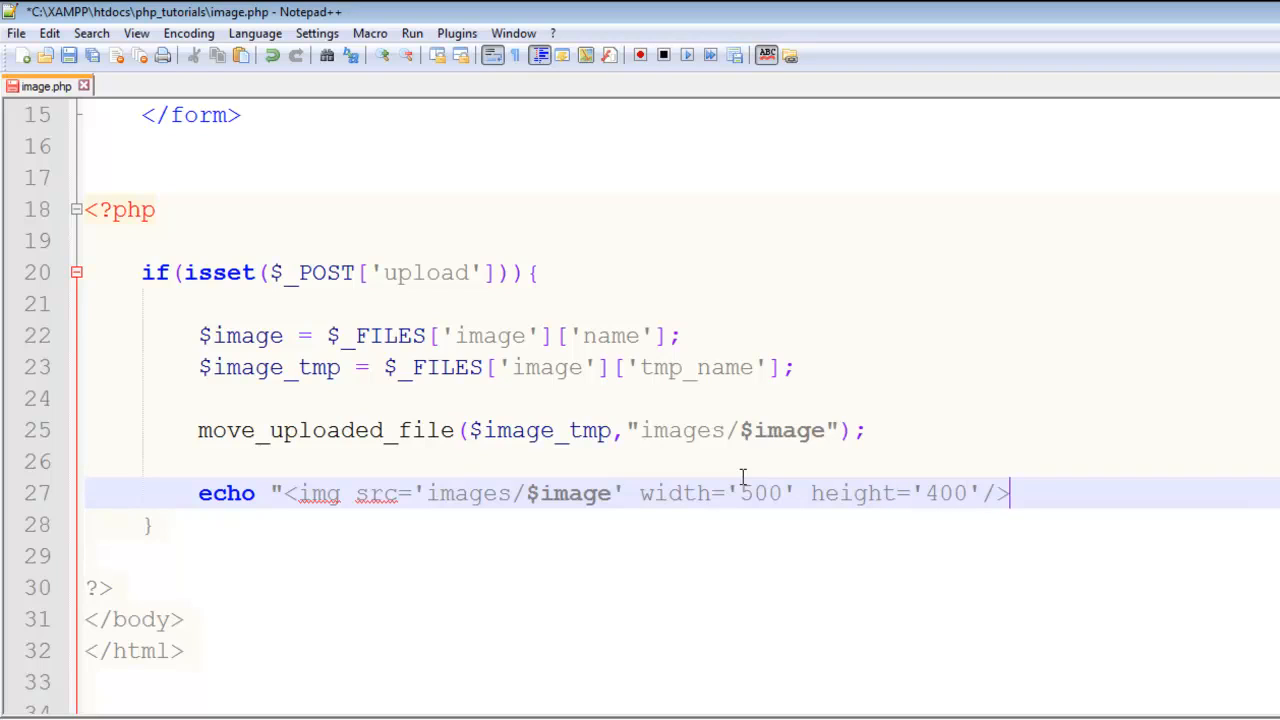
pyautogui.write('";')
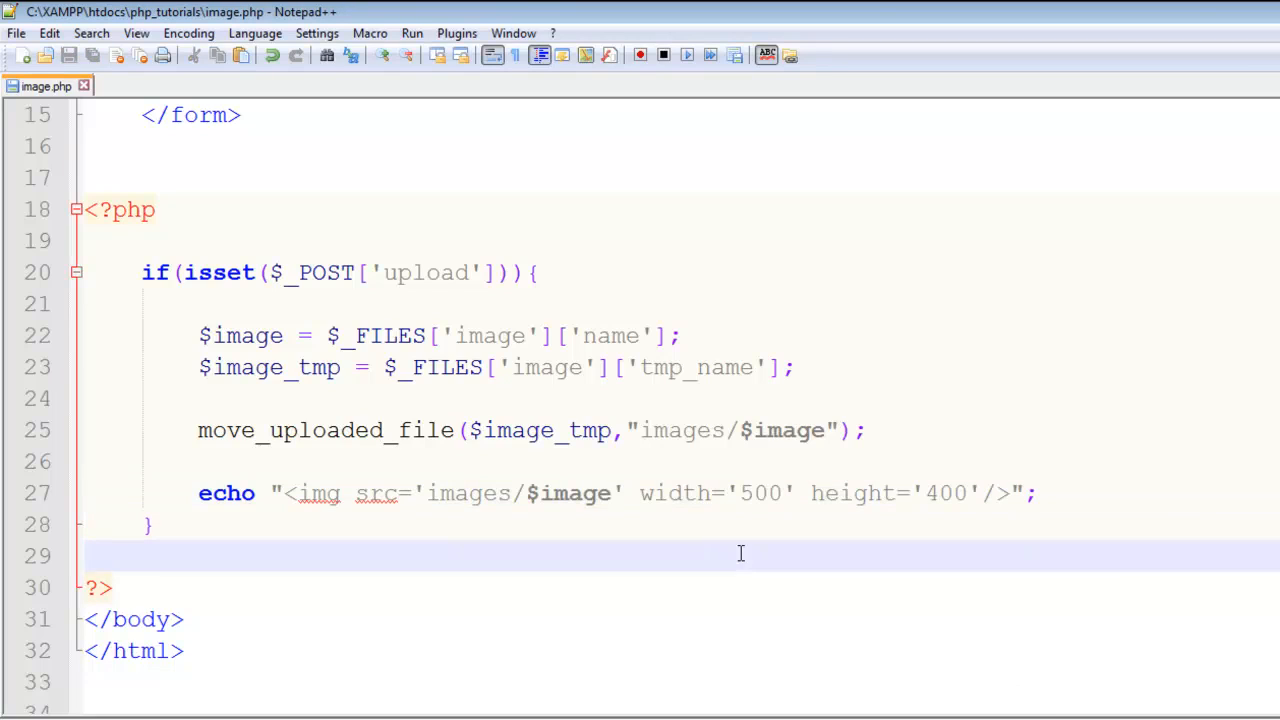
pyautogui.moveTo(627, 554)
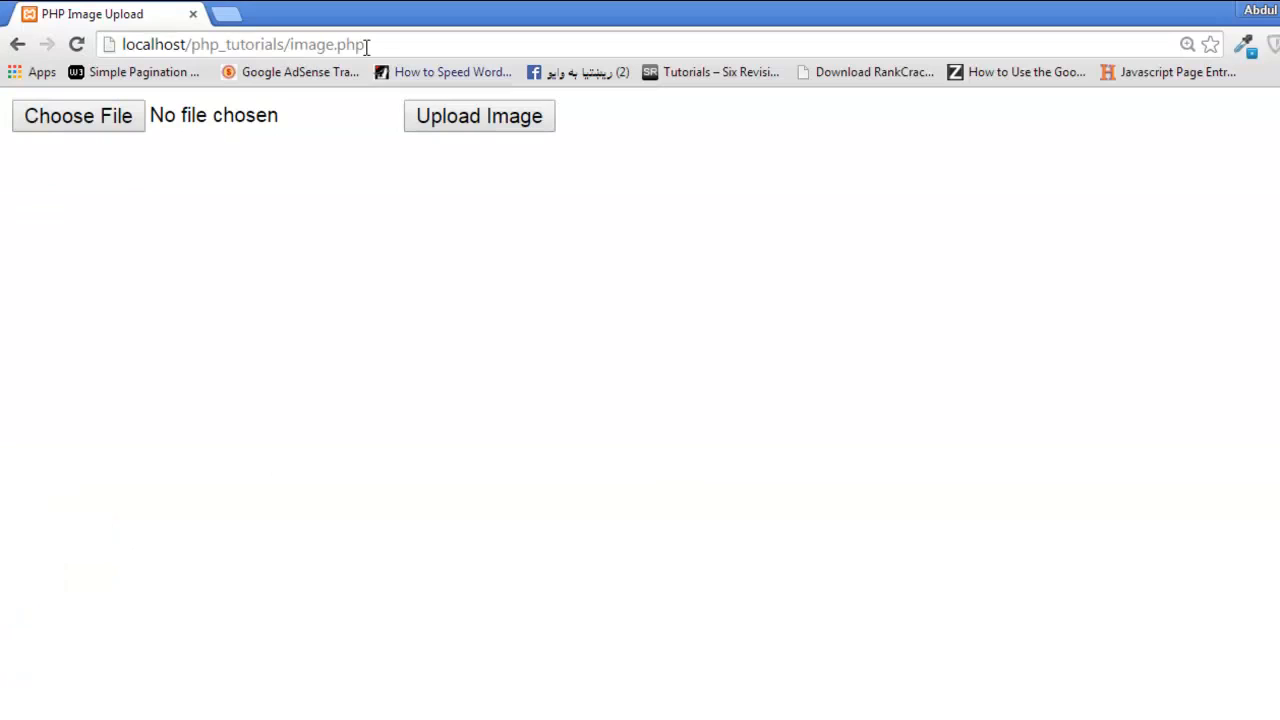
pyautogui.moveTo(218, 597)
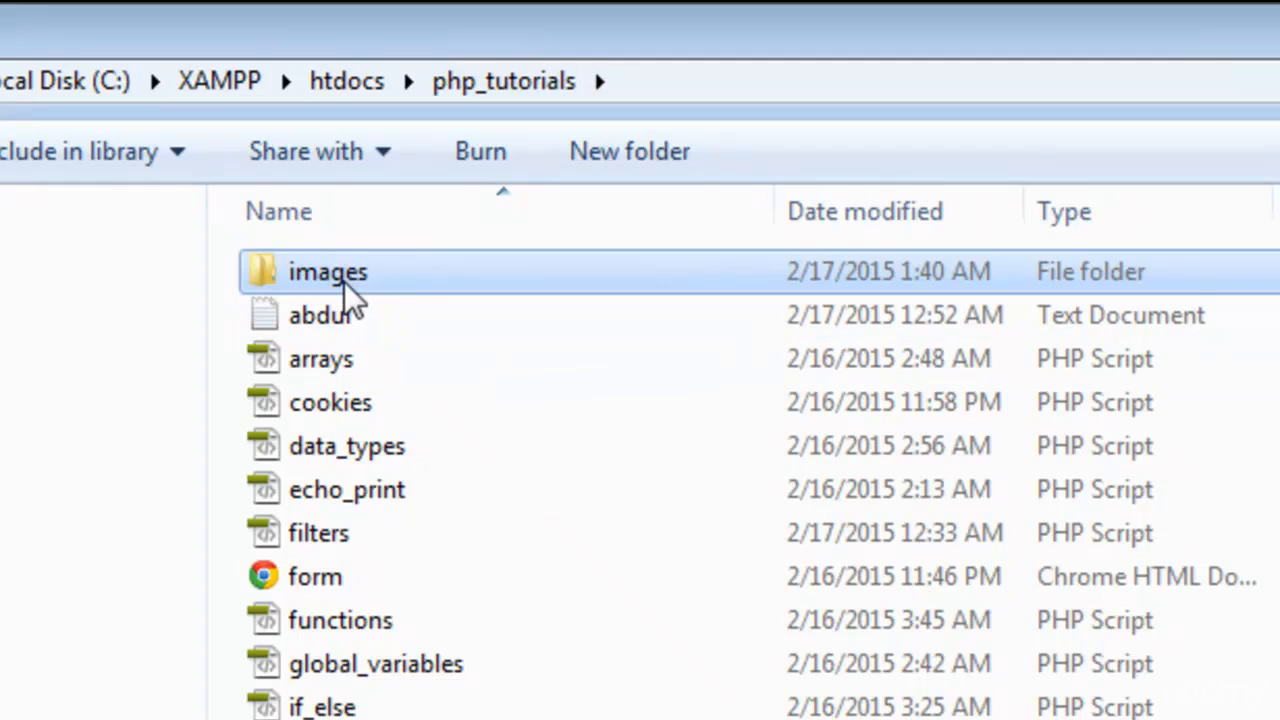
# - Open the images folder in php_tutorials to check for uploads
pyautogui.doubleClick(328, 271)
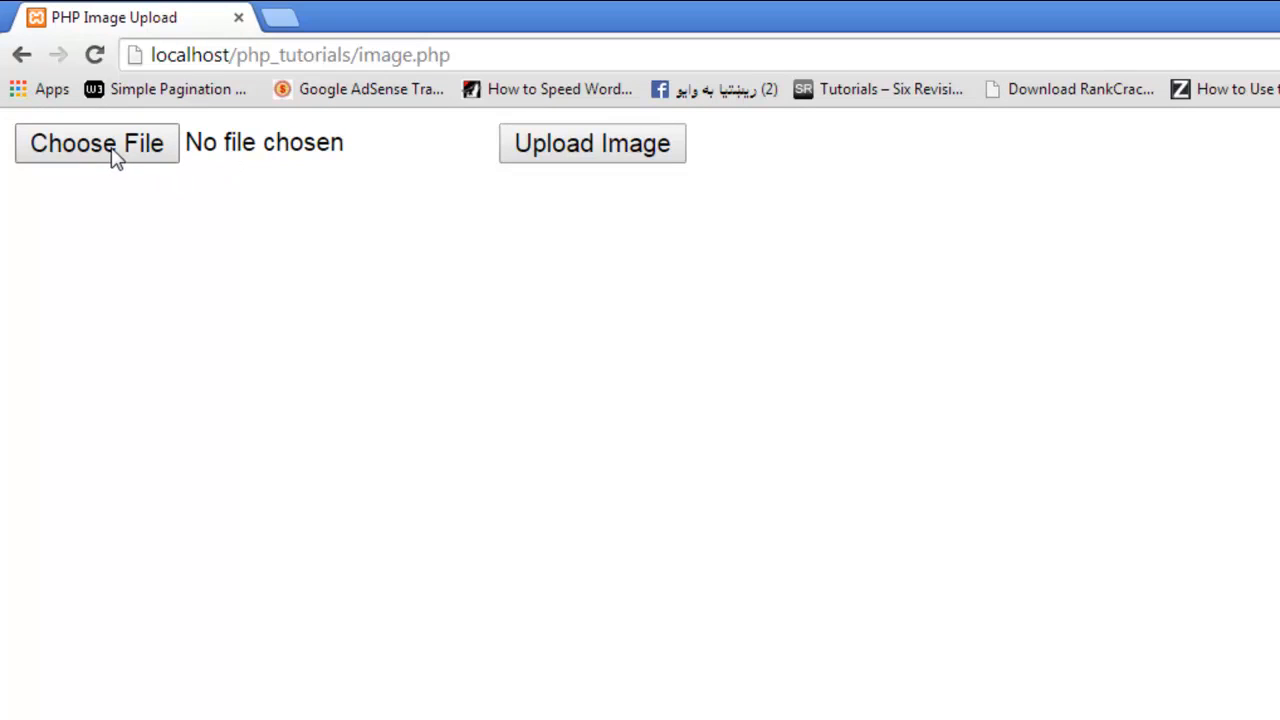
# - Choose the green-shirt portrait from Downloads and upload it through the form
pyautogui.click(96, 142)
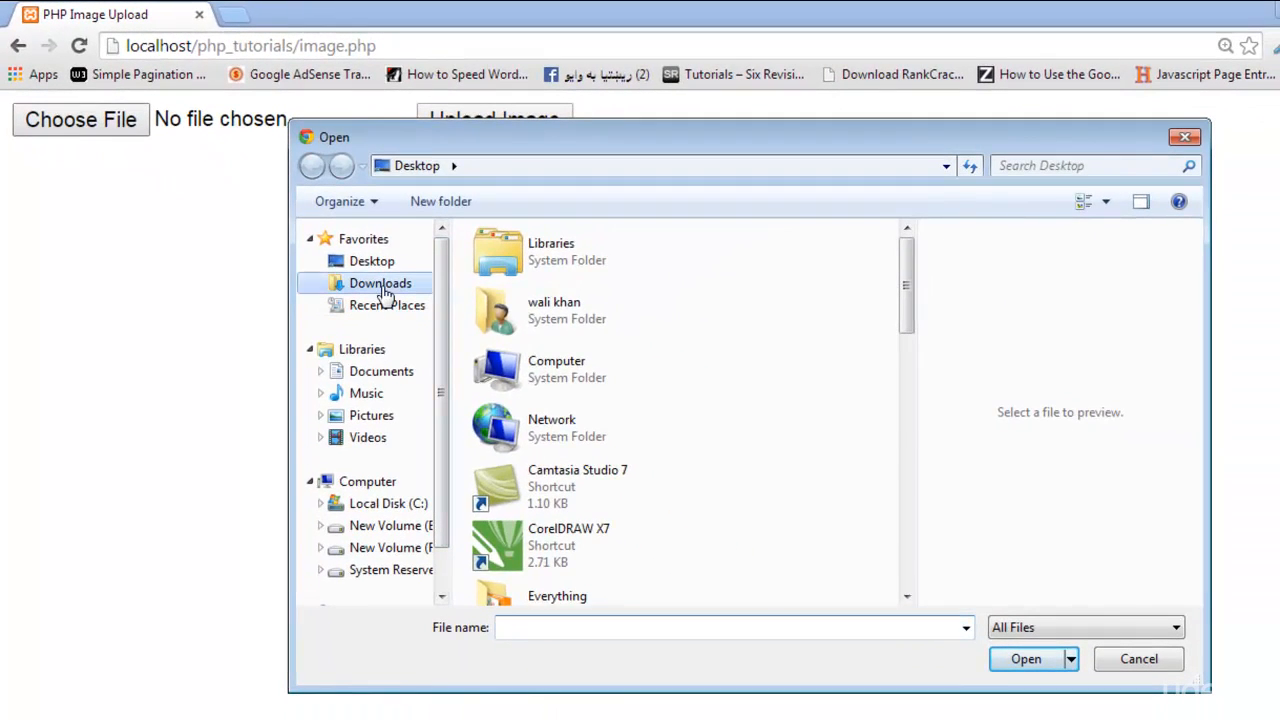
pyautogui.doubleClick(380, 283)
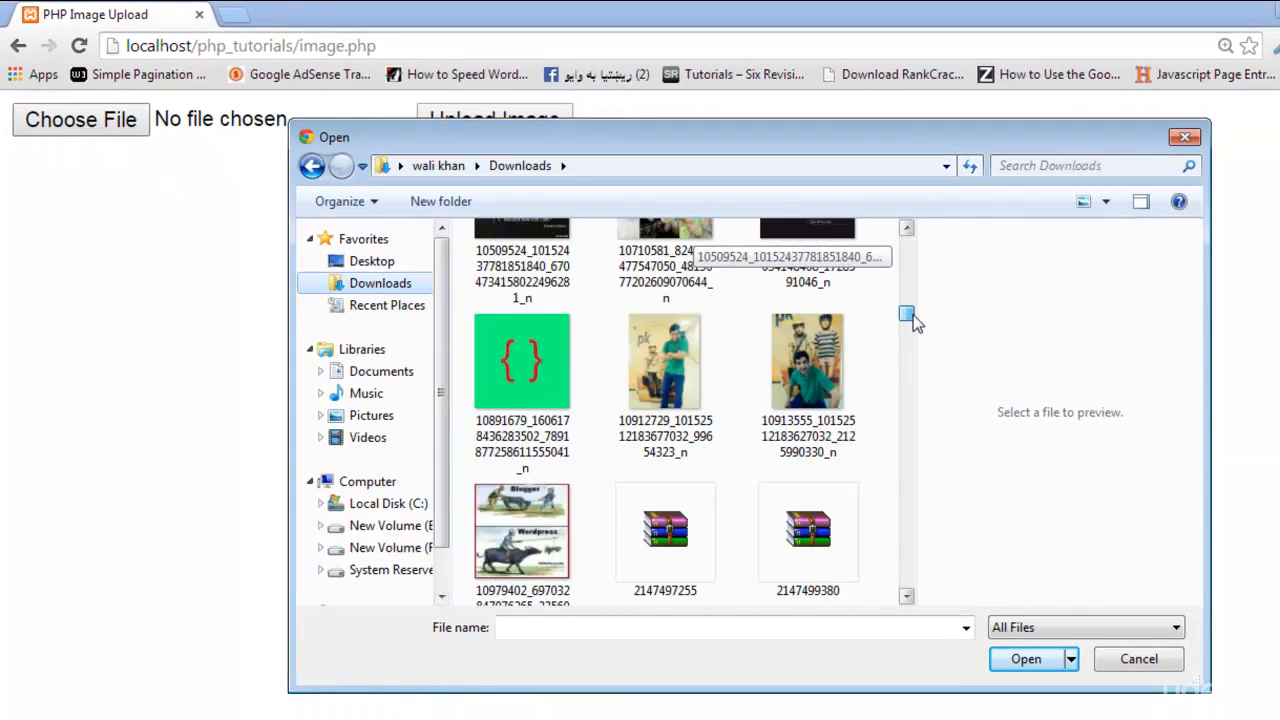
pyautogui.scroll(-3)
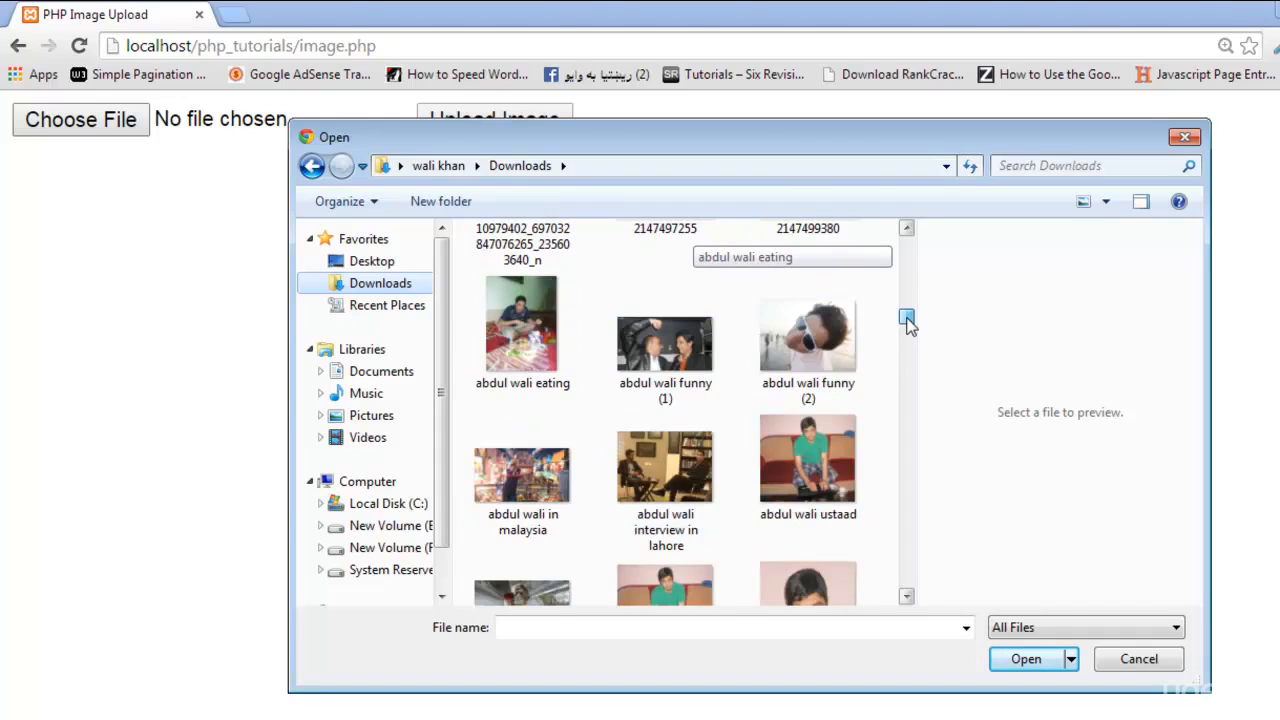
pyautogui.click(808, 290)
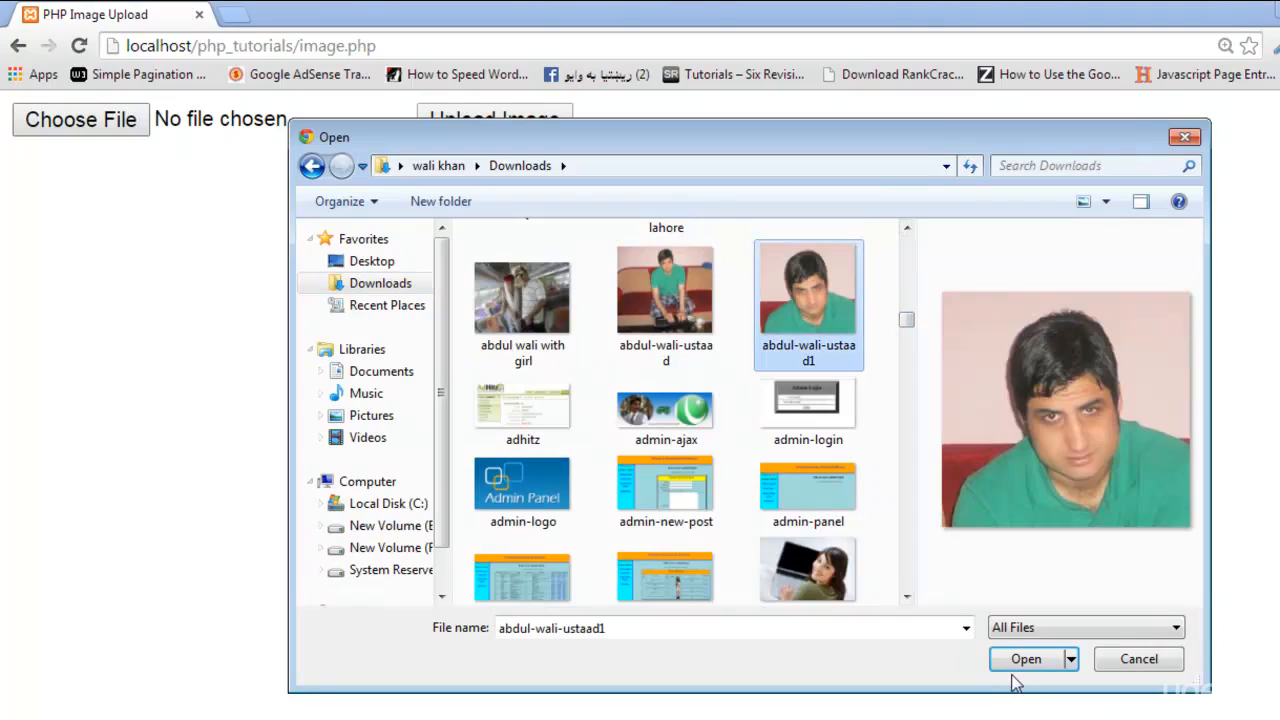
pyautogui.click(1025, 658)
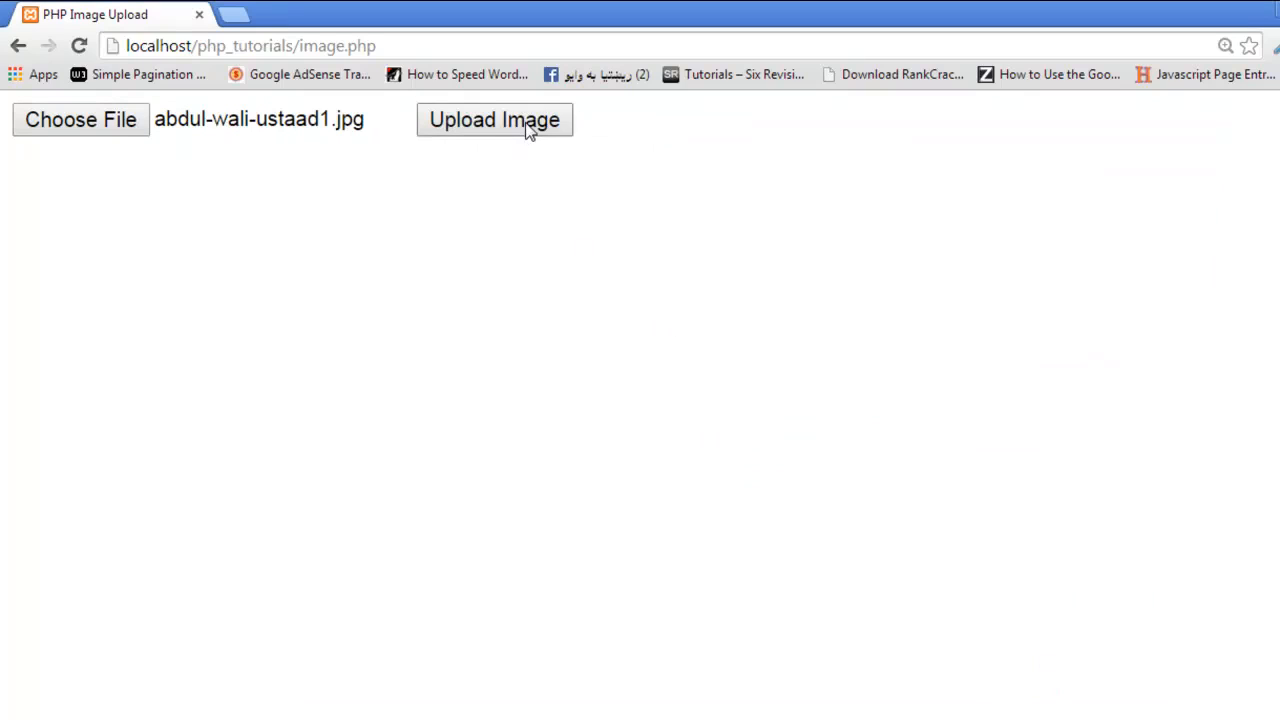
pyautogui.click(494, 120)
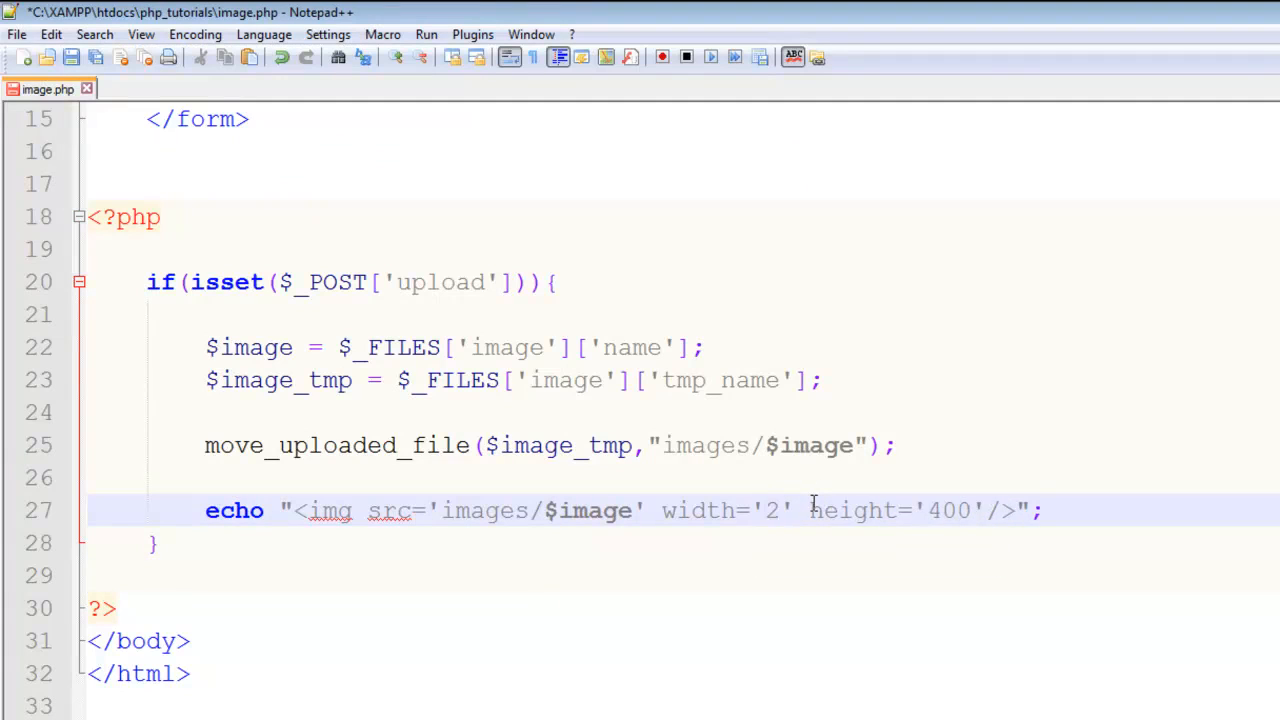
# - Change the img width and height values in image.php to 250
pyautogui.write('50')
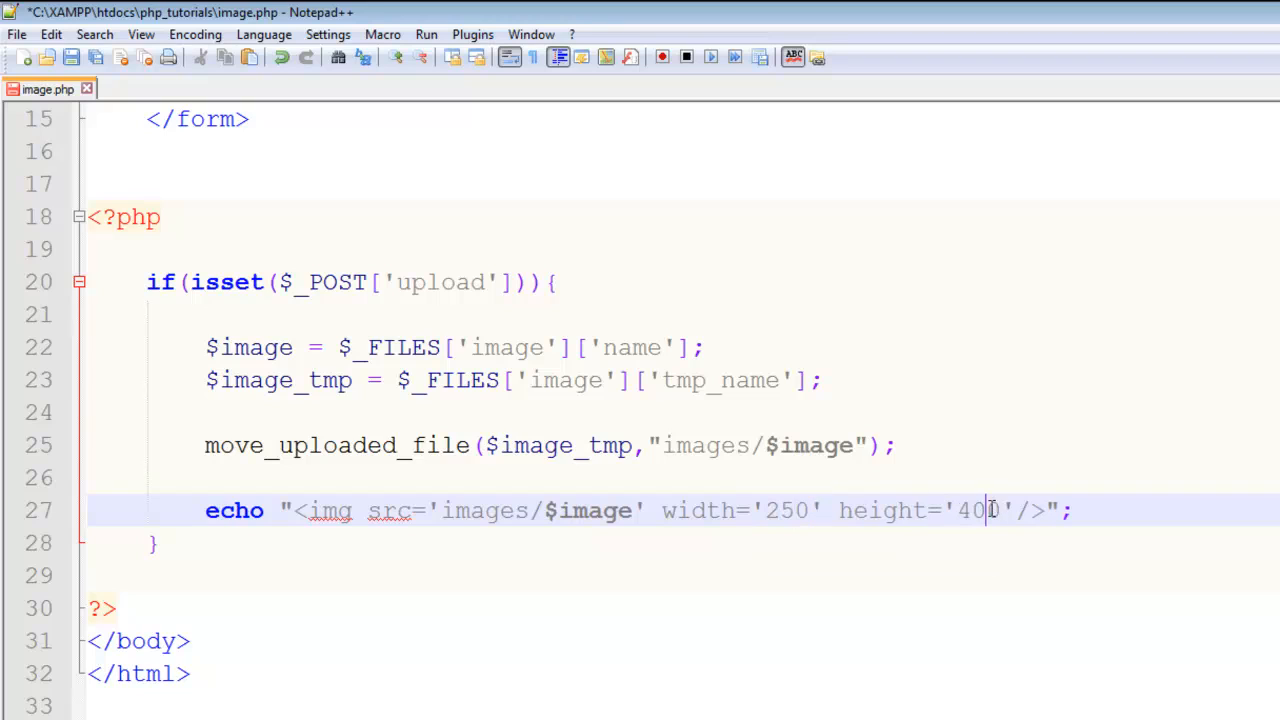
pyautogui.write('250')
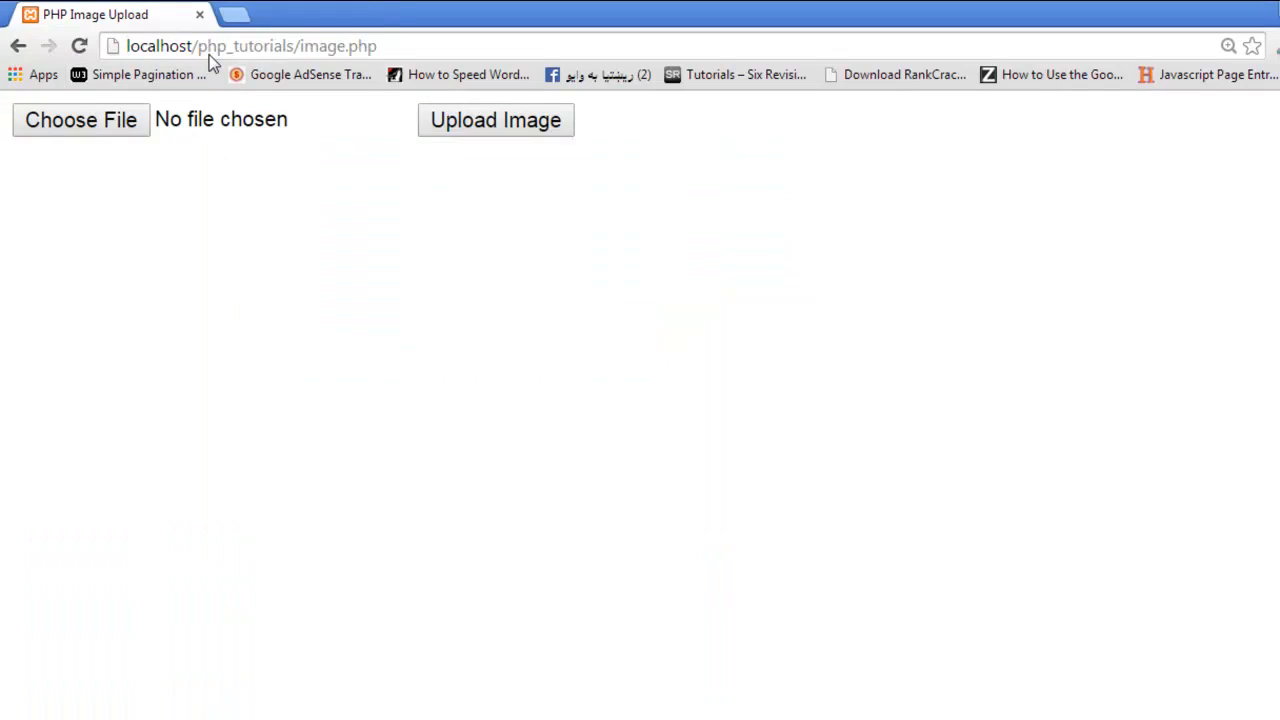
# - Choose the red-headscarf photo from Downloads and upload it as a 250×250 thumbnail
pyautogui.click(81, 120)
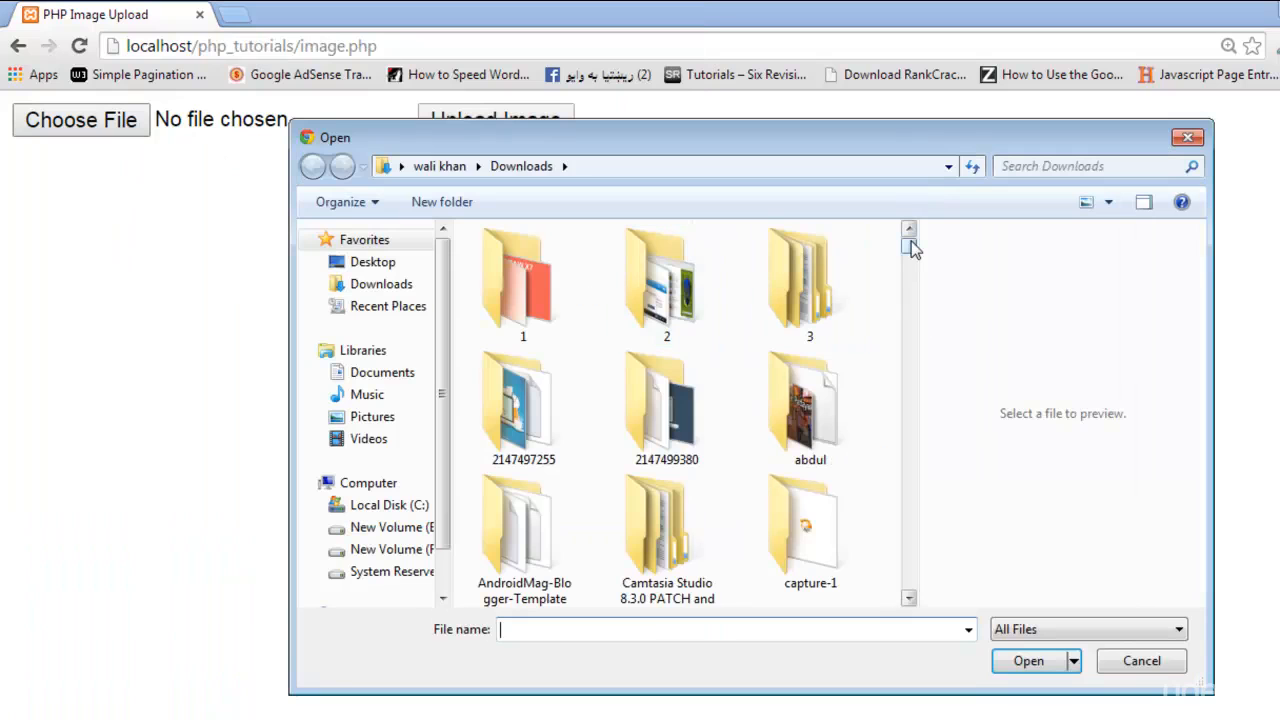
pyautogui.scroll(-3)
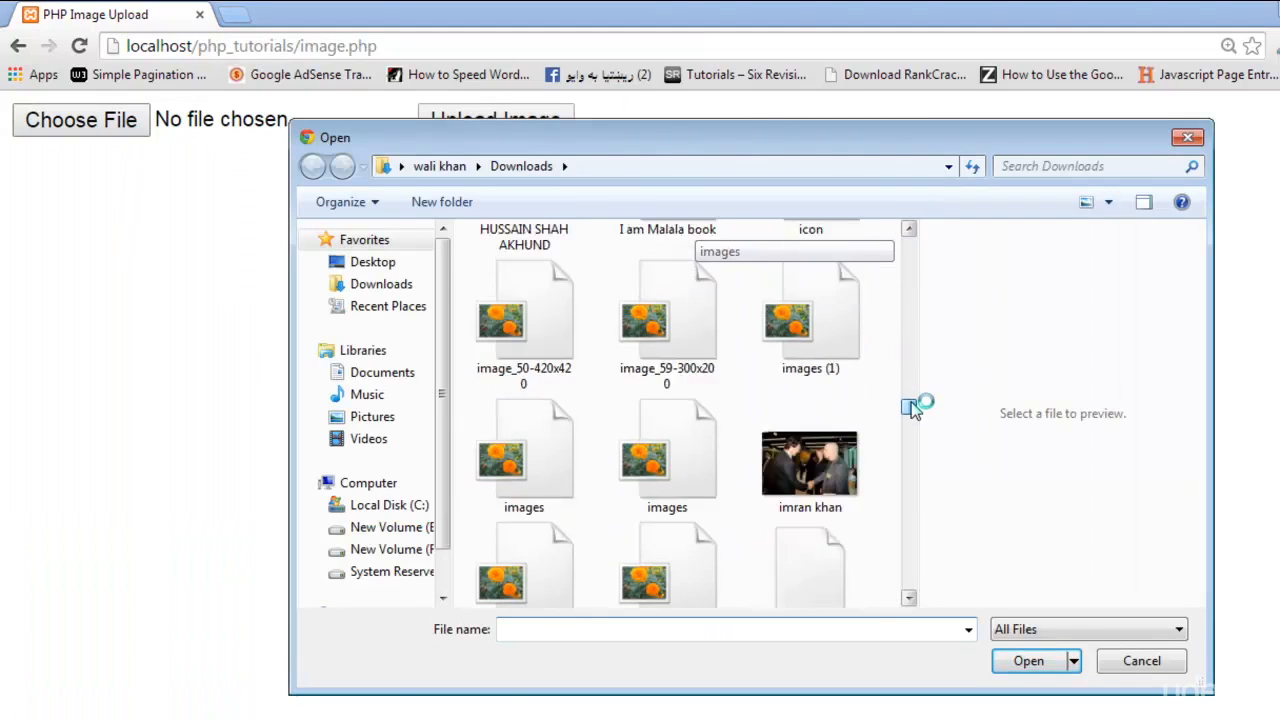
pyautogui.scroll(-3)
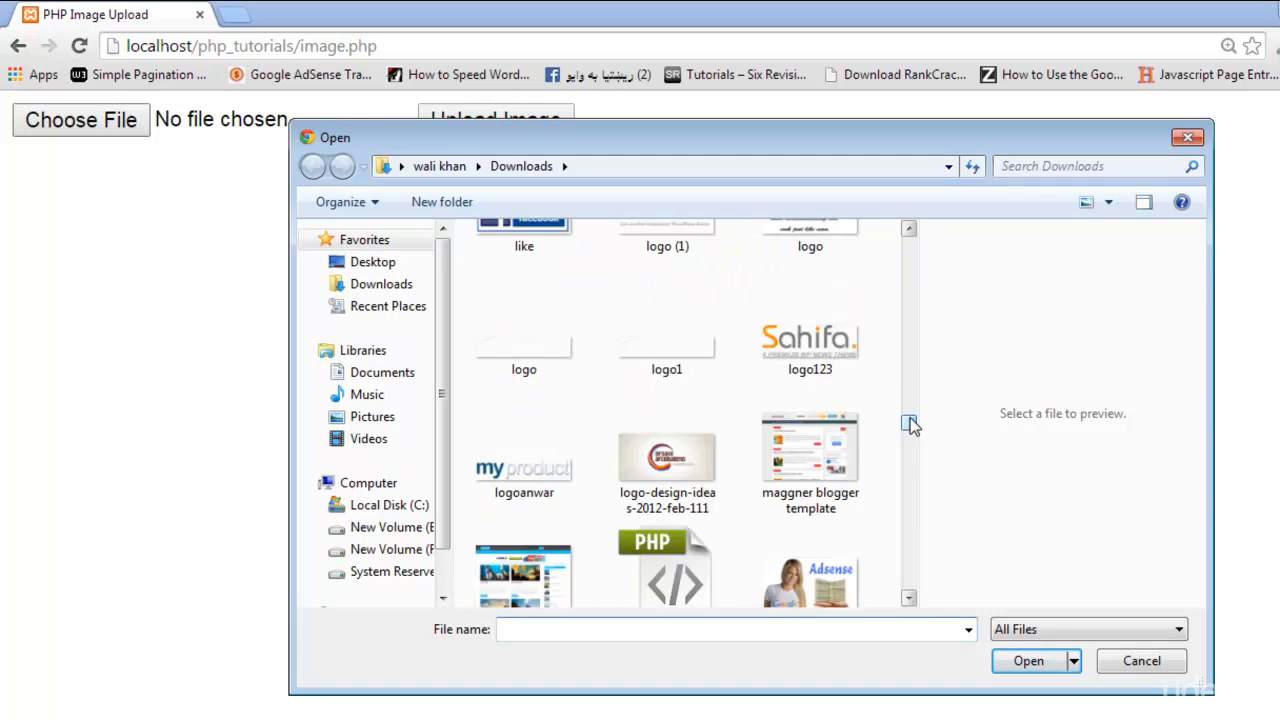
pyautogui.scroll(-3)
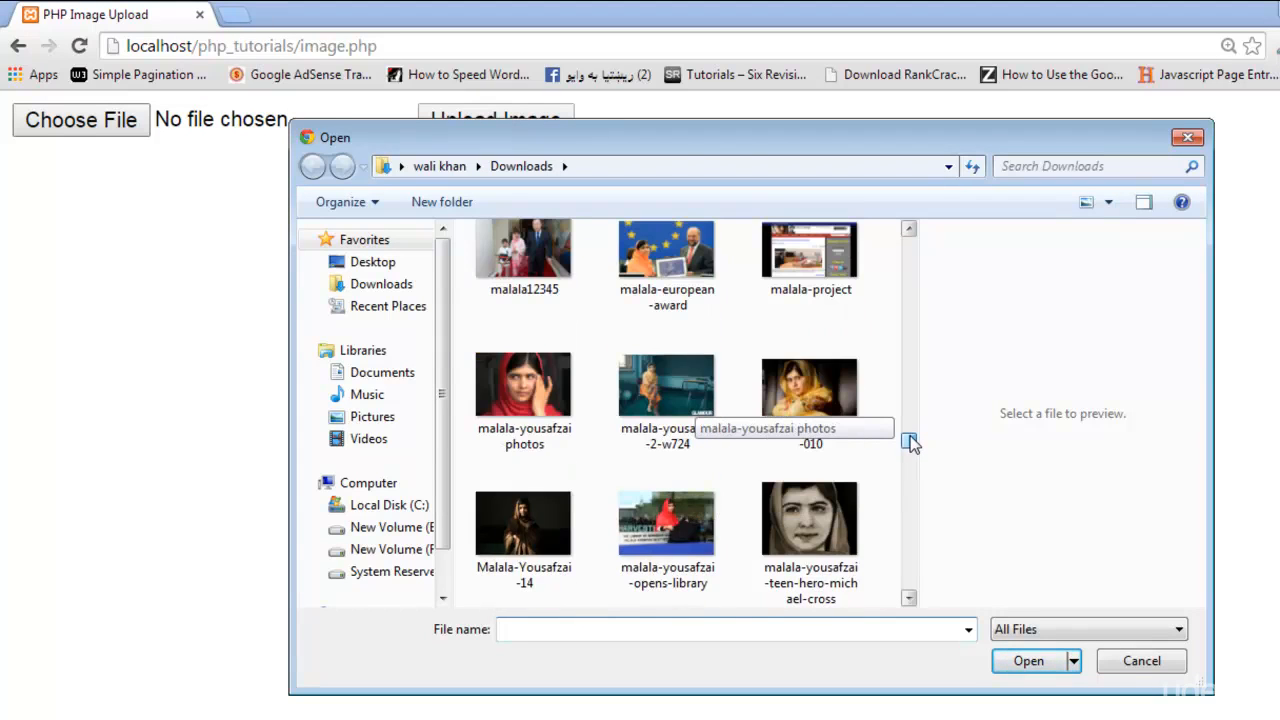
pyautogui.click(523, 387)
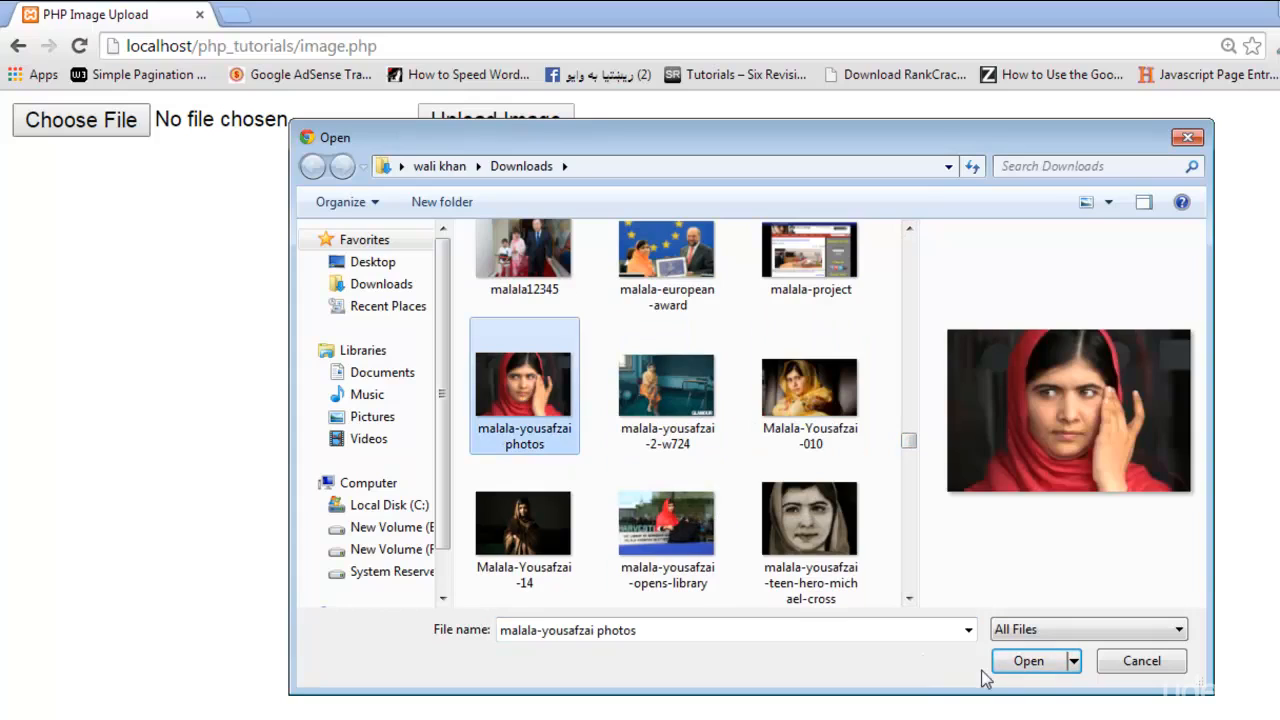
pyautogui.click(1028, 660)
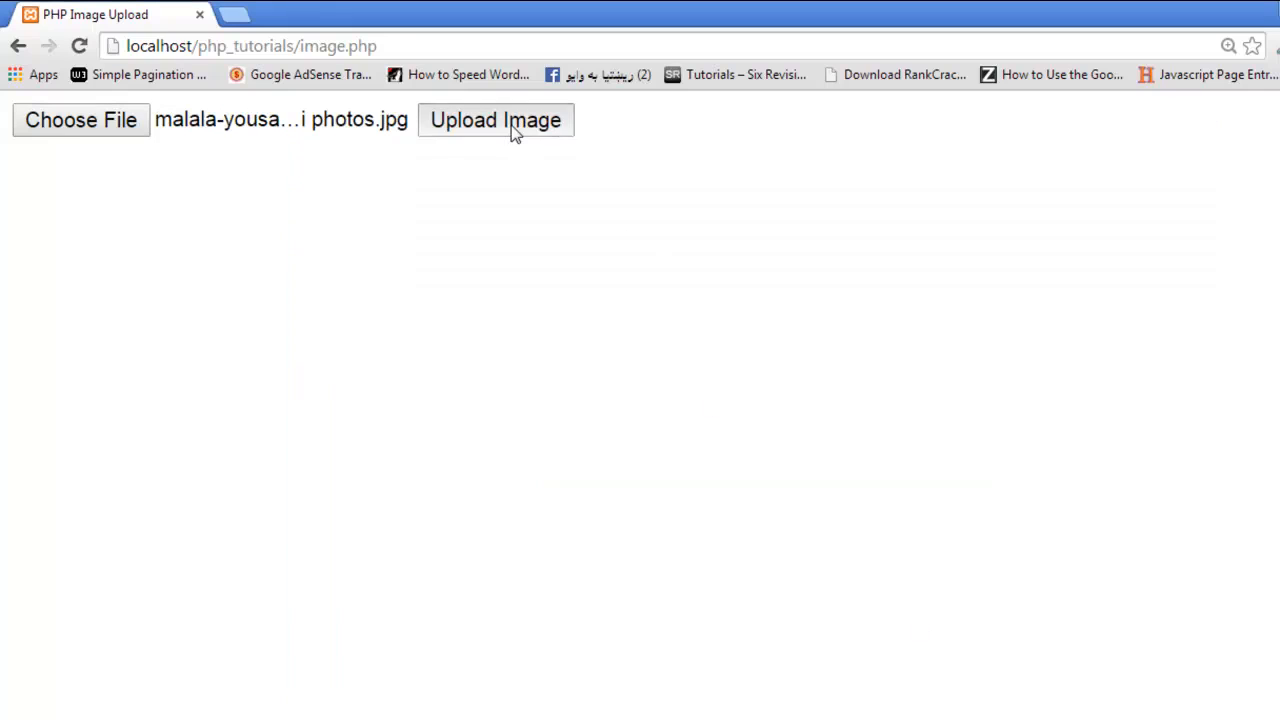
pyautogui.click(495, 120)
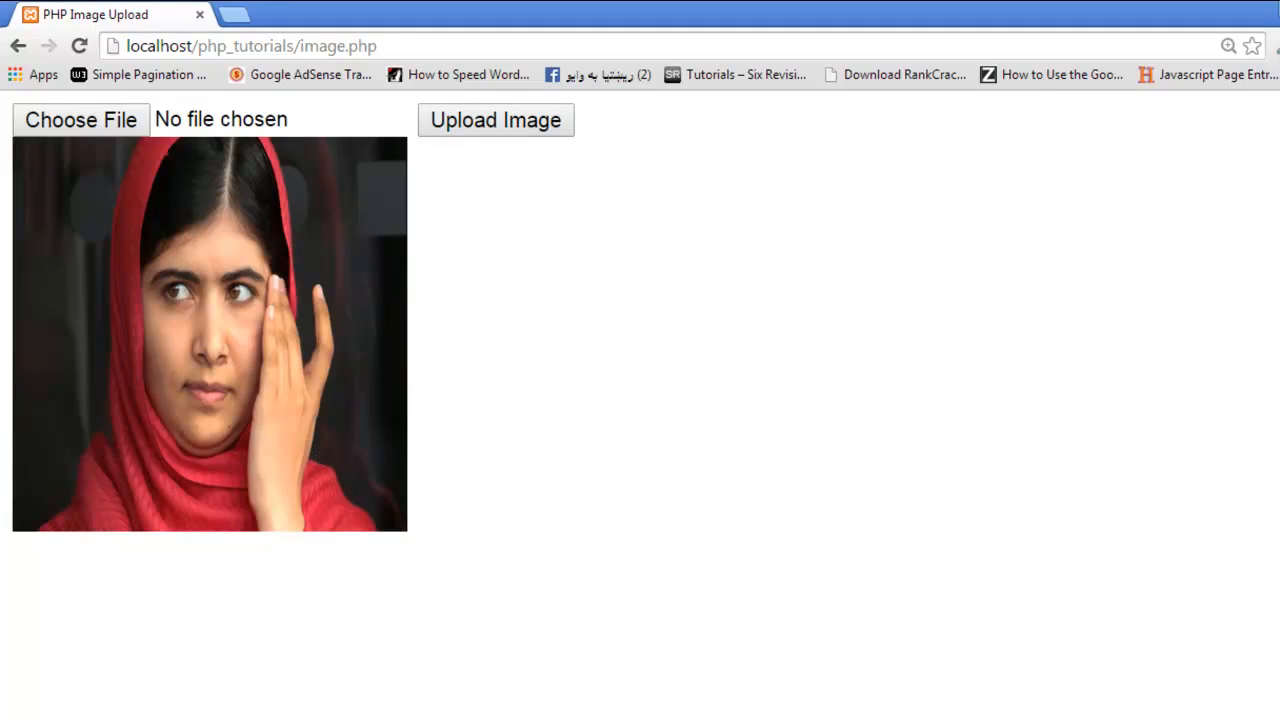
pyautogui.click(81, 119)
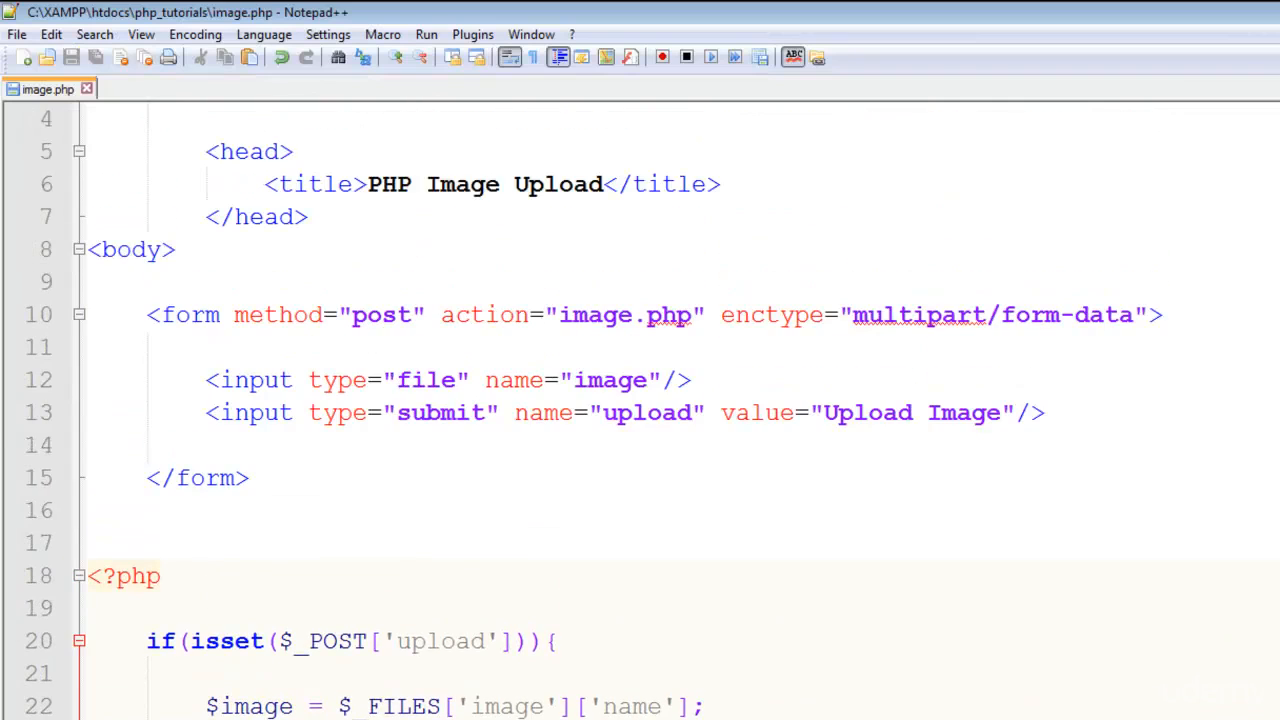
pyautogui.scroll(-3)
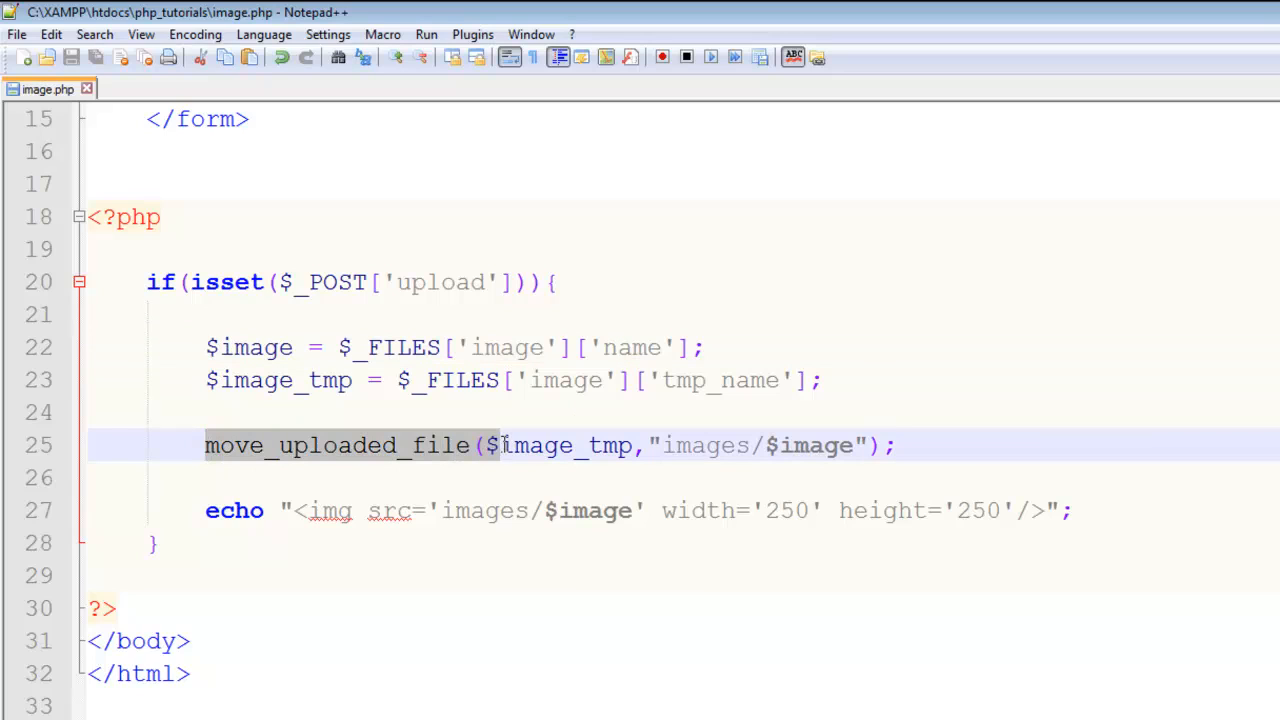
pyautogui.doubleClick(335, 445)
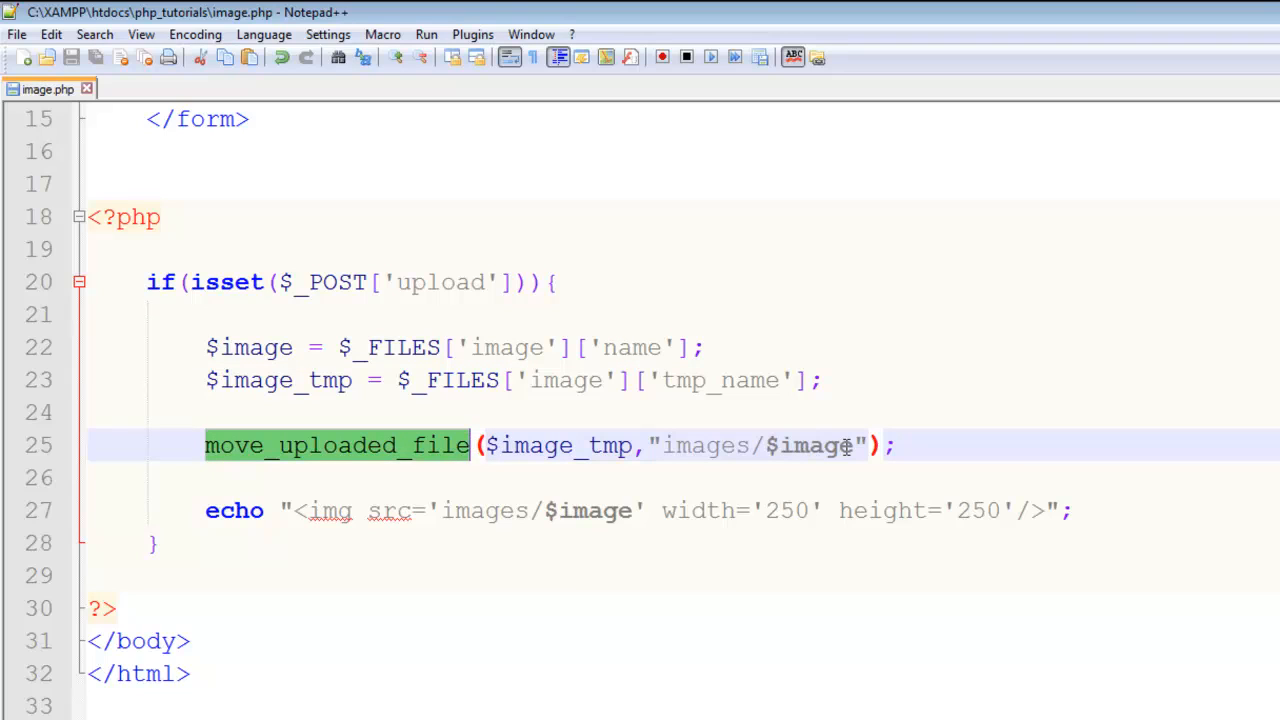
pyautogui.click(700, 445)
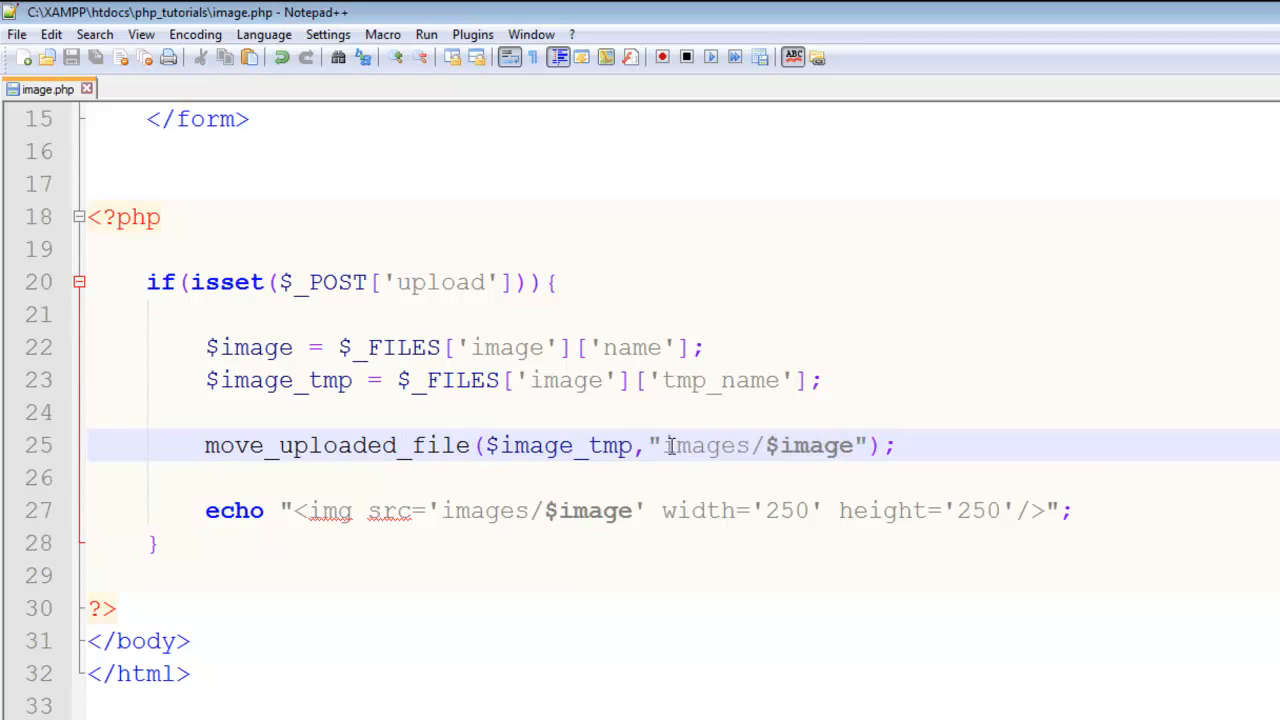
pyautogui.doubleClick(710, 445)
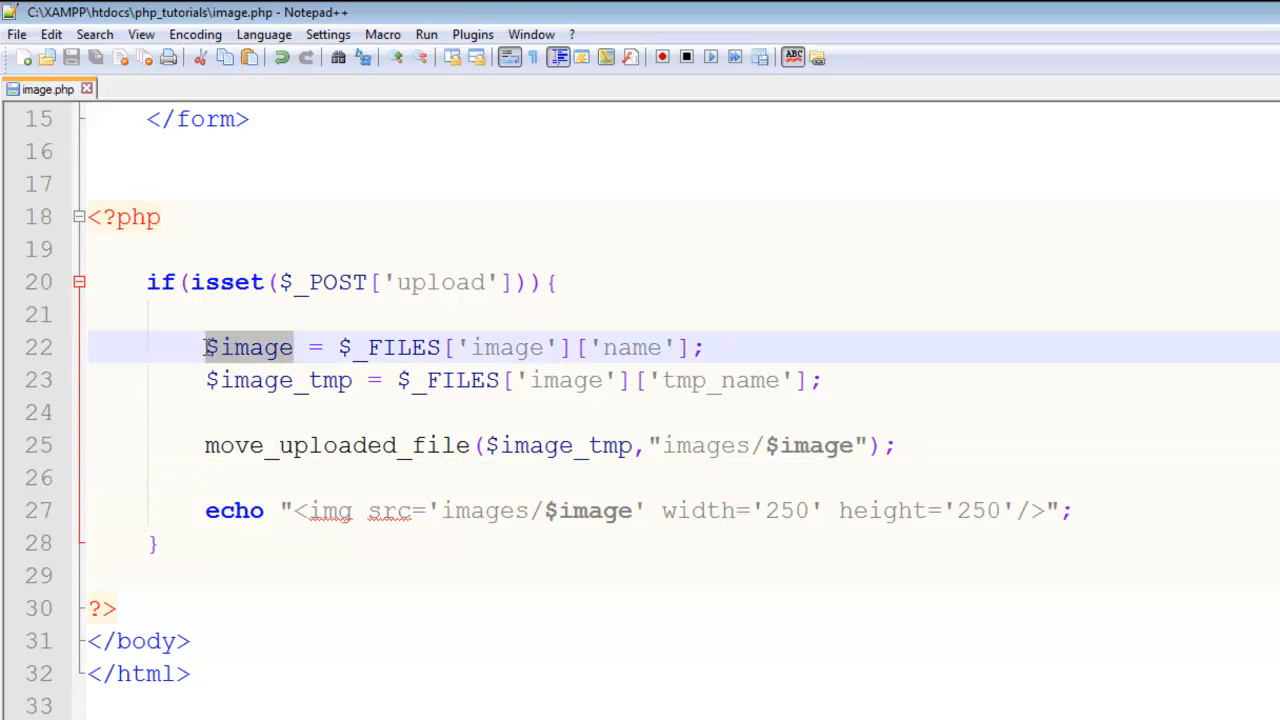
pyautogui.click(342, 576)
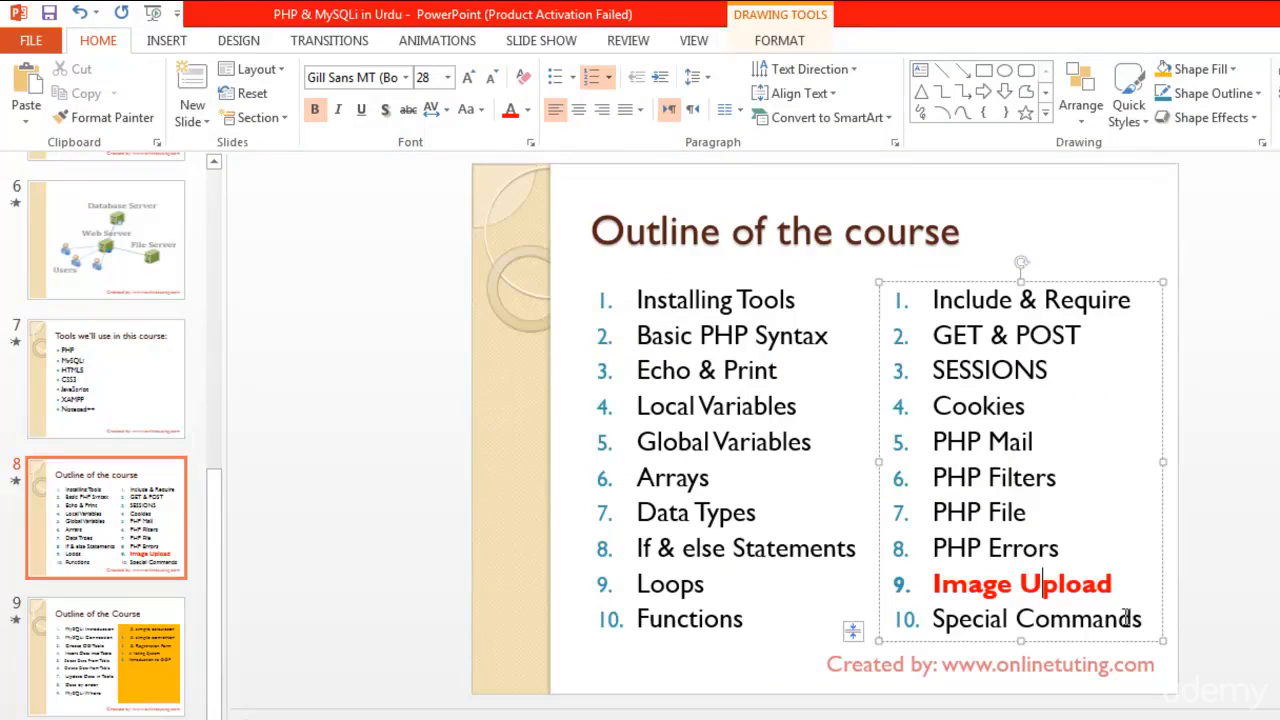
pyautogui.doubleClick(1035, 618)
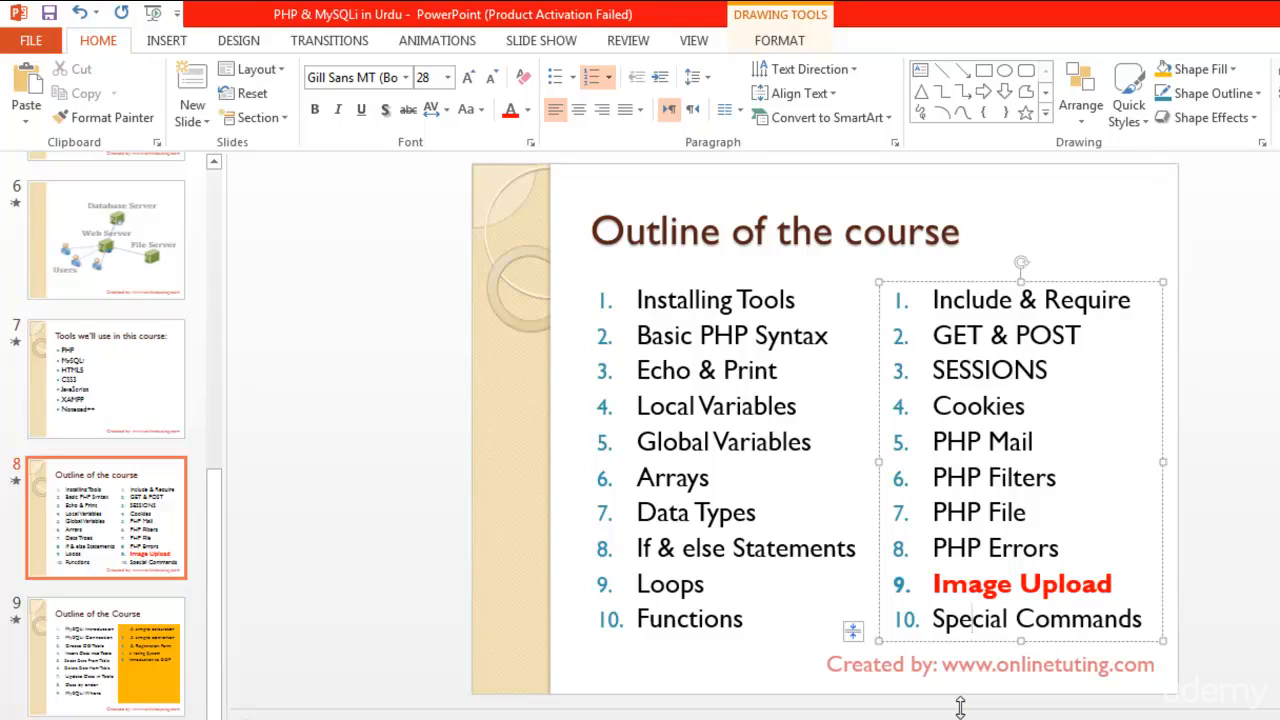
pyautogui.click(972, 618)
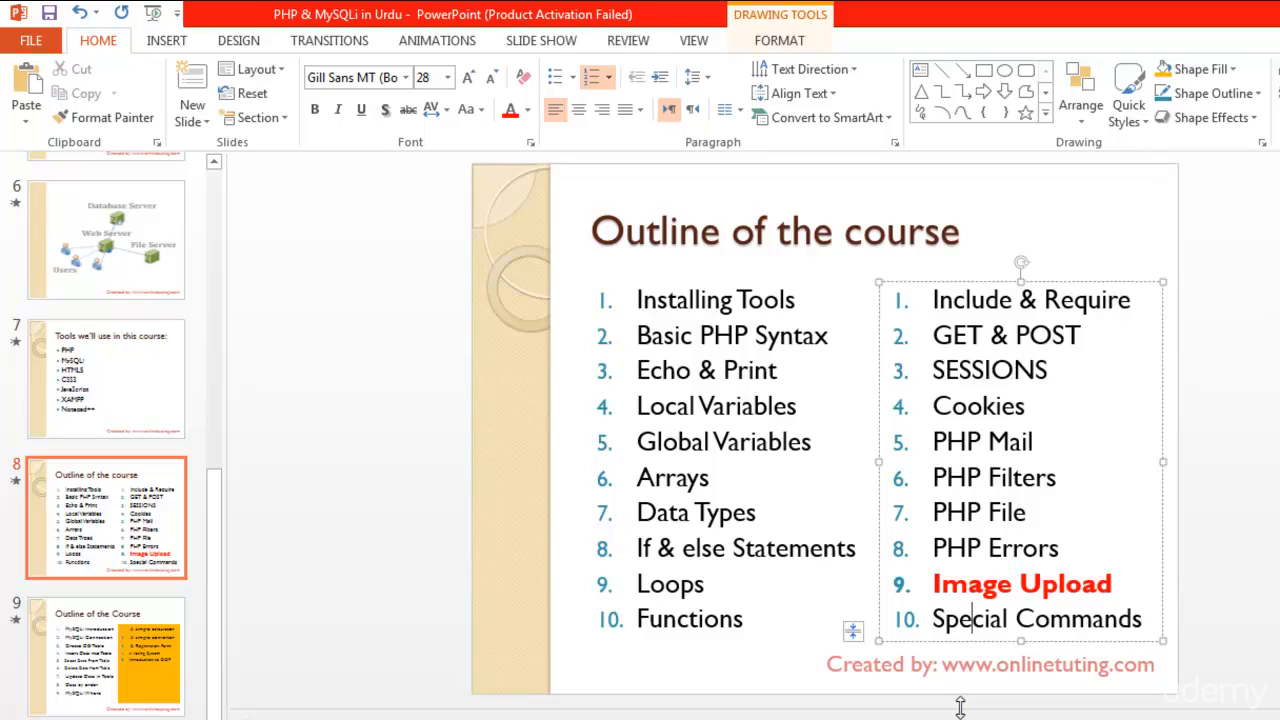